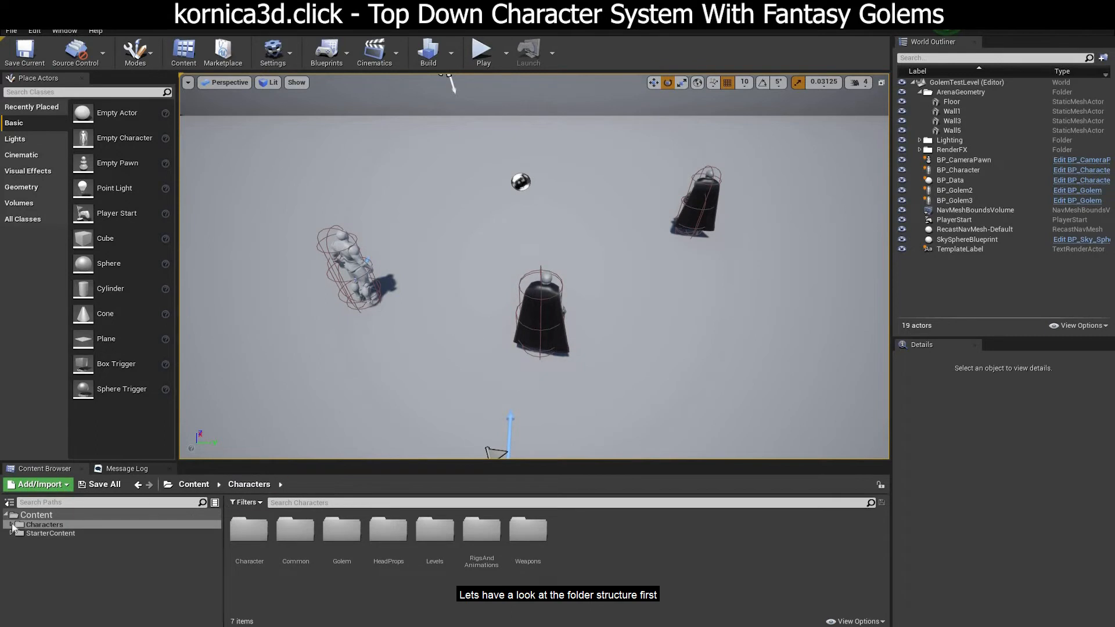
# Browse the Character and Golem asset folders, ending on the Character folder's assets.
pyautogui.click(12, 524)
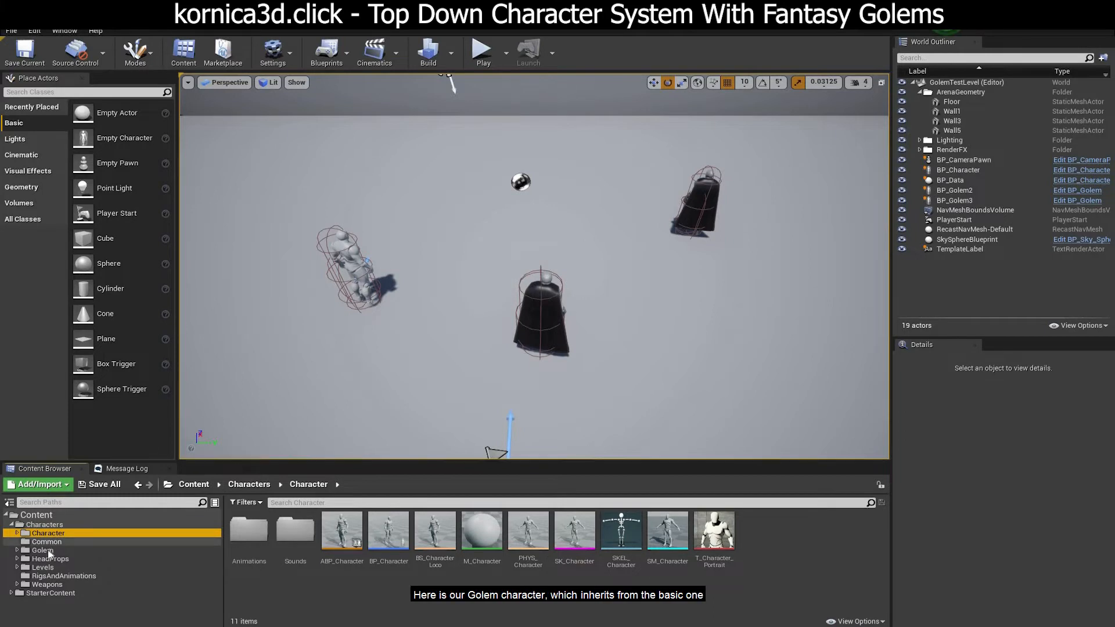
pyautogui.click(43, 549)
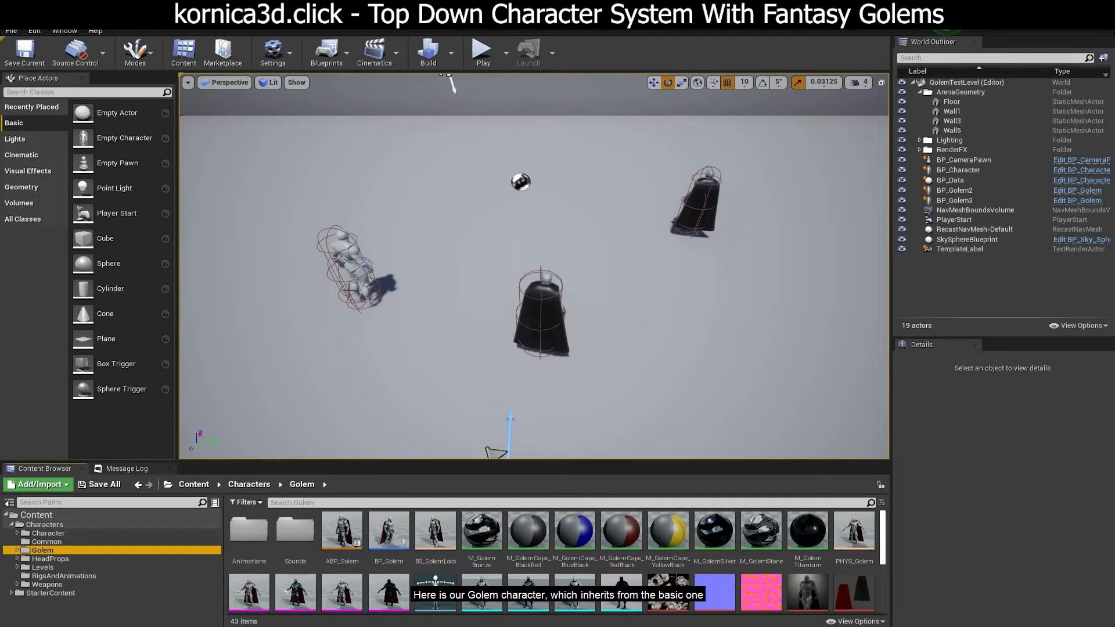
pyautogui.click(48, 533)
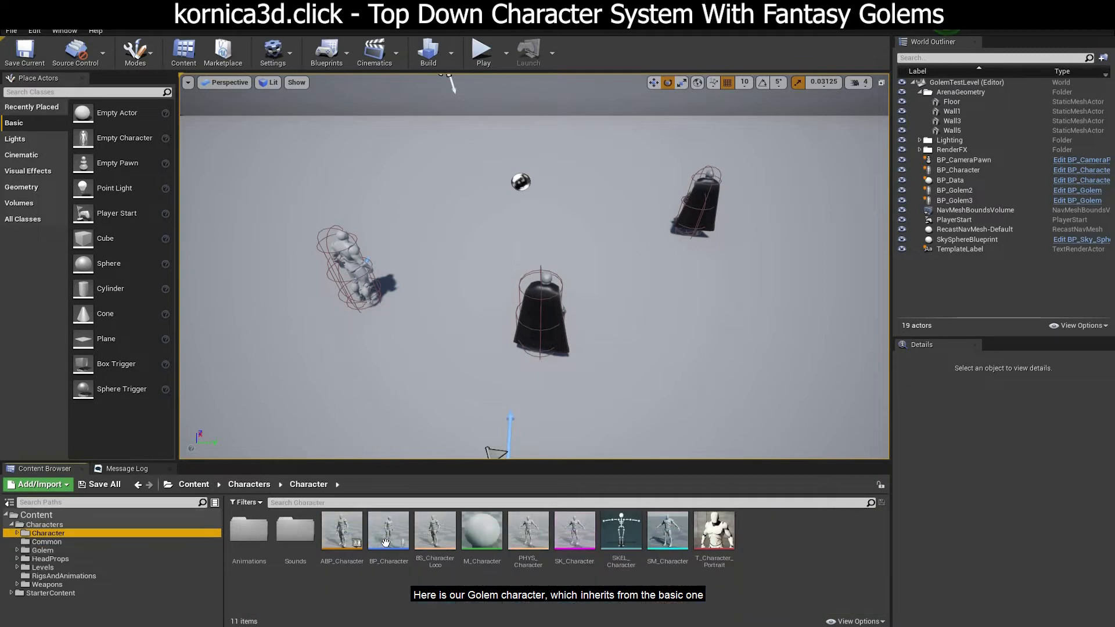
# Inspect the BP_Character and BP_Golem blueprints, closing each editor afterwards.
pyautogui.doubleClick(388, 530)
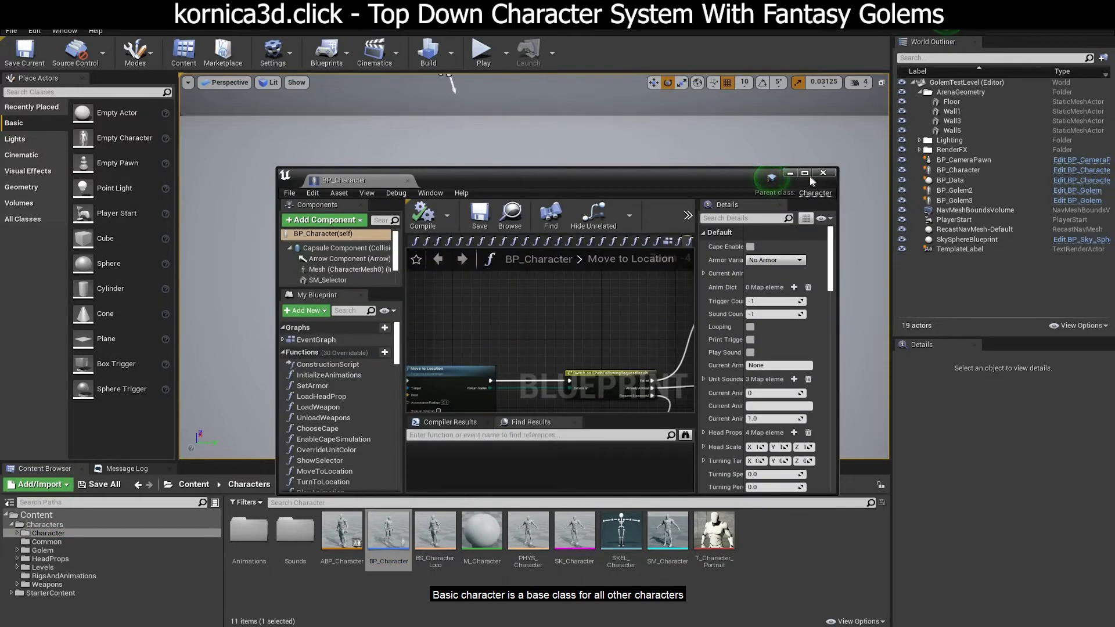
pyautogui.click(804, 173)
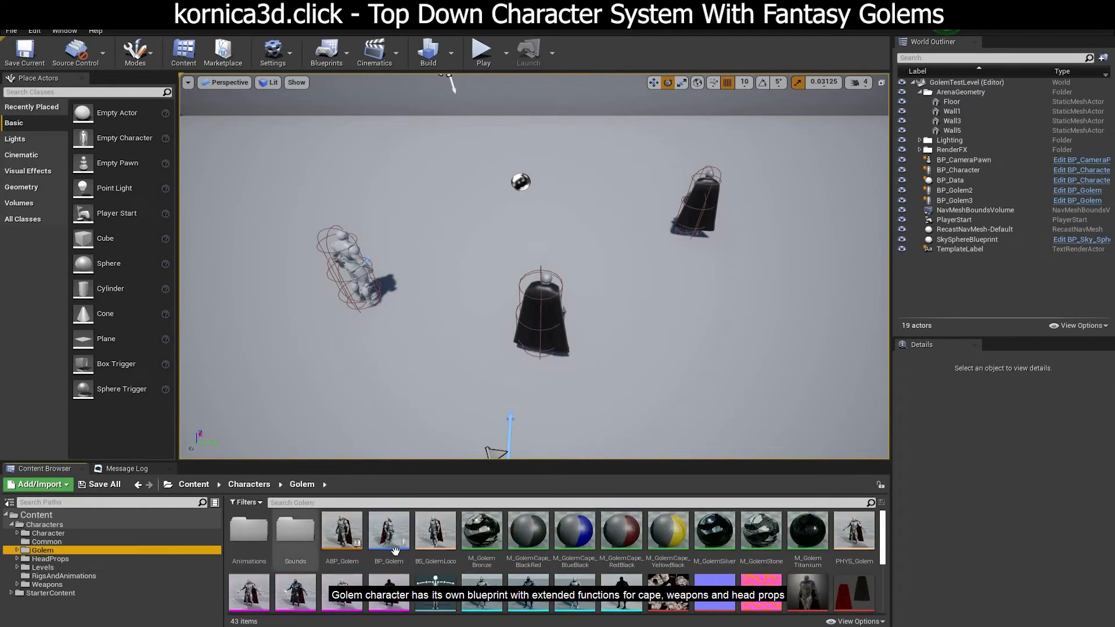
pyautogui.moveTo(388, 531)
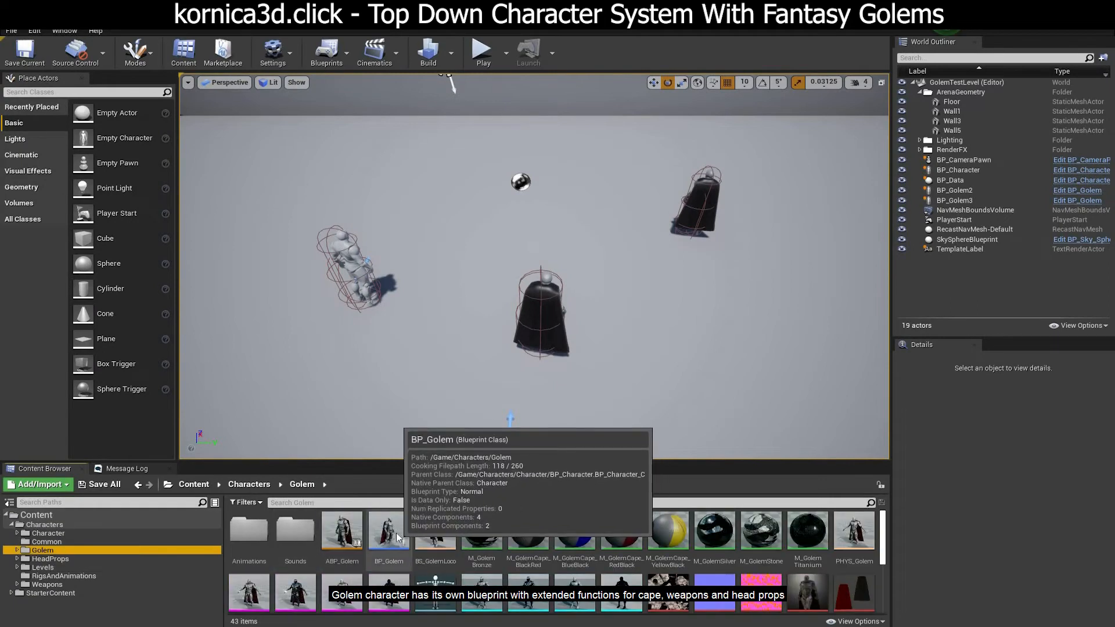
pyautogui.doubleClick(388, 530)
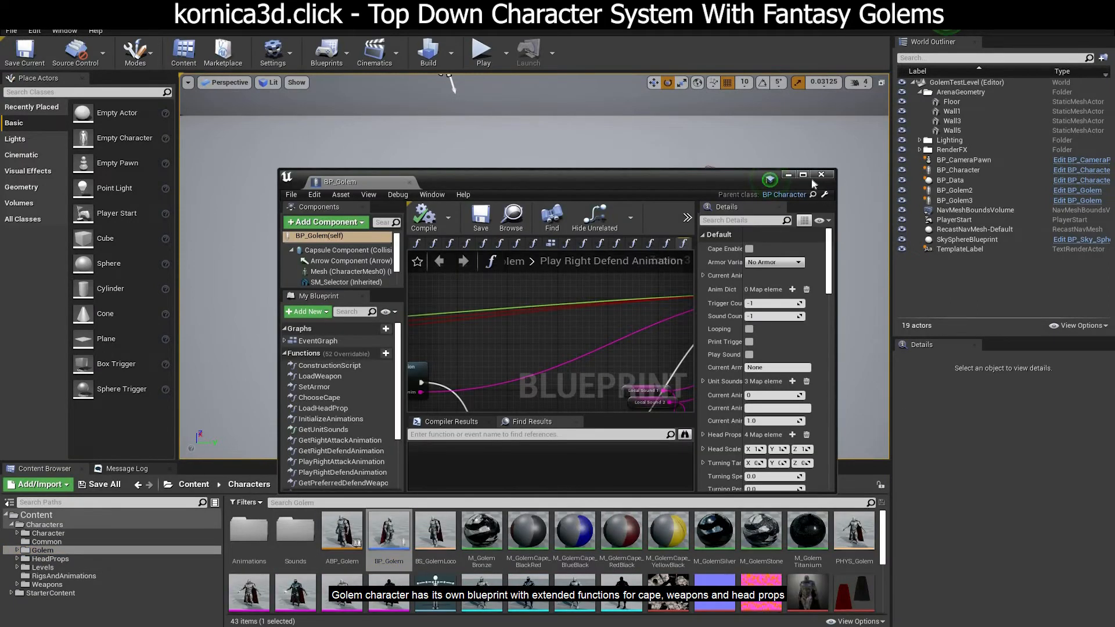
pyautogui.click(802, 175)
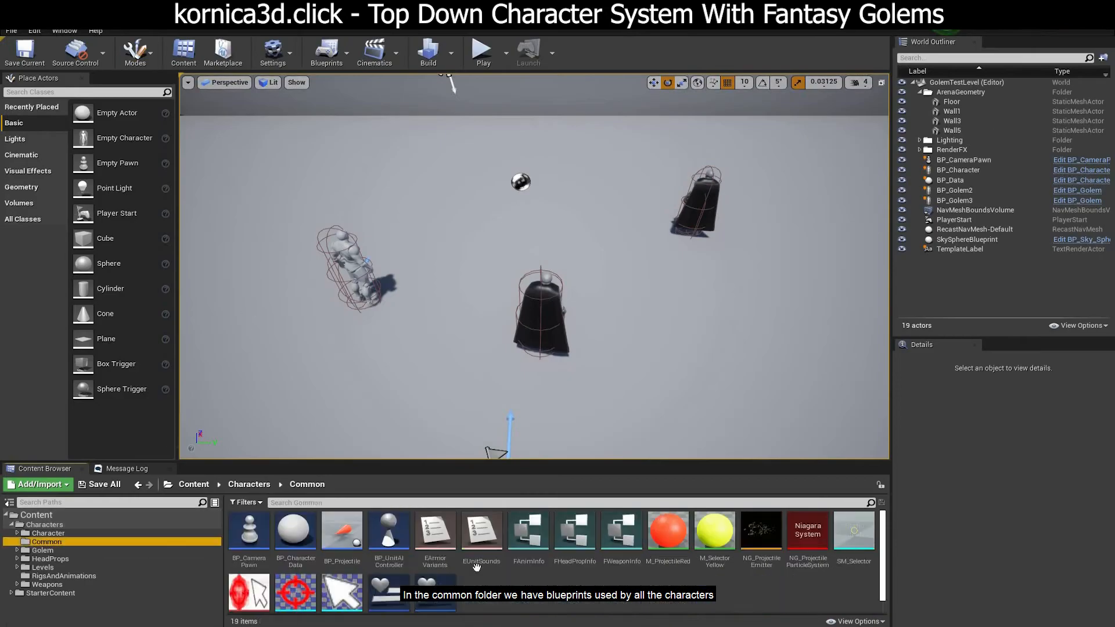
pyautogui.moveTo(439, 535)
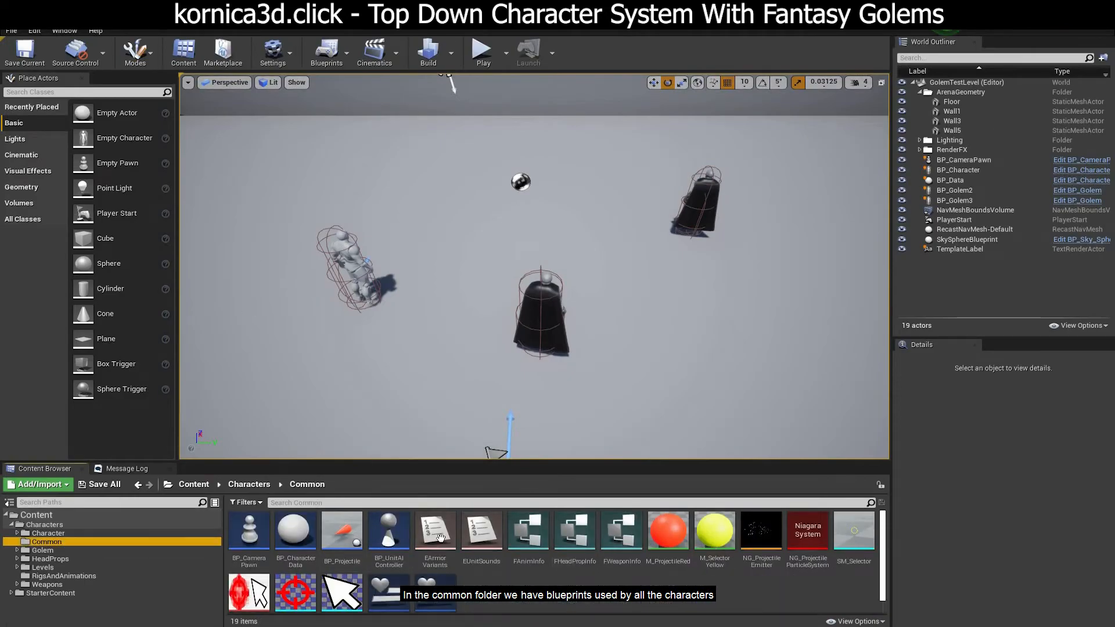
pyautogui.scroll(-3)
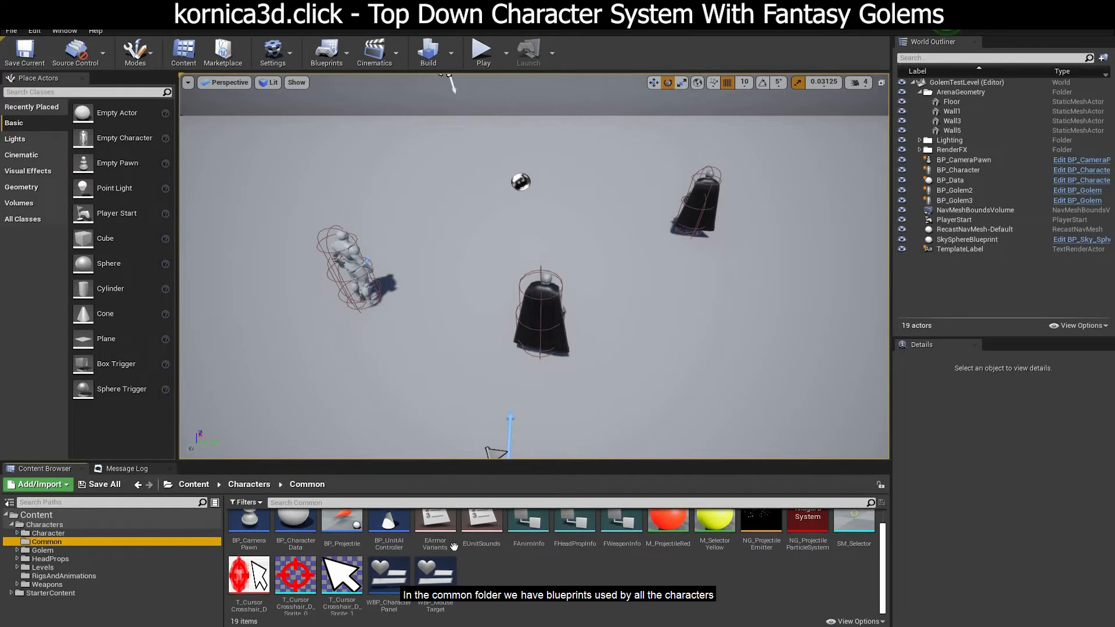
pyautogui.click(52, 560)
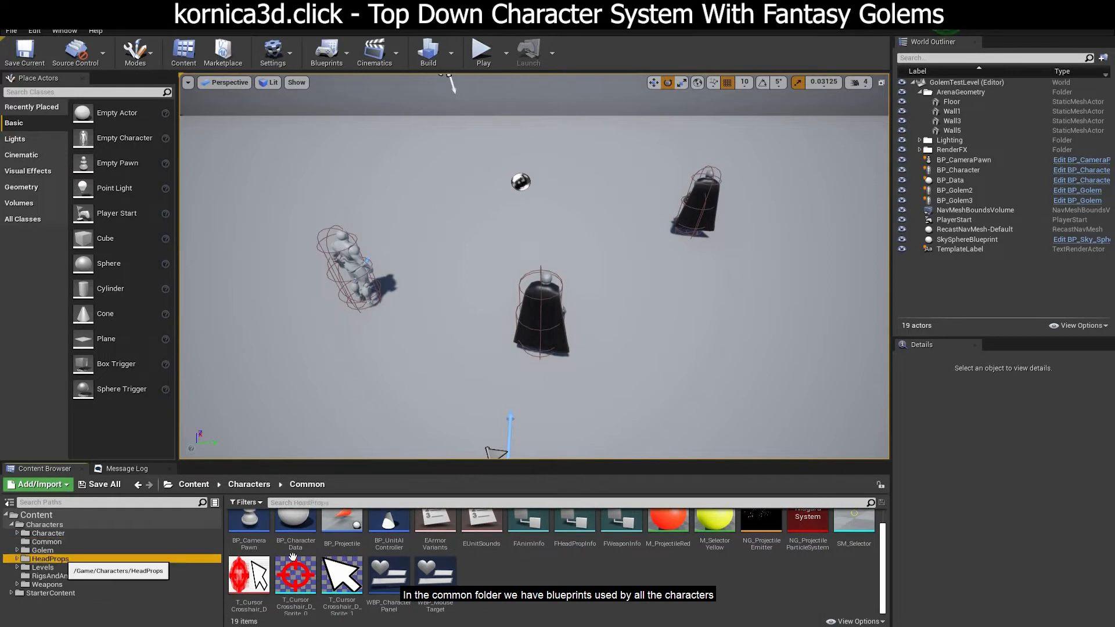
pyautogui.click(53, 575)
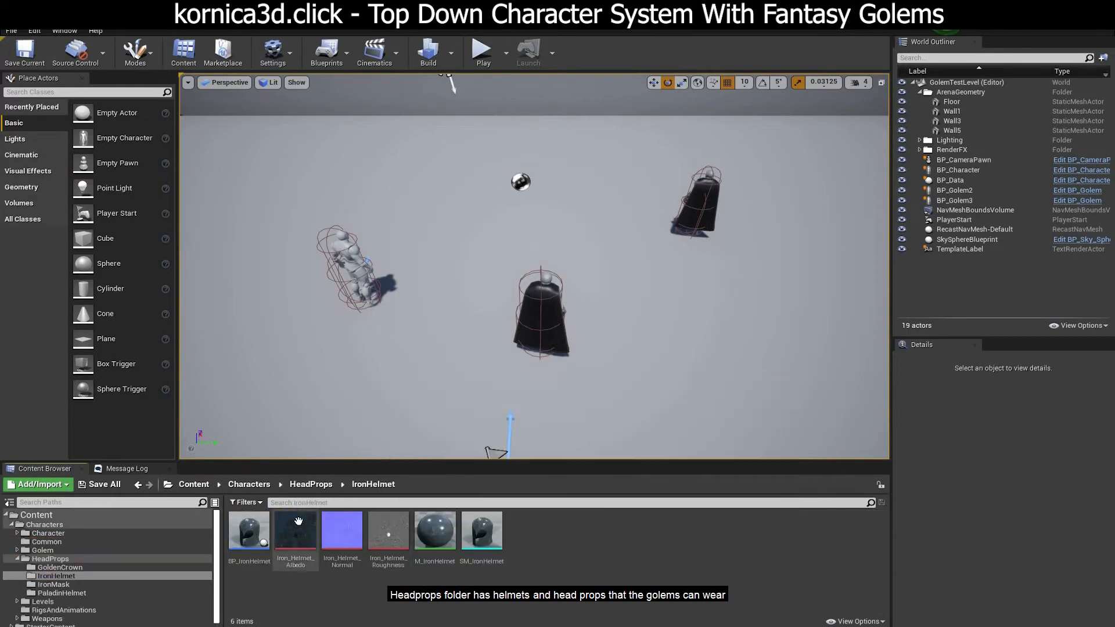
pyautogui.click(310, 484)
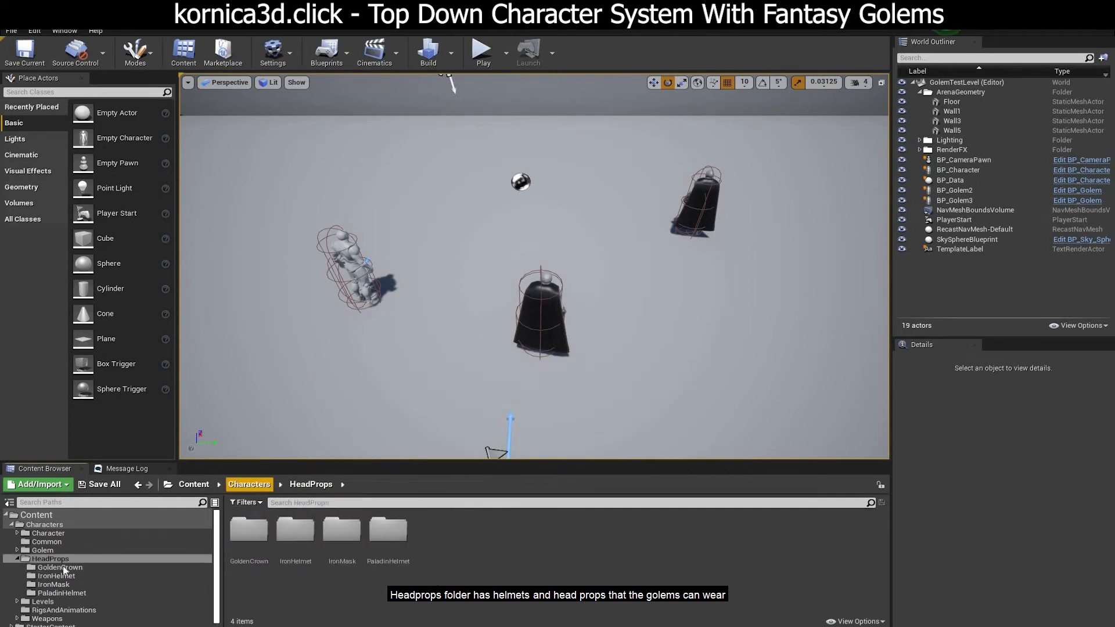
pyautogui.click(16, 559)
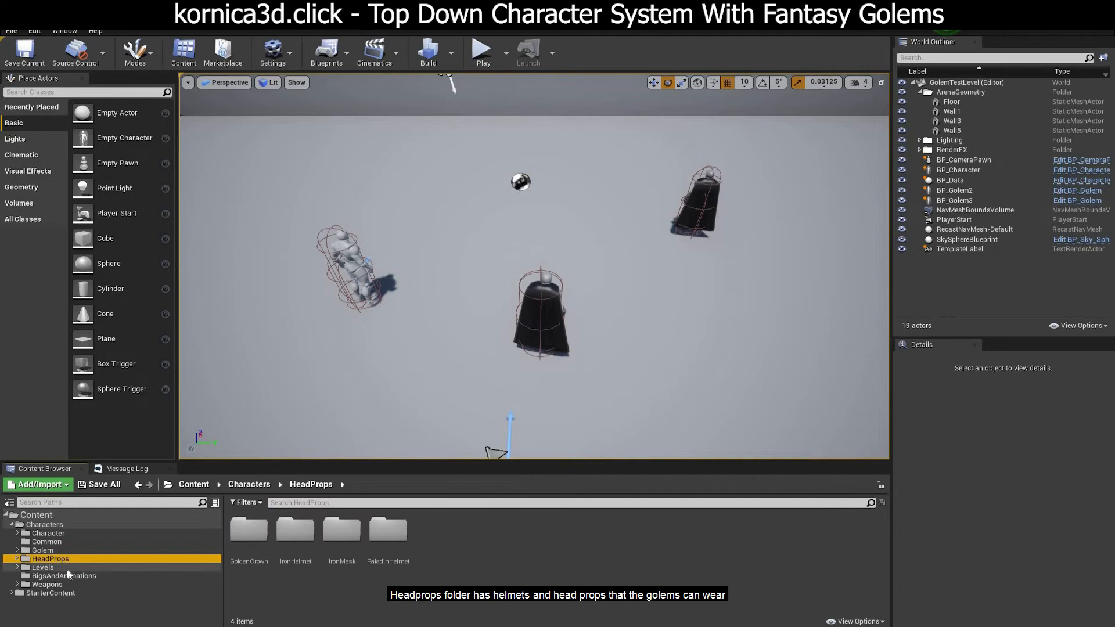
pyautogui.click(43, 568)
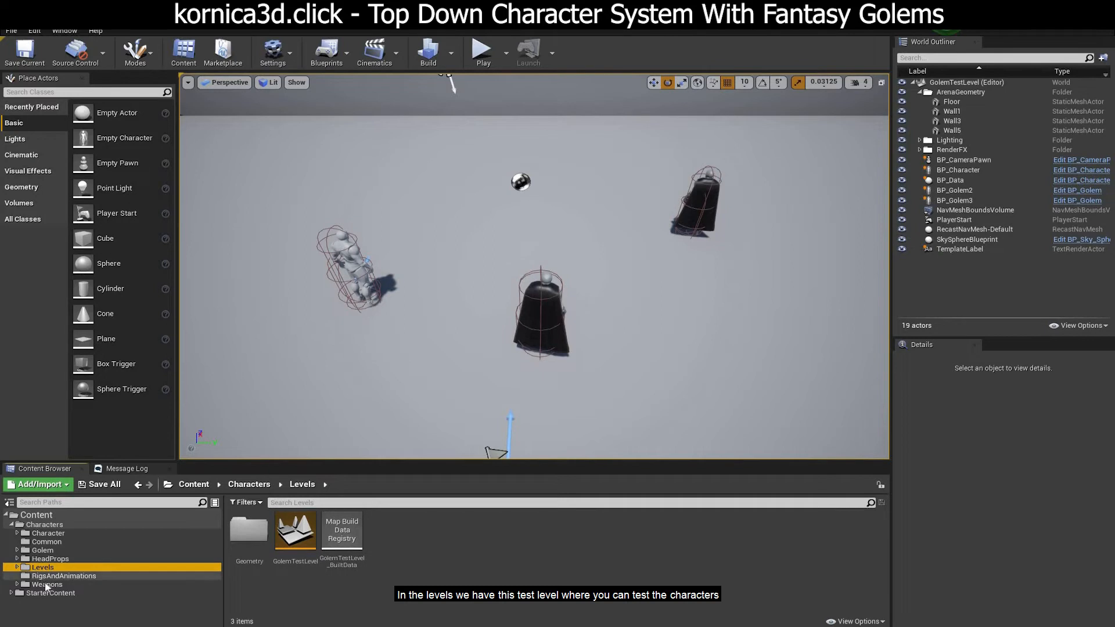
pyautogui.click(47, 584)
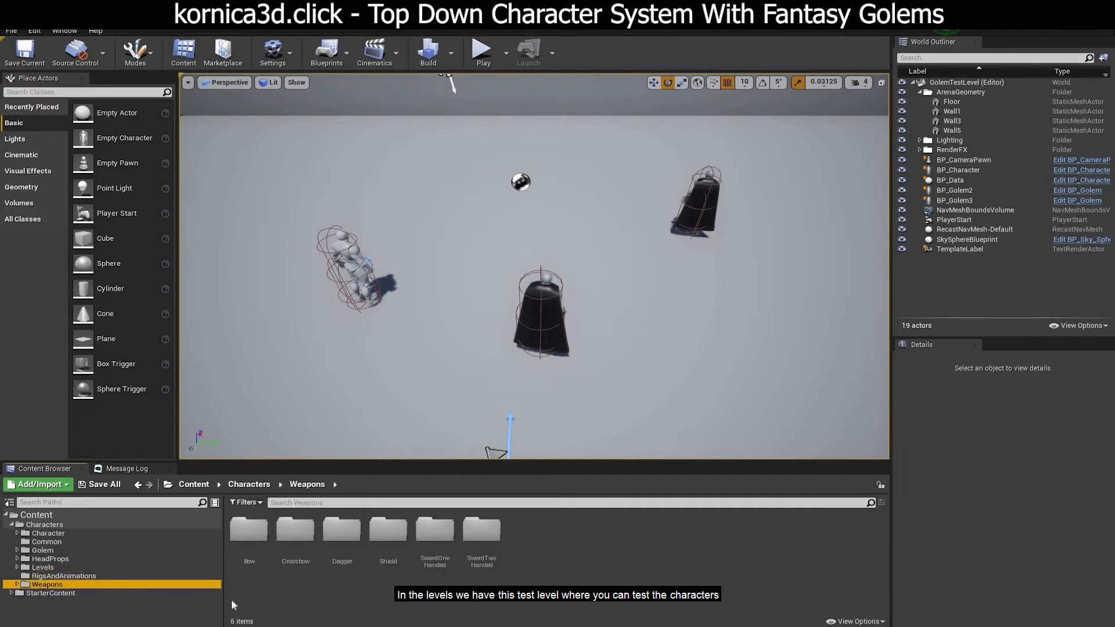
pyautogui.click(248, 531)
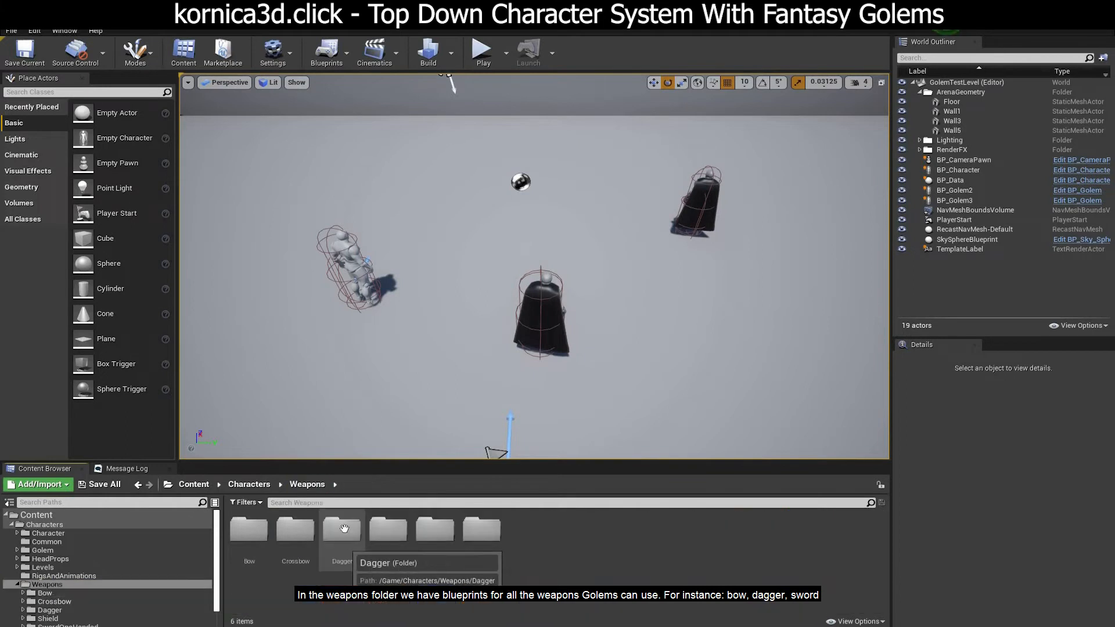
pyautogui.moveTo(433, 529)
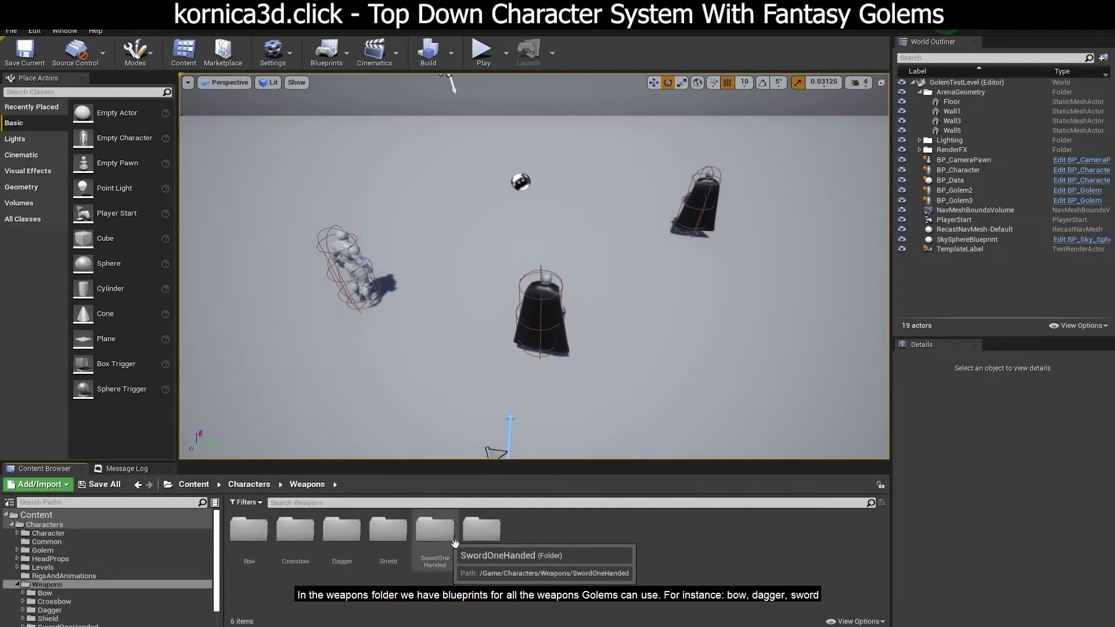
pyautogui.doubleClick(433, 529)
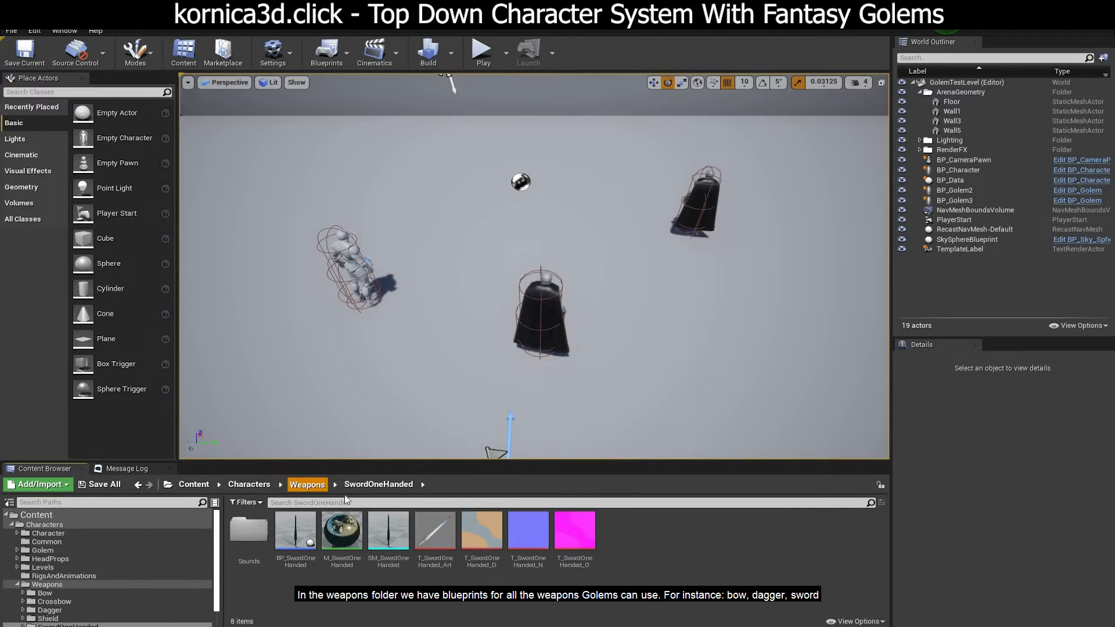
pyautogui.click(307, 484)
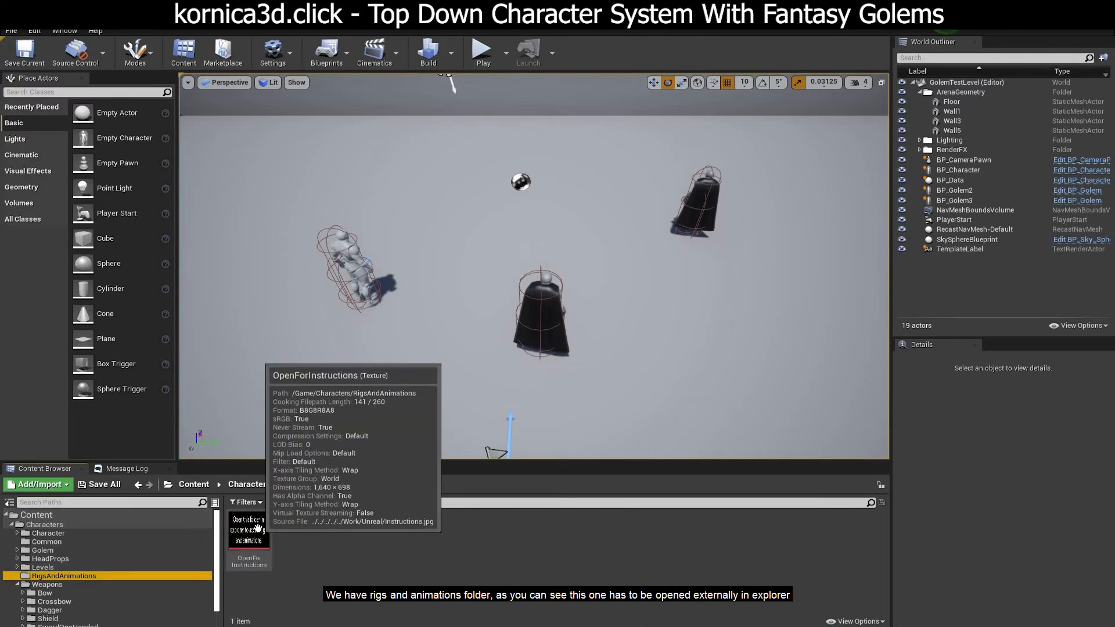
pyautogui.click(248, 529)
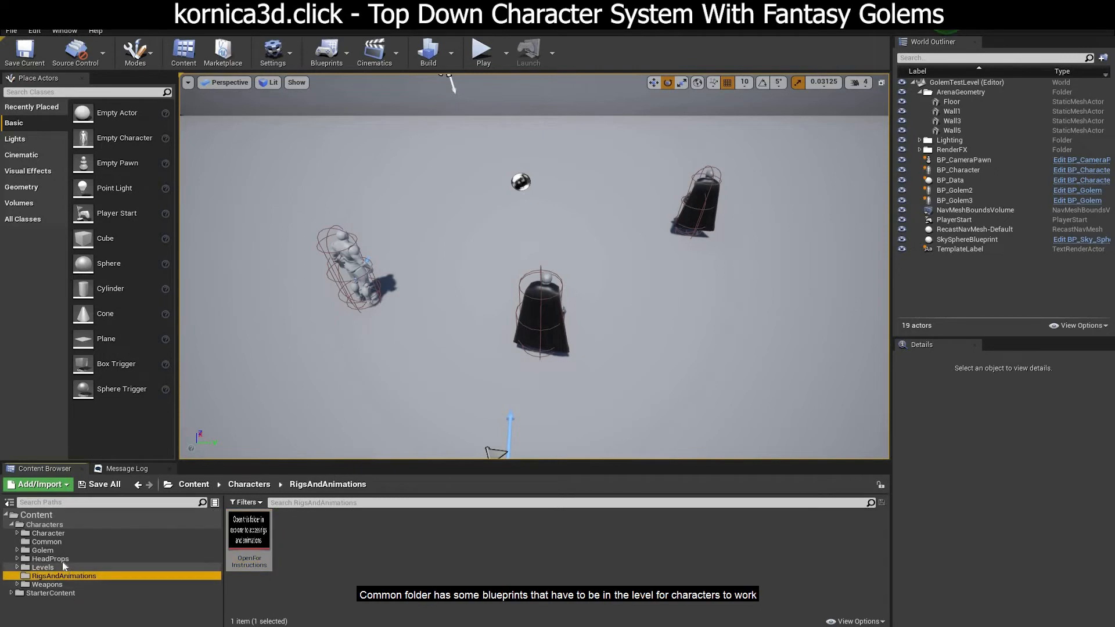
pyautogui.click(46, 541)
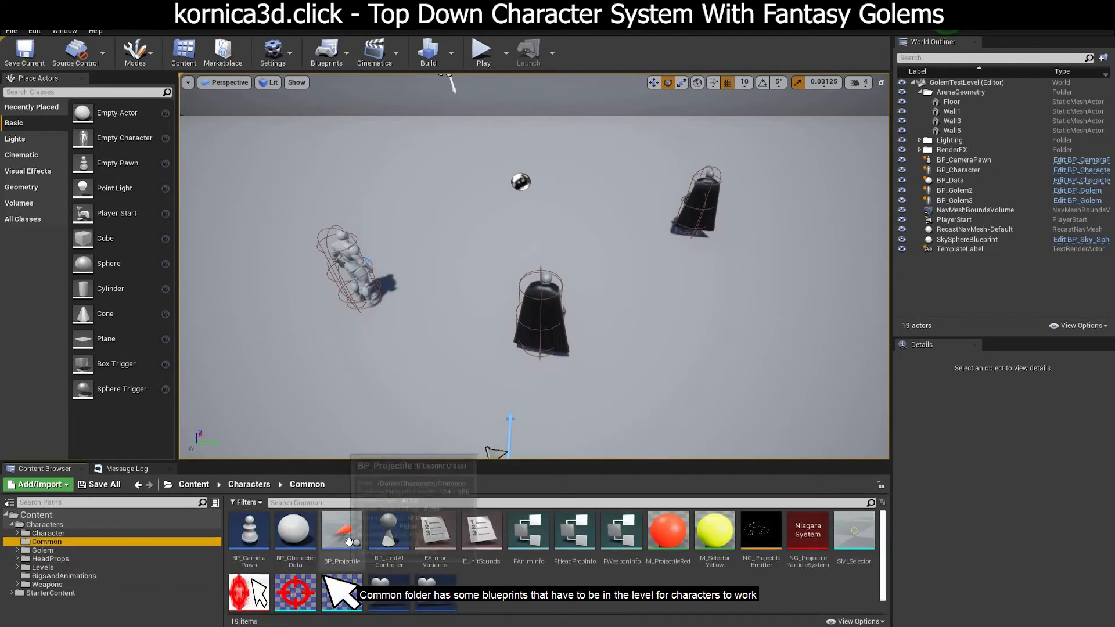
pyautogui.moveTo(434, 533)
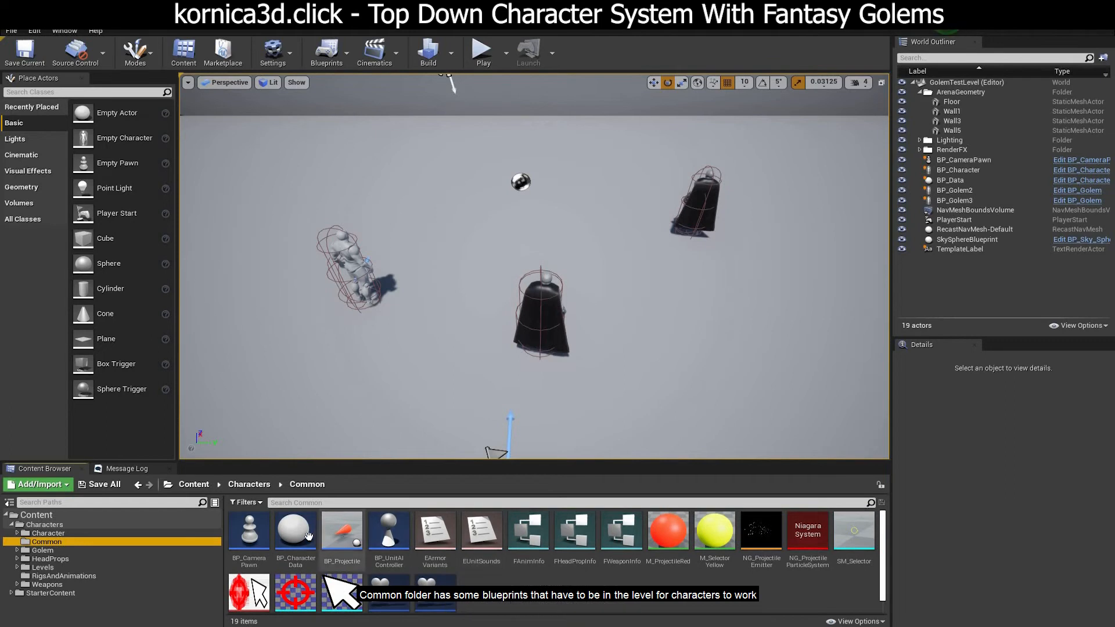
pyautogui.click(295, 532)
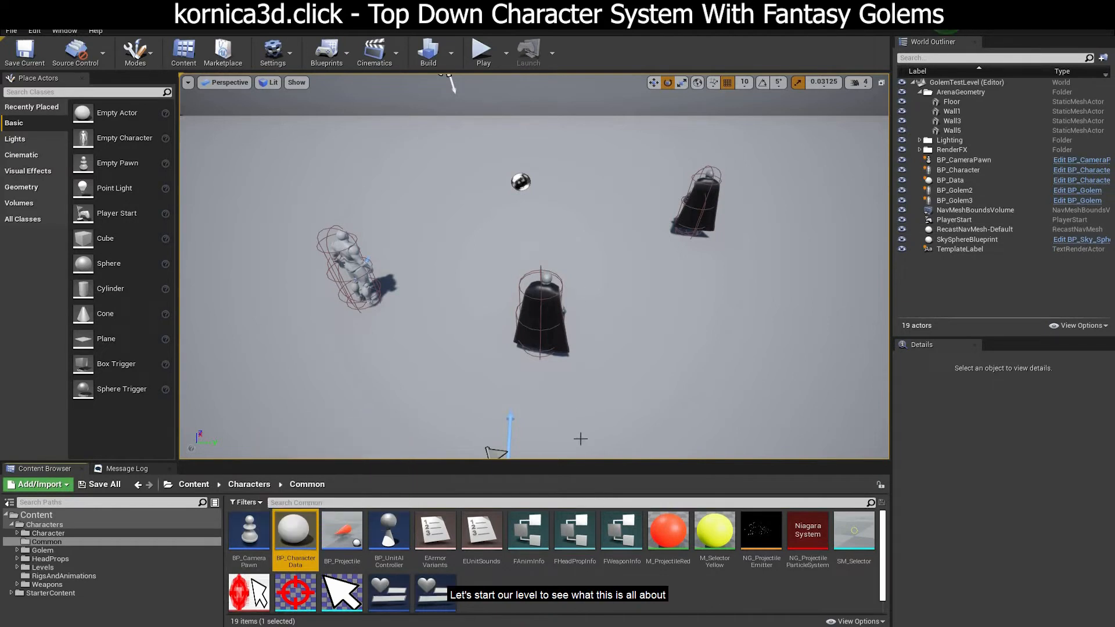
pyautogui.moveTo(482, 53)
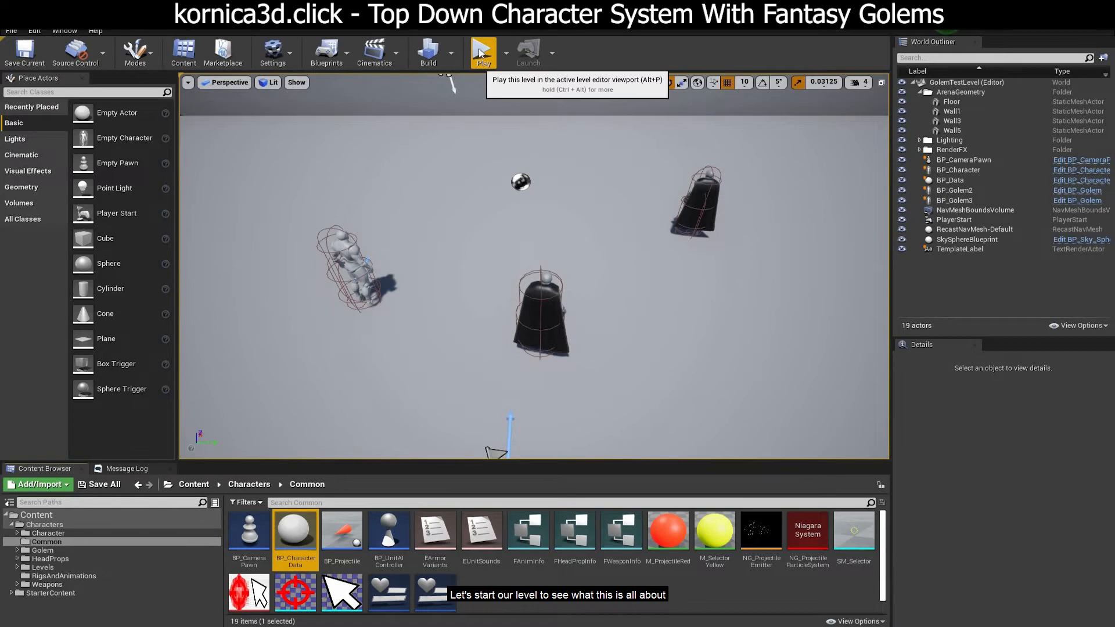
# Play the Golem test level in the viewport so the three golems idle.
pyautogui.click(483, 51)
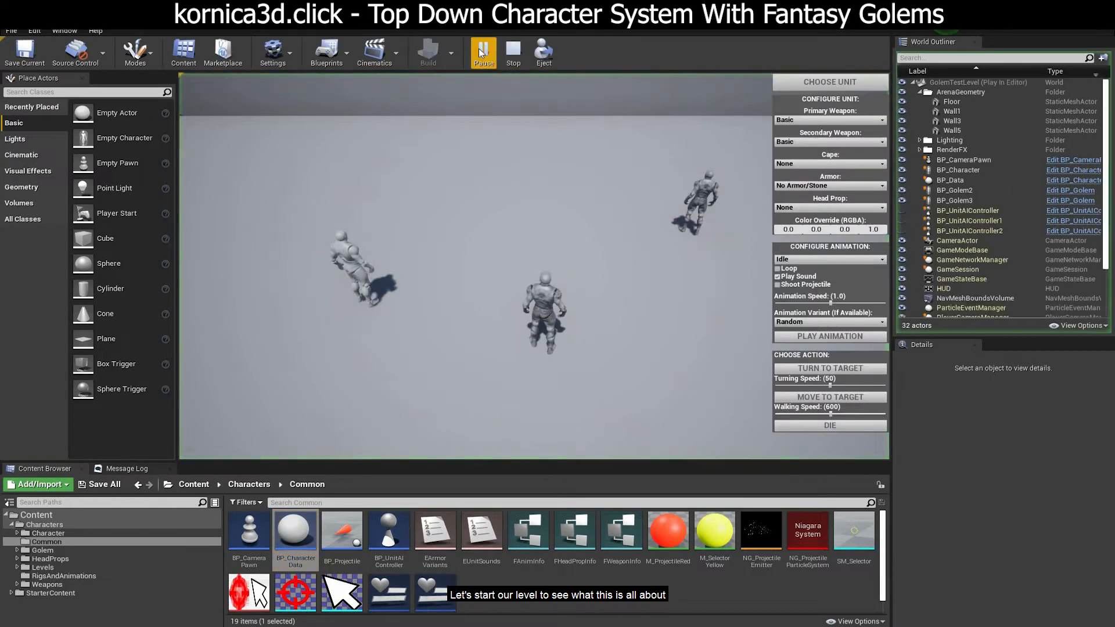
pyautogui.click(483, 51)
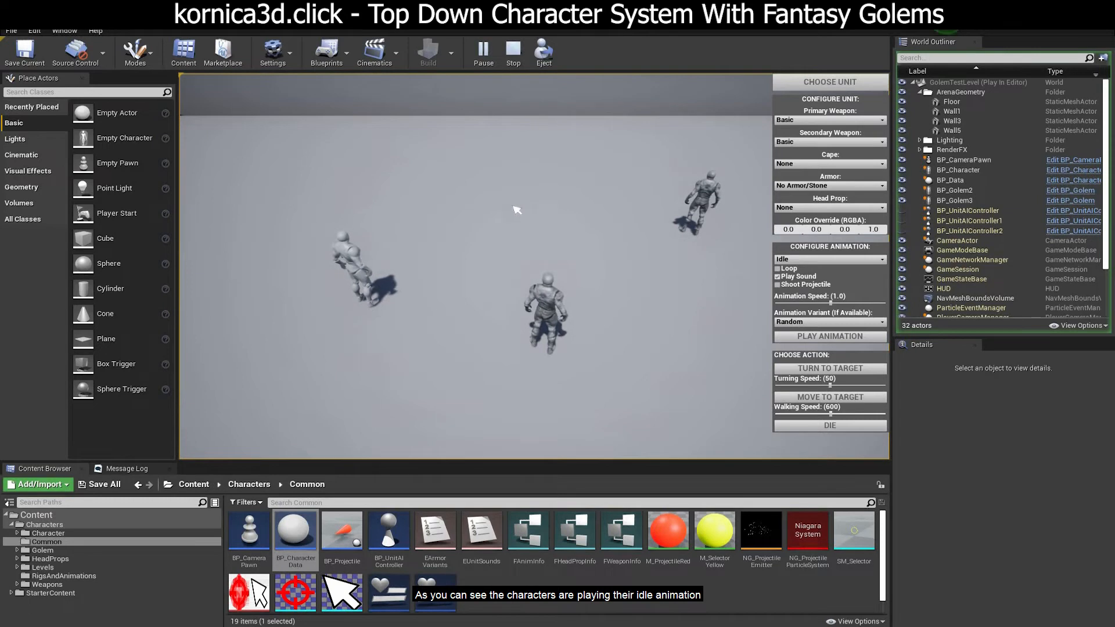
pyautogui.moveTo(471, 236)
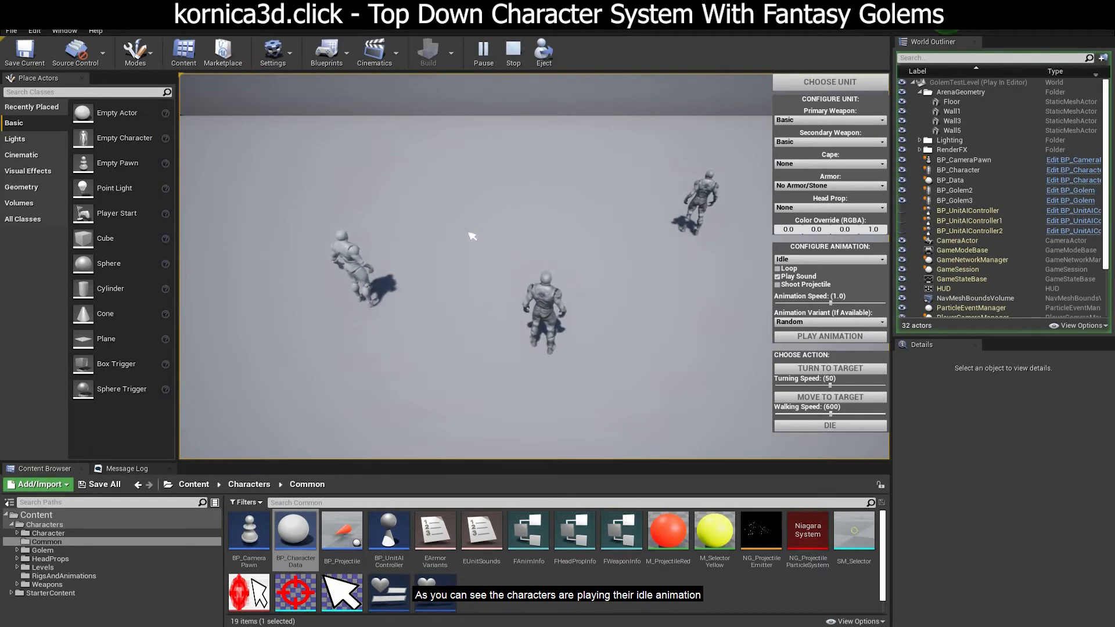
pyautogui.moveTo(479, 230)
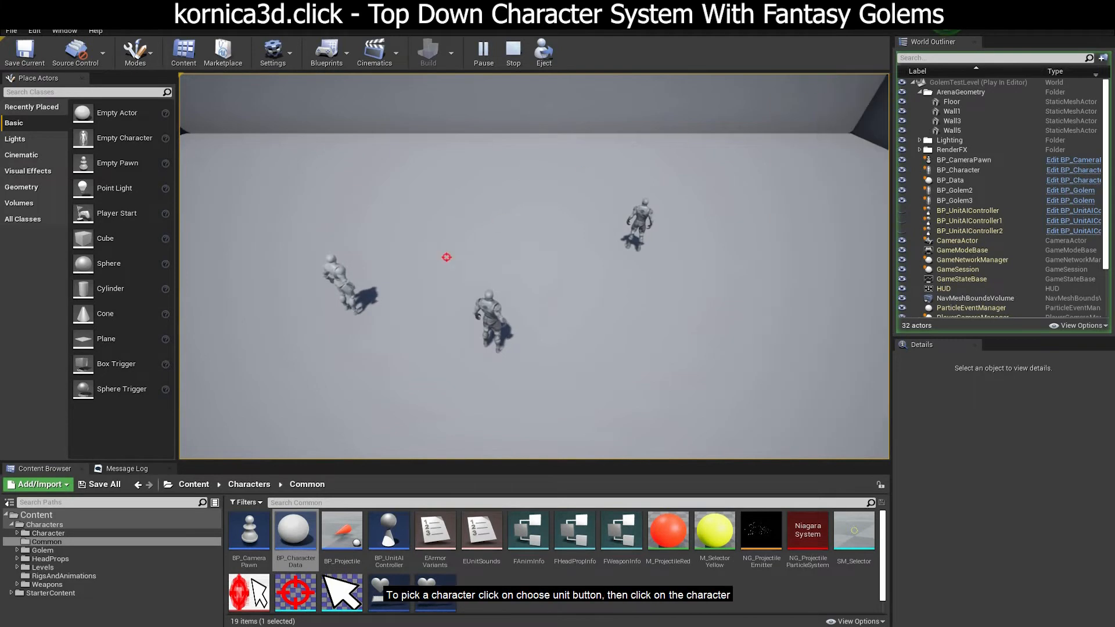
# Choose the left golem and enter its colour override value to tint it blue.
pyautogui.click(349, 291)
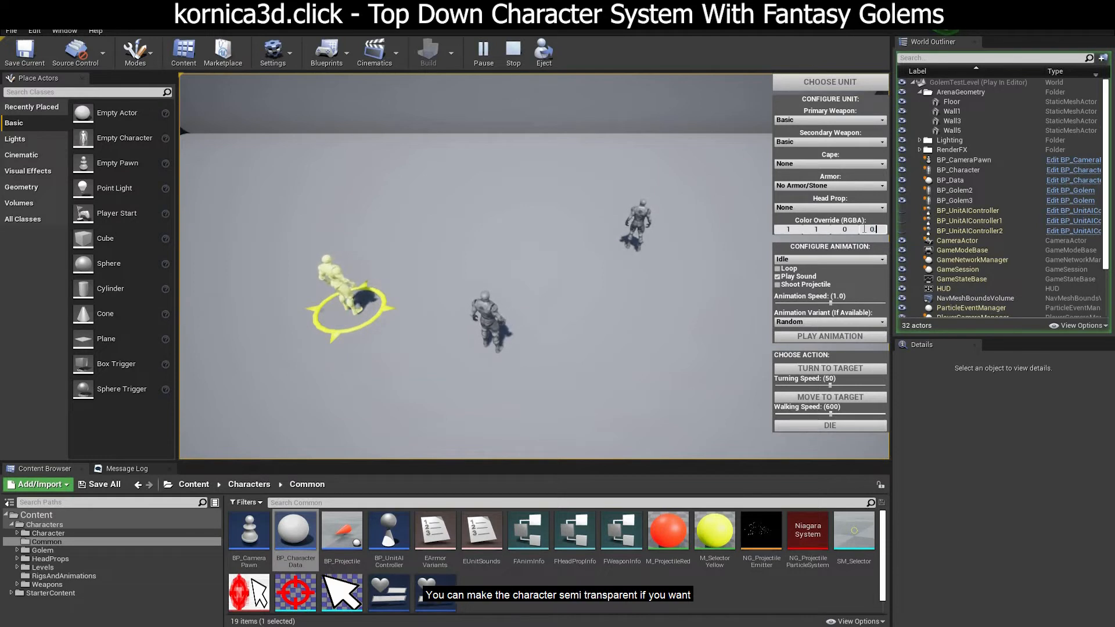
pyautogui.write('0.2')
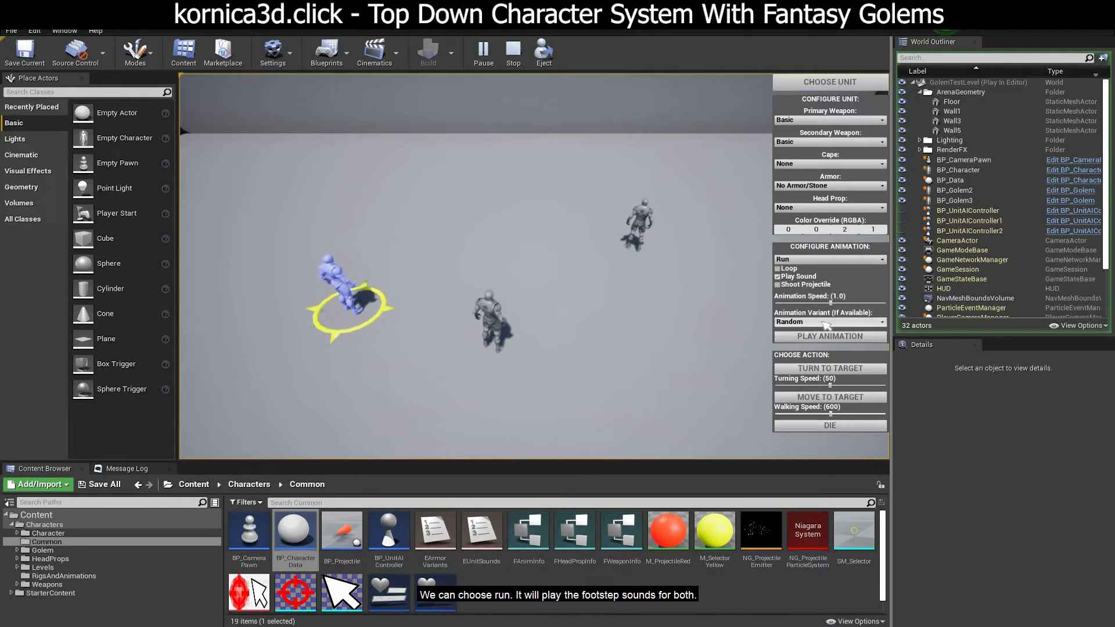
# Preview the golem's Attack, Defend and Ability2 magic animations in turn.
pyautogui.click(828, 259)
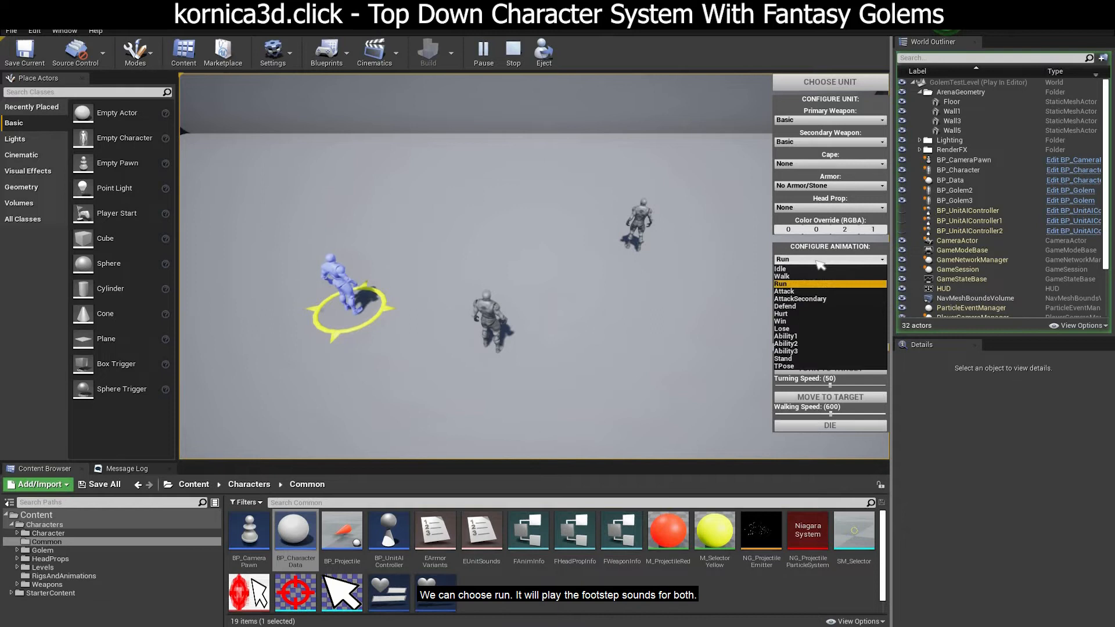
pyautogui.click(786, 290)
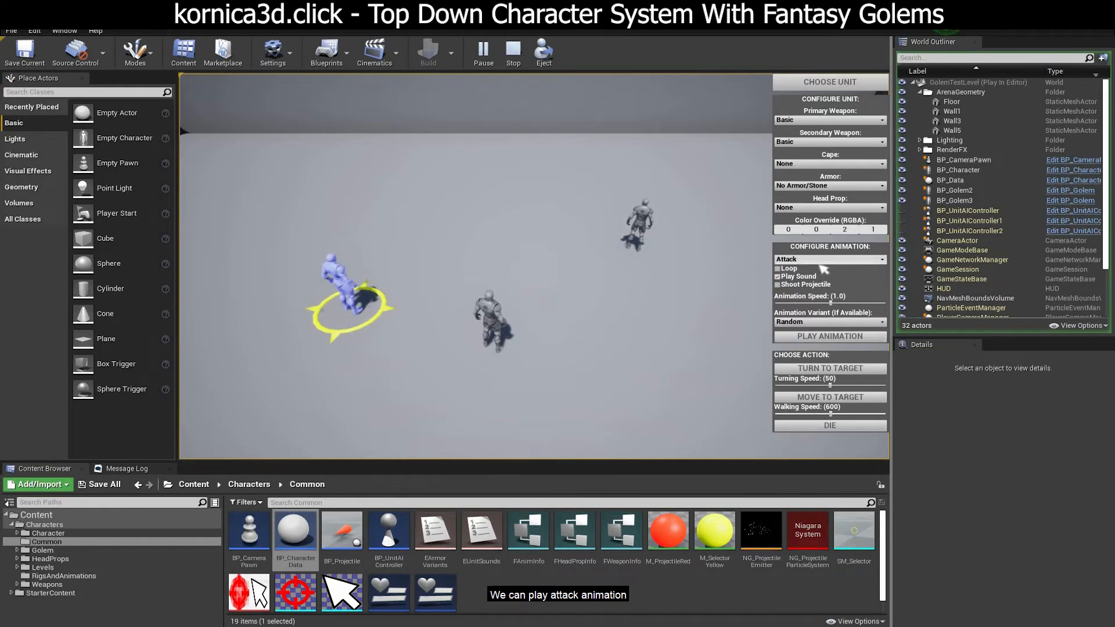
pyautogui.click(829, 259)
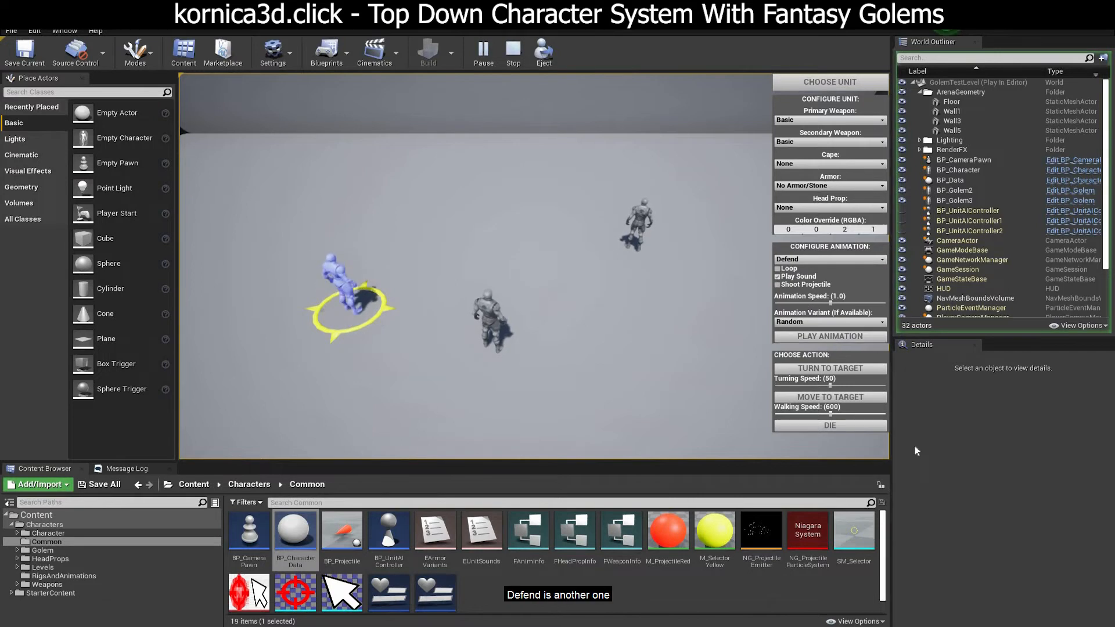
pyautogui.click(828, 259)
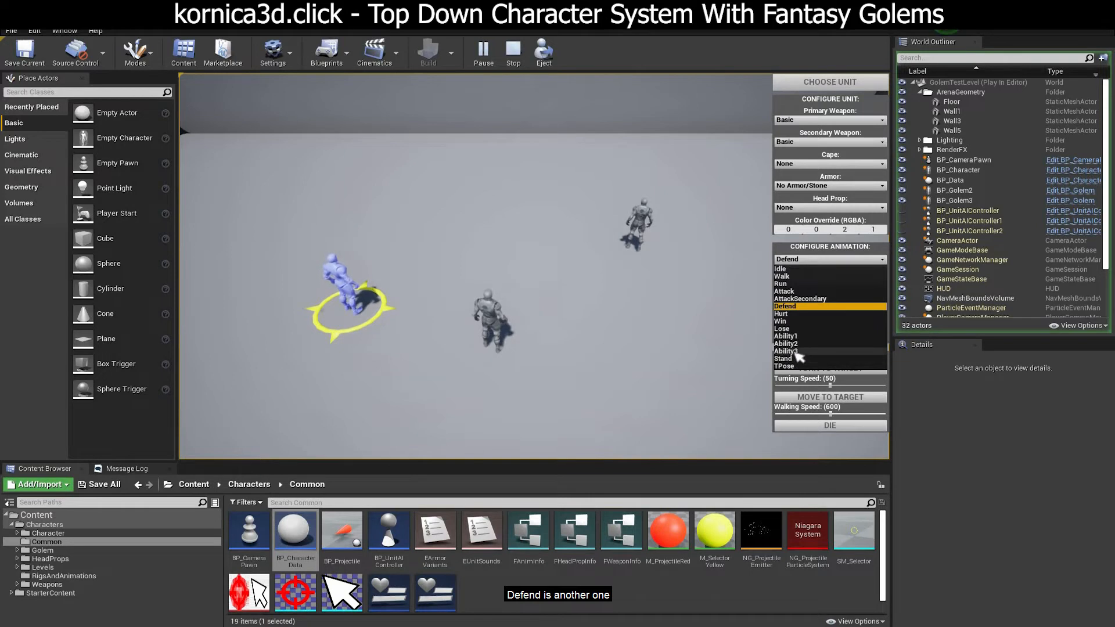
pyautogui.click(785, 344)
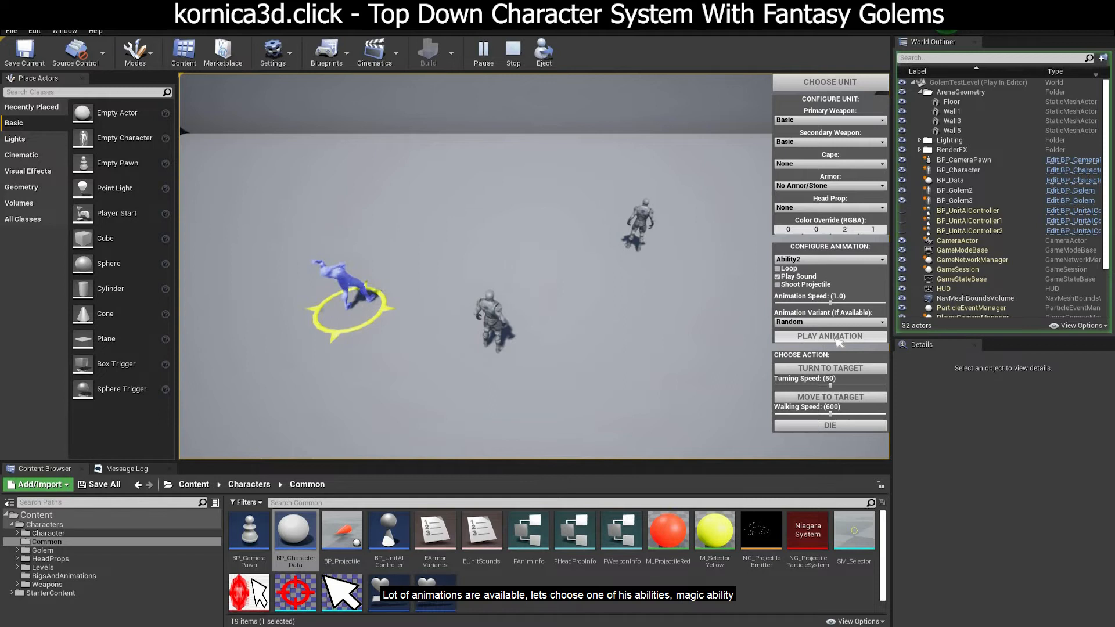
# Replay the Attack animation with adjusted playback options, then return the golem to Idle.
pyautogui.click(828, 259)
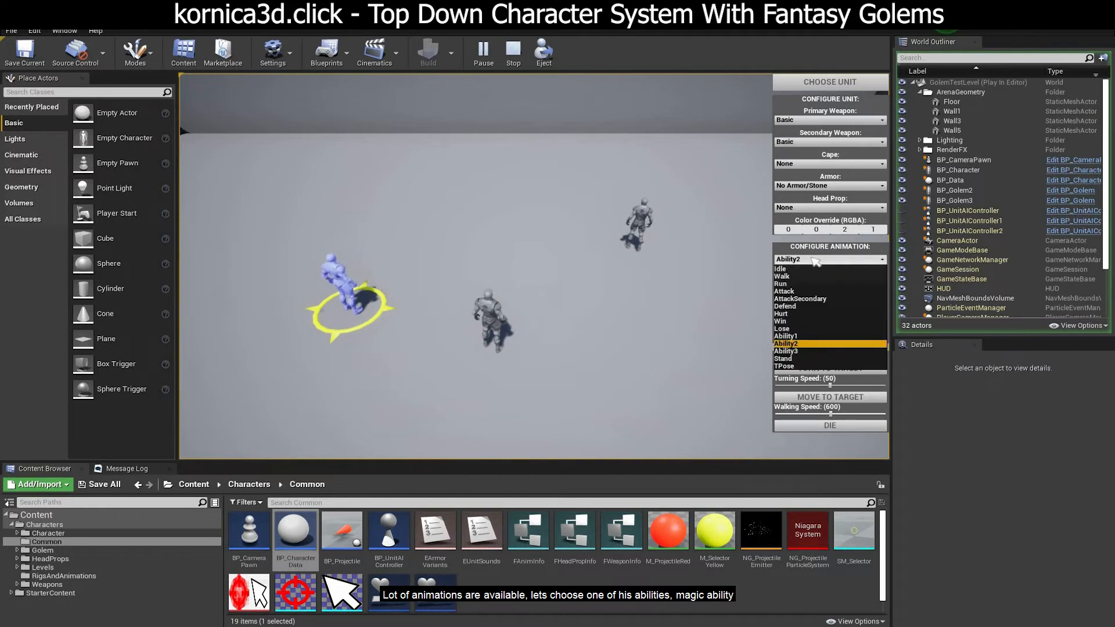
pyautogui.click(828, 258)
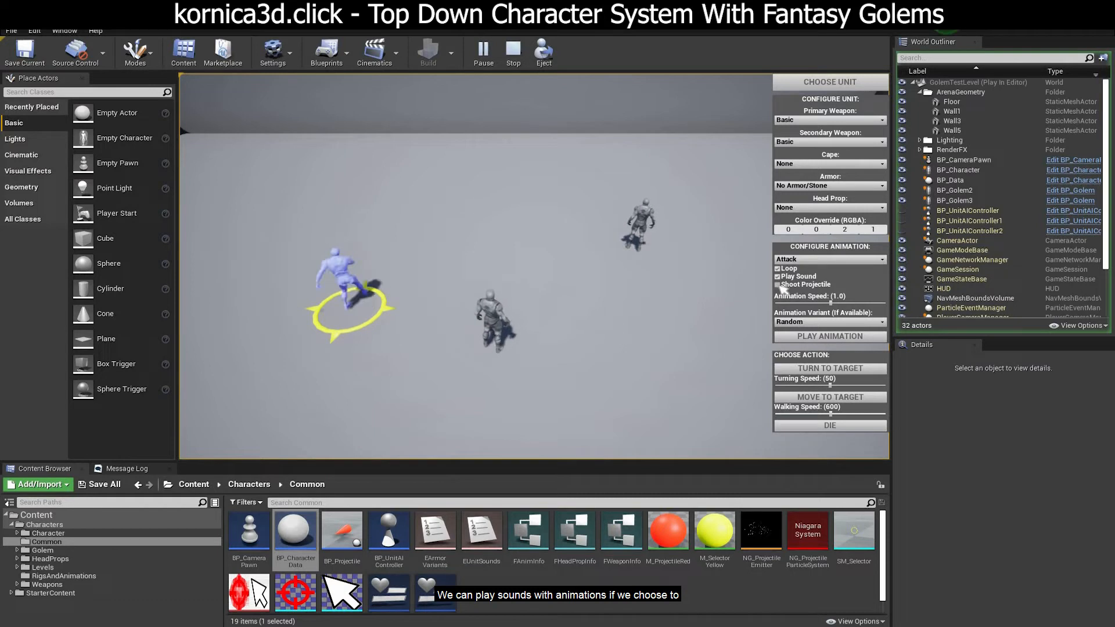
pyautogui.click(828, 336)
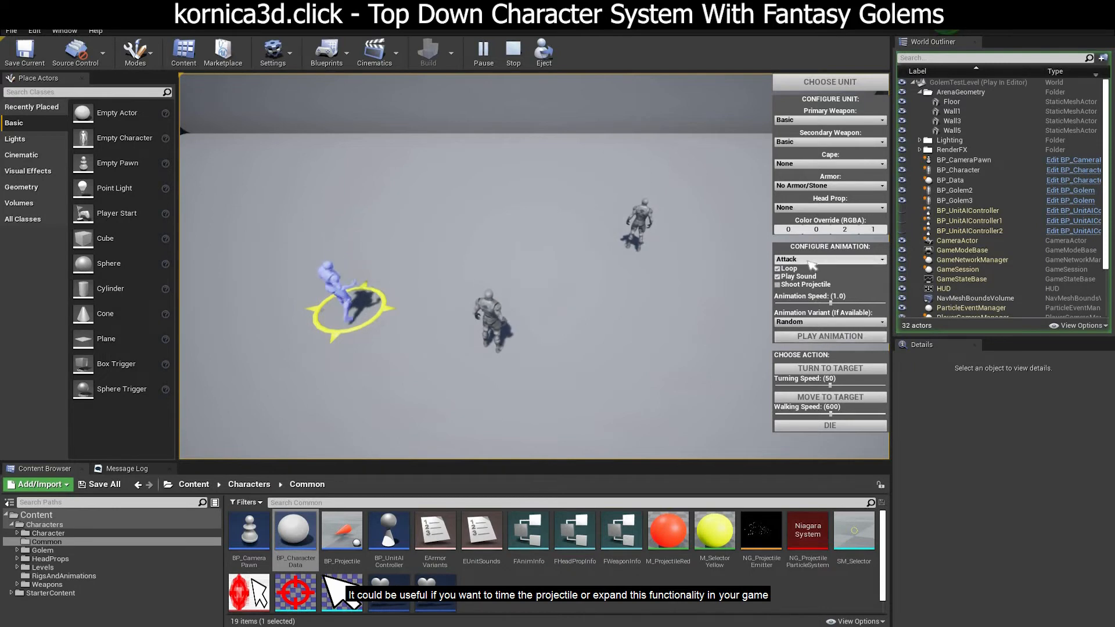
pyautogui.click(828, 257)
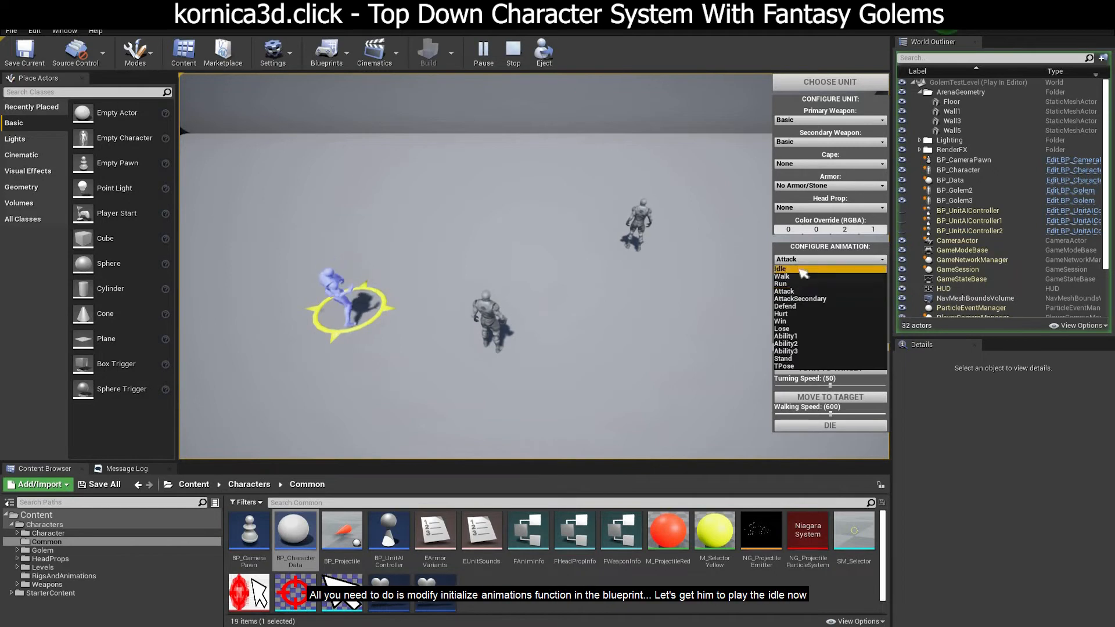
pyautogui.click(779, 269)
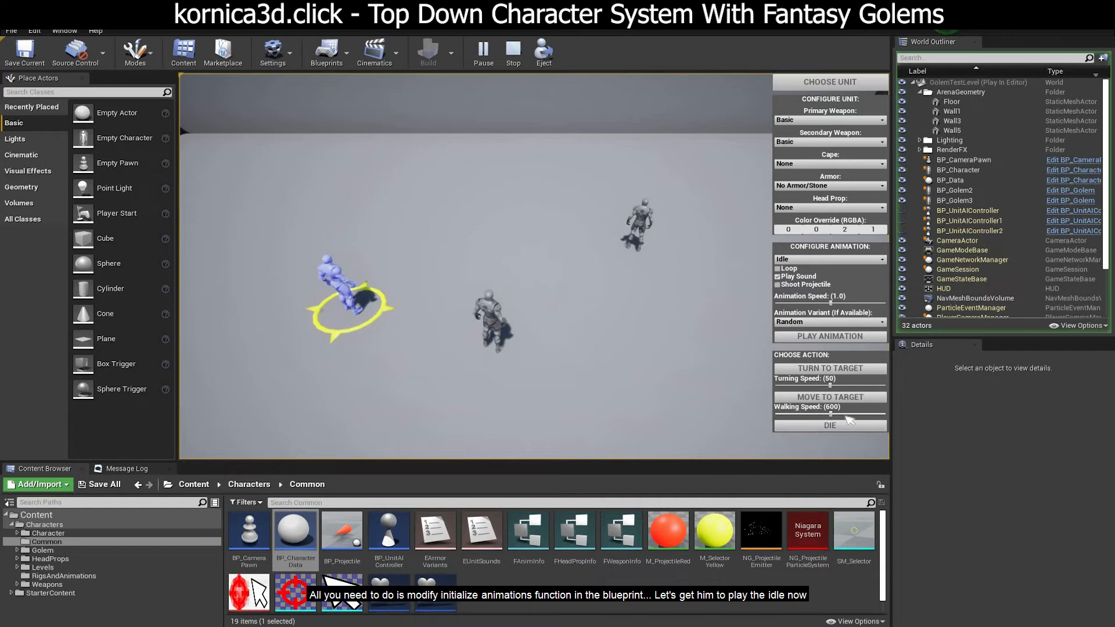
# Kill and resurrect the blue golem, then give the other golem a one-handed sword, shield and yellow-black cape.
pyautogui.click(829, 425)
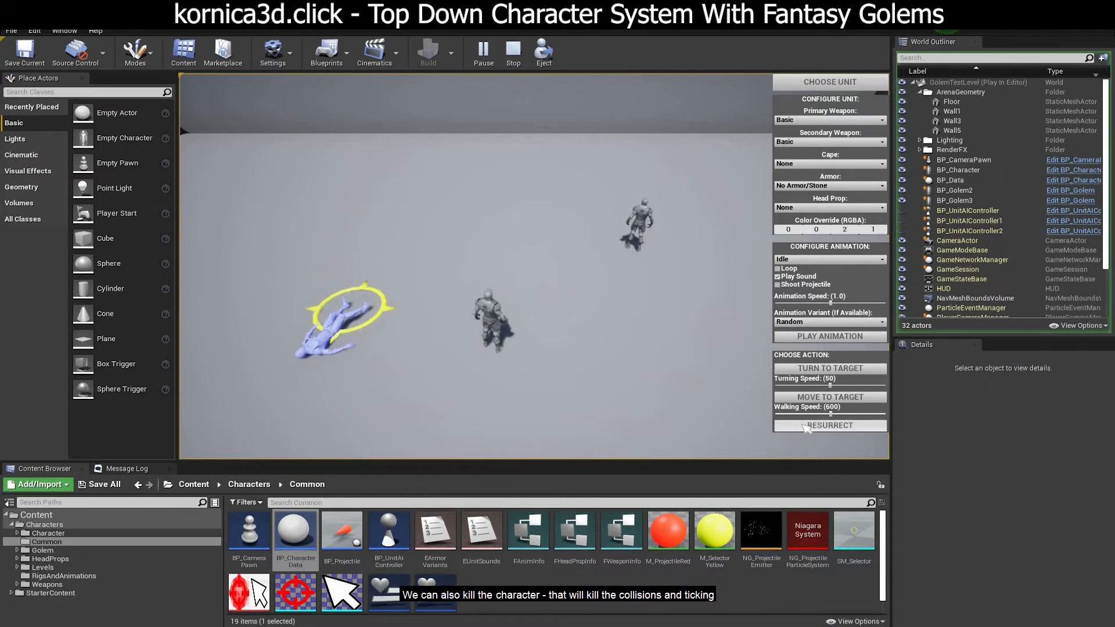
pyautogui.click(829, 425)
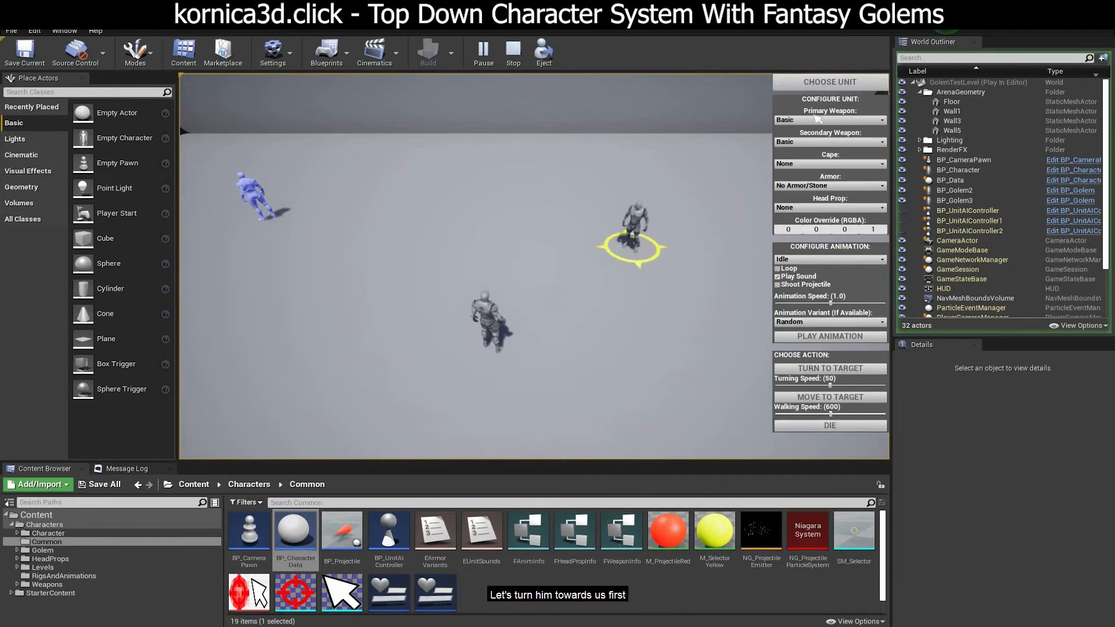
pyautogui.click(828, 120)
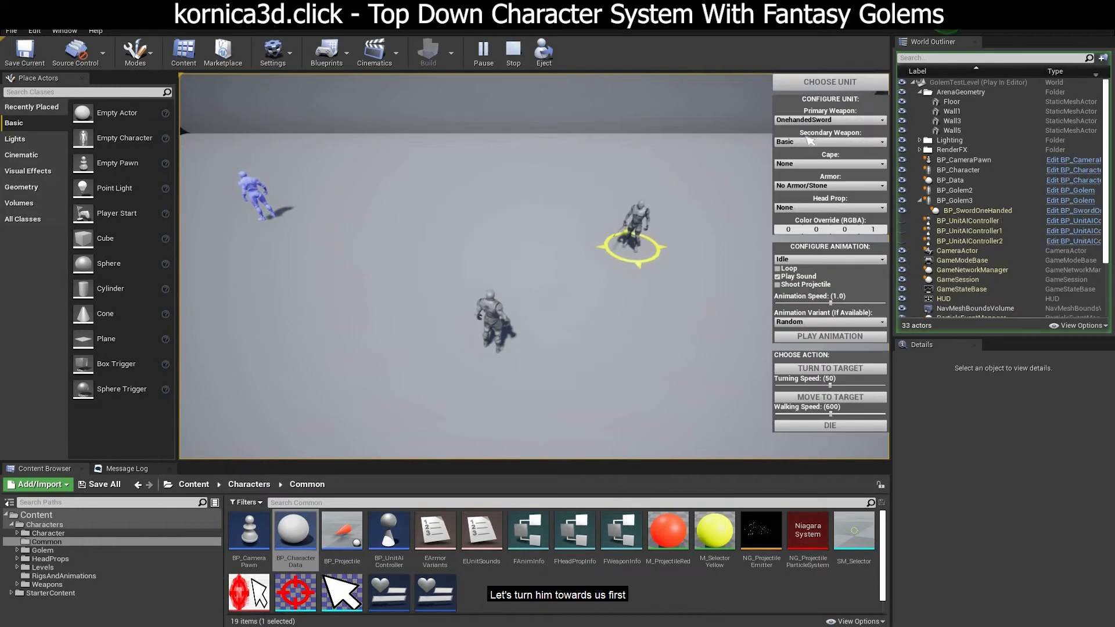
pyautogui.click(829, 142)
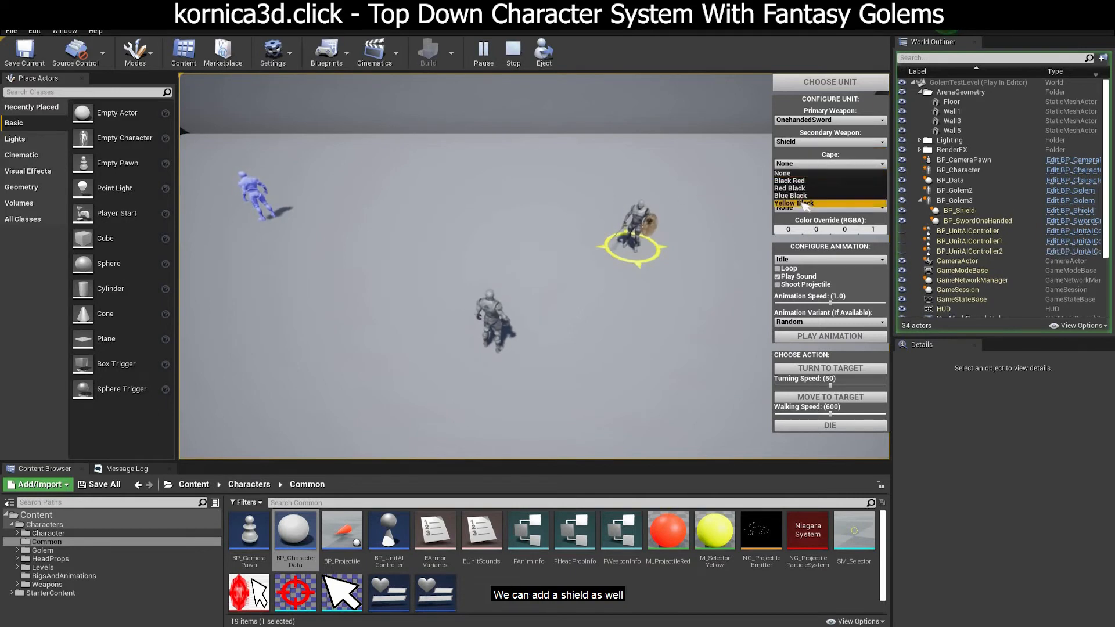
pyautogui.click(791, 202)
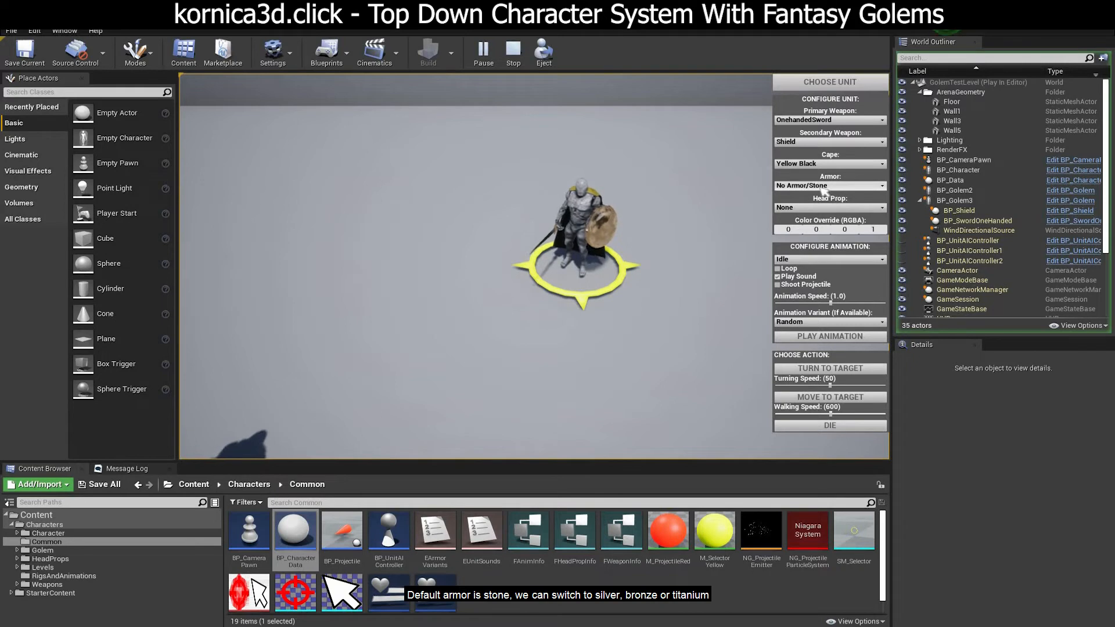
# Try the bronze and titanium armors, settling on Medium Armor silver.
pyautogui.click(829, 186)
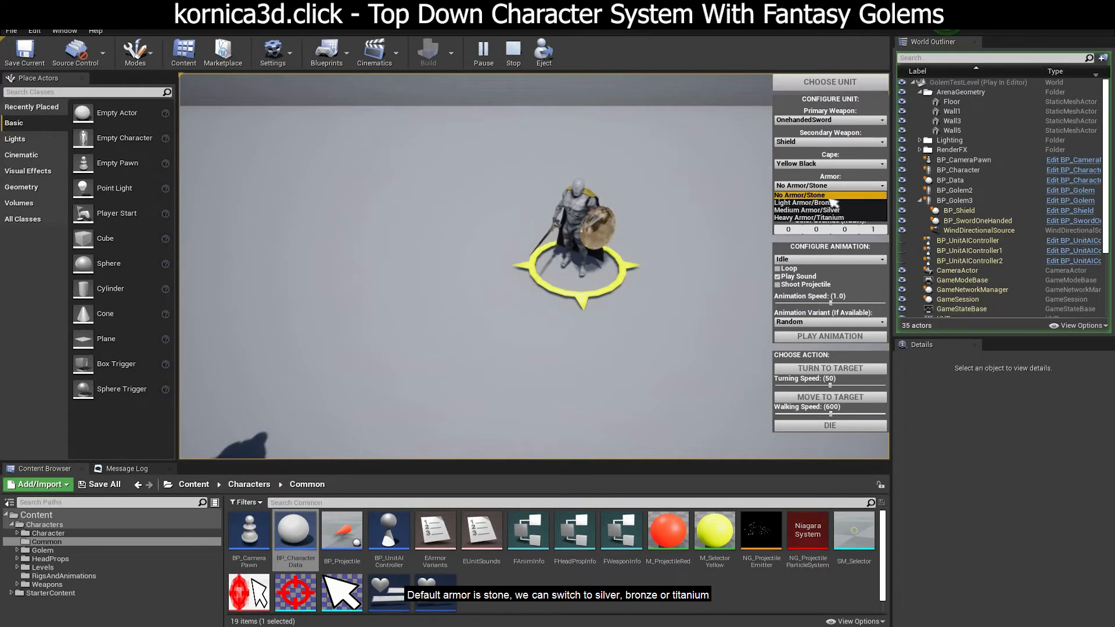
pyautogui.click(817, 211)
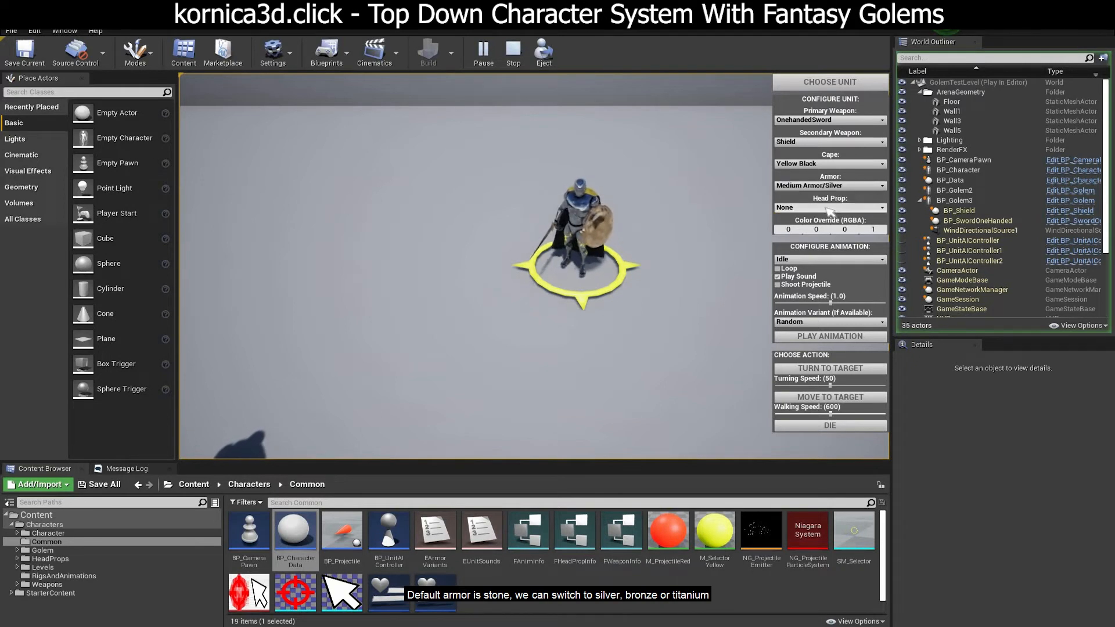
pyautogui.click(829, 186)
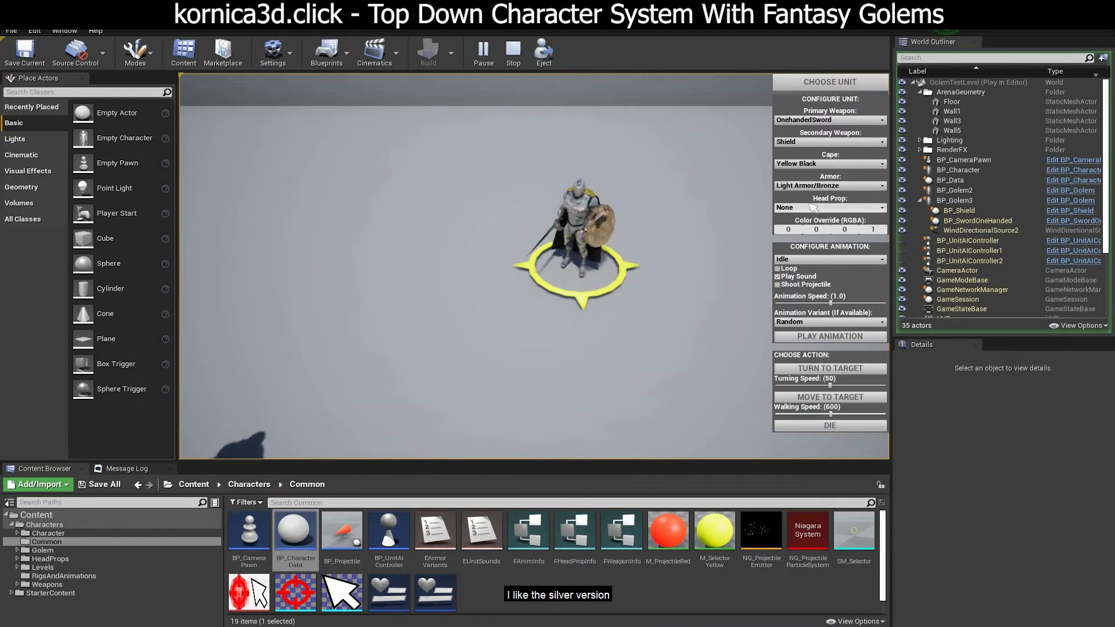
pyautogui.click(829, 186)
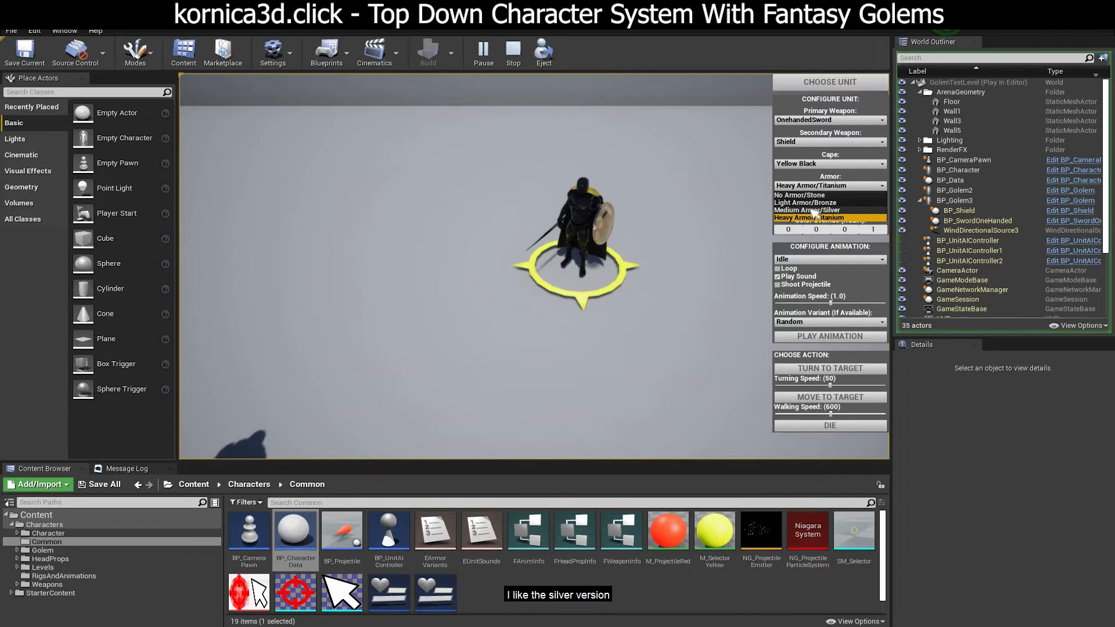
pyautogui.click(816, 209)
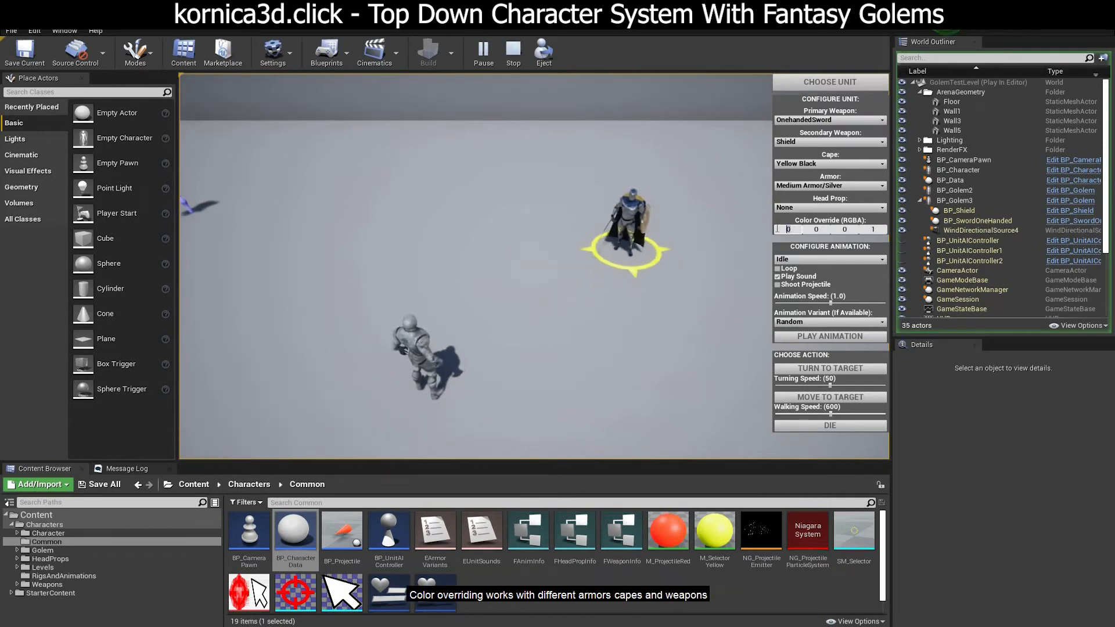
pyautogui.write('2')
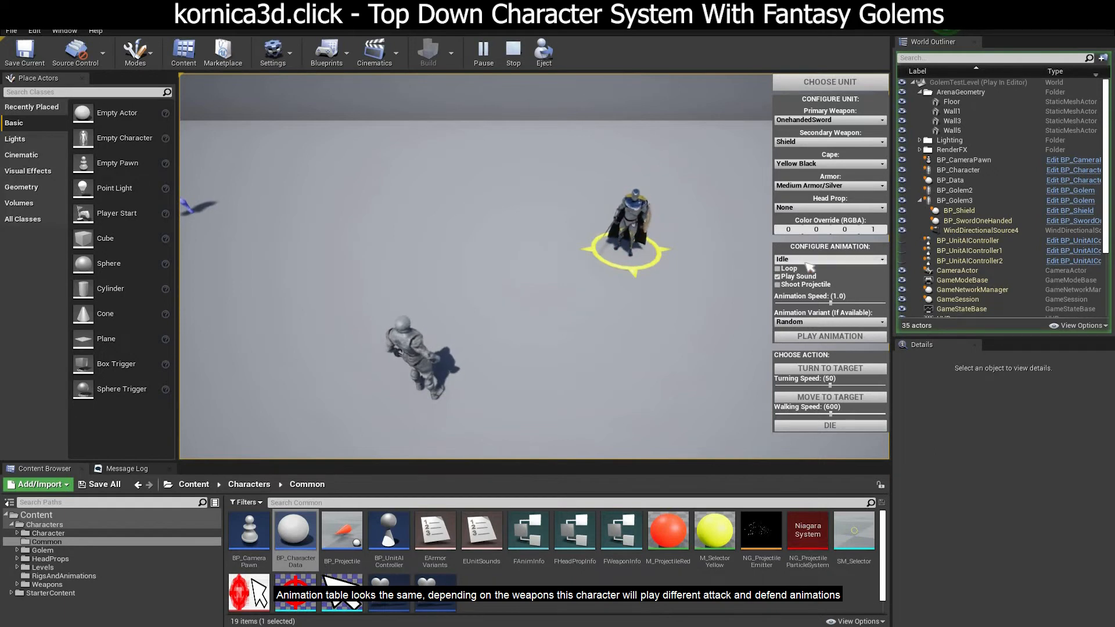
# Set the sword-and-shield golem's animation to Attack and play it.
pyautogui.click(828, 258)
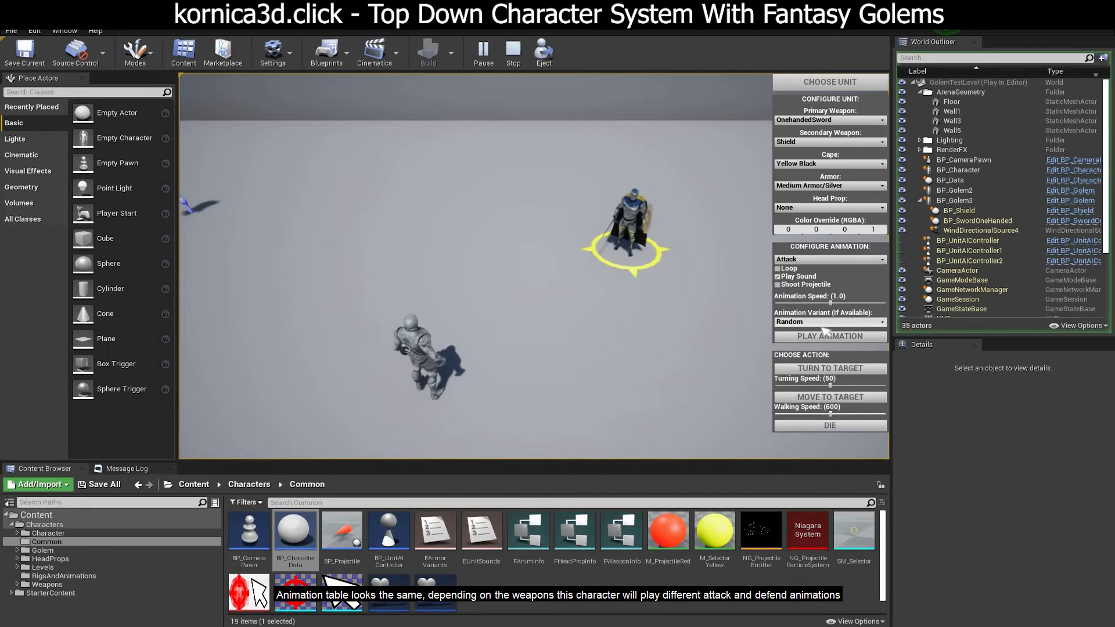
pyautogui.click(829, 335)
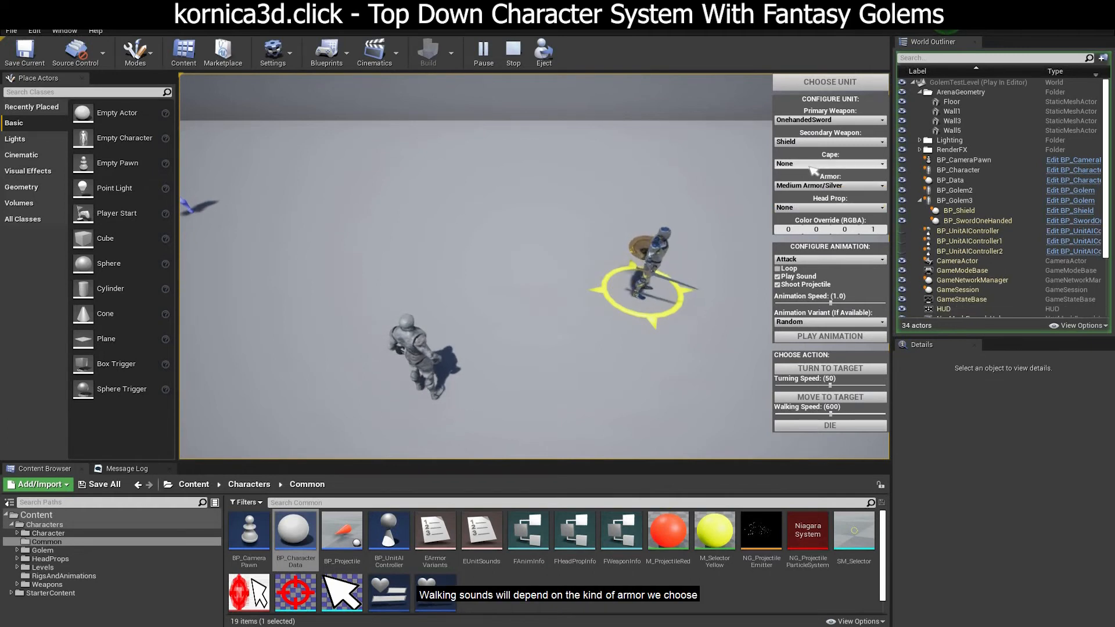
# Give the golem a Black Red cape, make it die, then resurrect it.
pyautogui.click(827, 164)
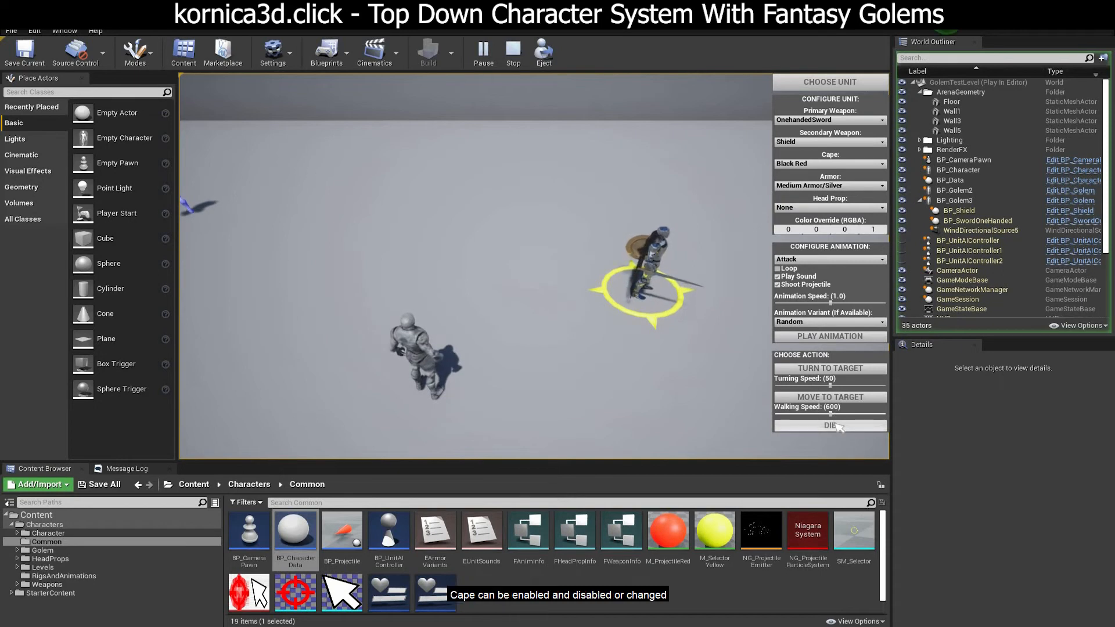
pyautogui.click(829, 425)
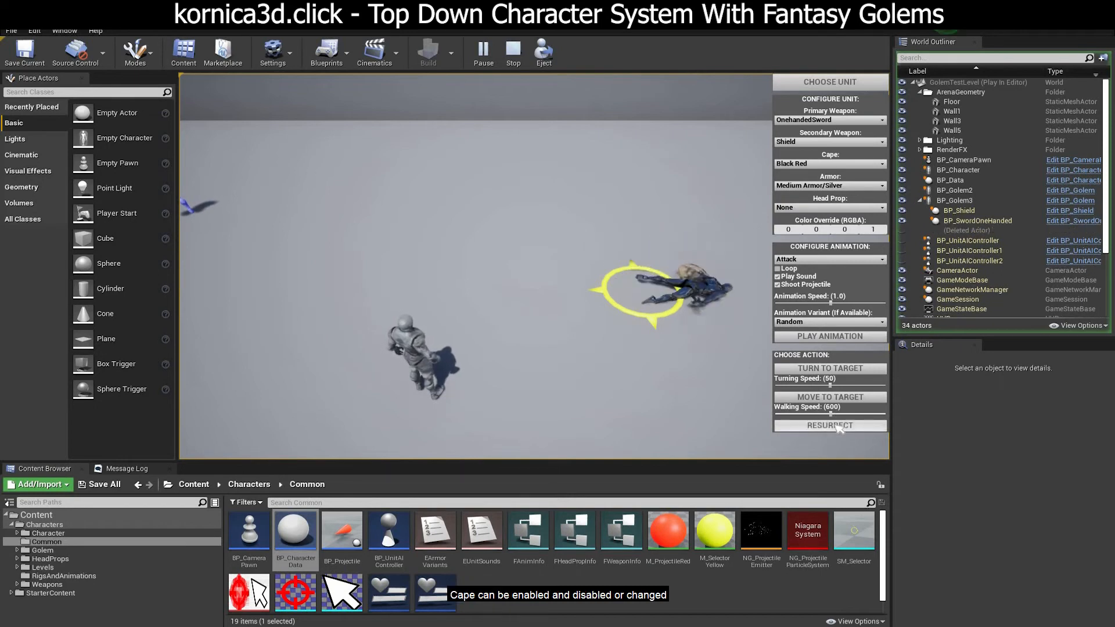
pyautogui.click(829, 425)
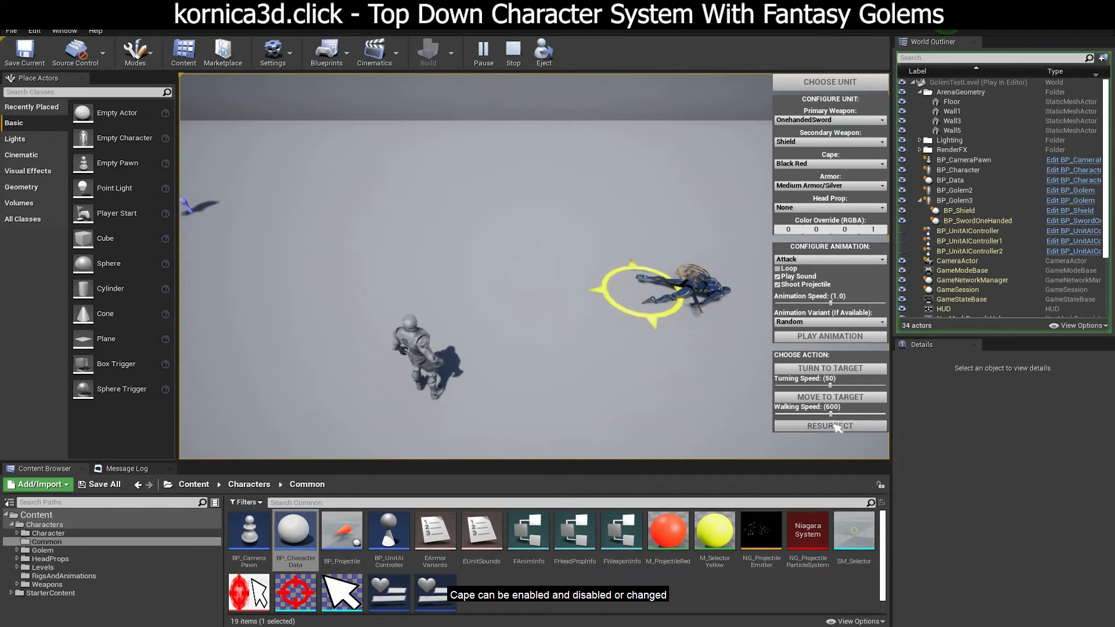
pyautogui.click(829, 425)
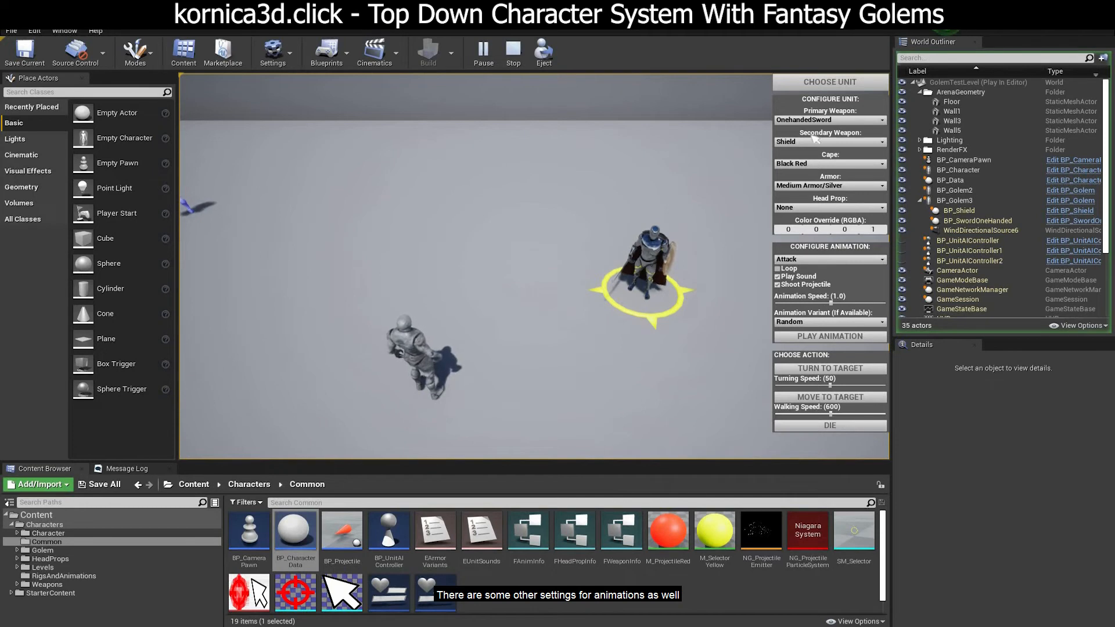
# Make the secondary weapon a OnehandedSword and play the dual-sword attack.
pyautogui.click(829, 141)
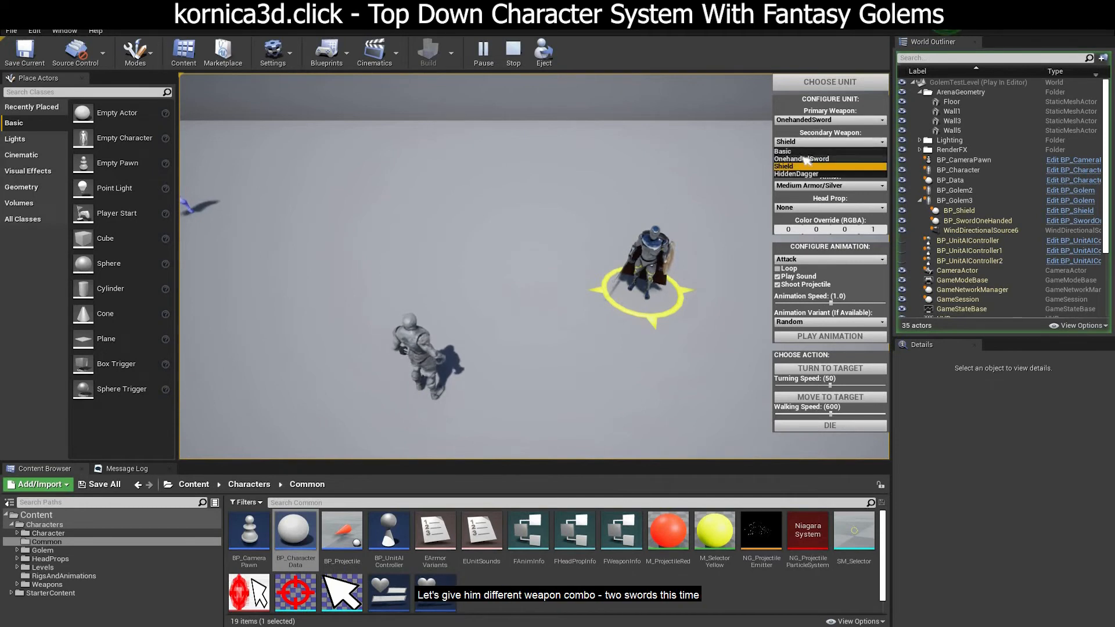
pyautogui.click(803, 159)
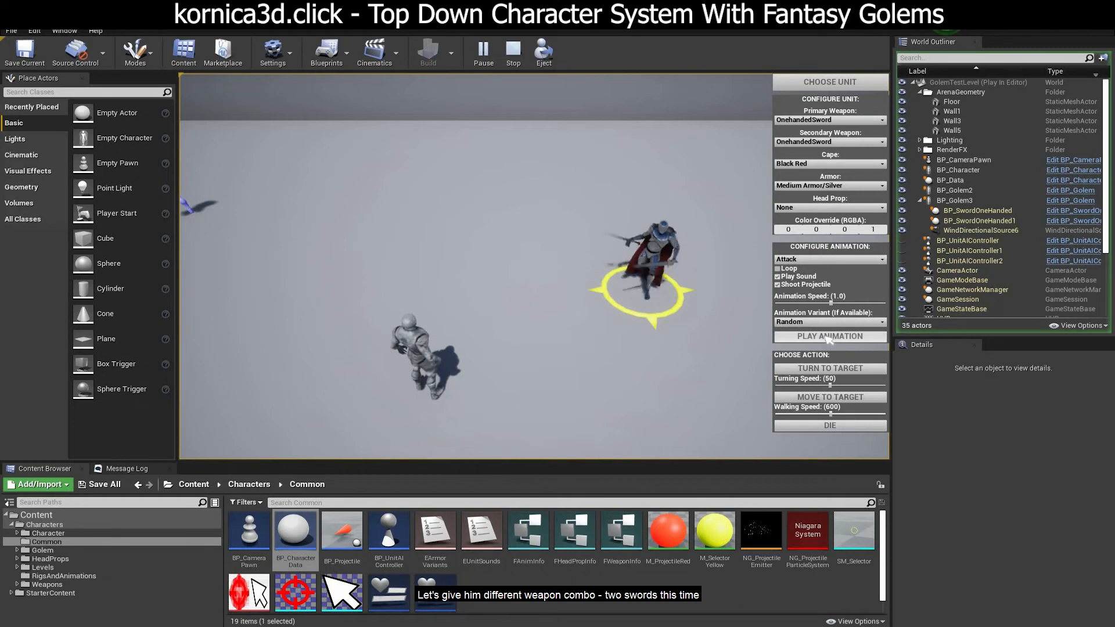
pyautogui.click(829, 336)
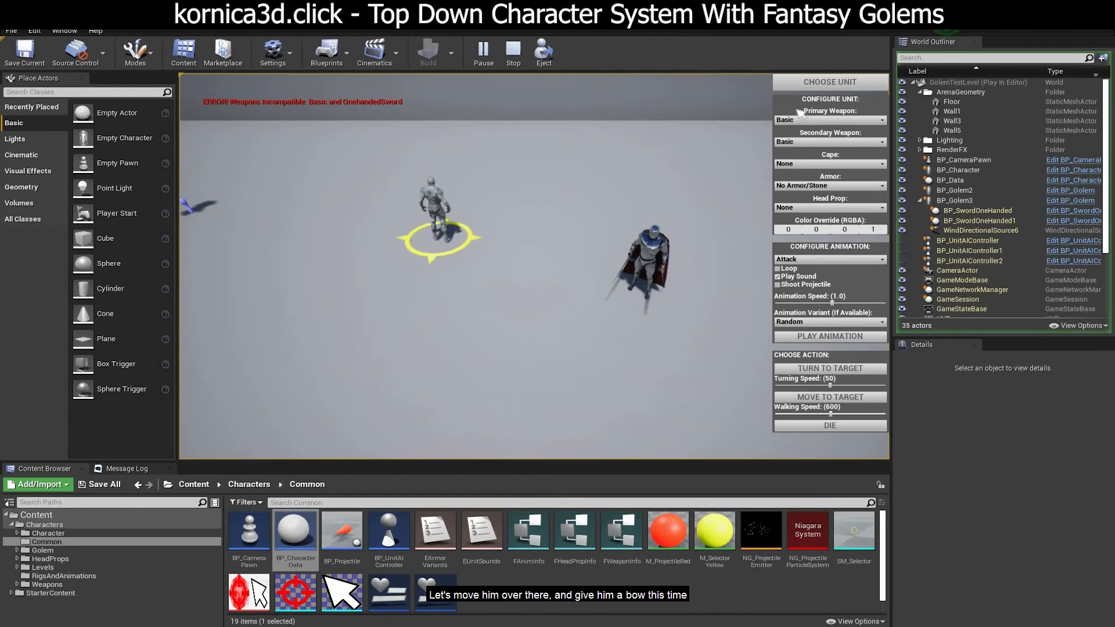
# Set the other golem's primary weapon to Bow.
pyautogui.click(827, 119)
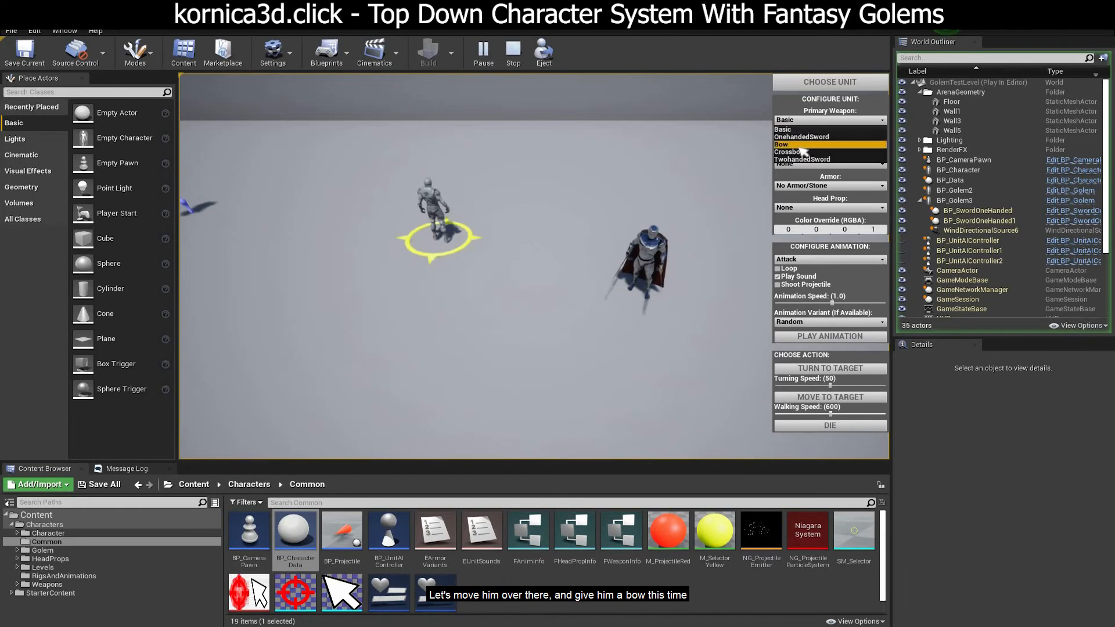
pyautogui.click(788, 144)
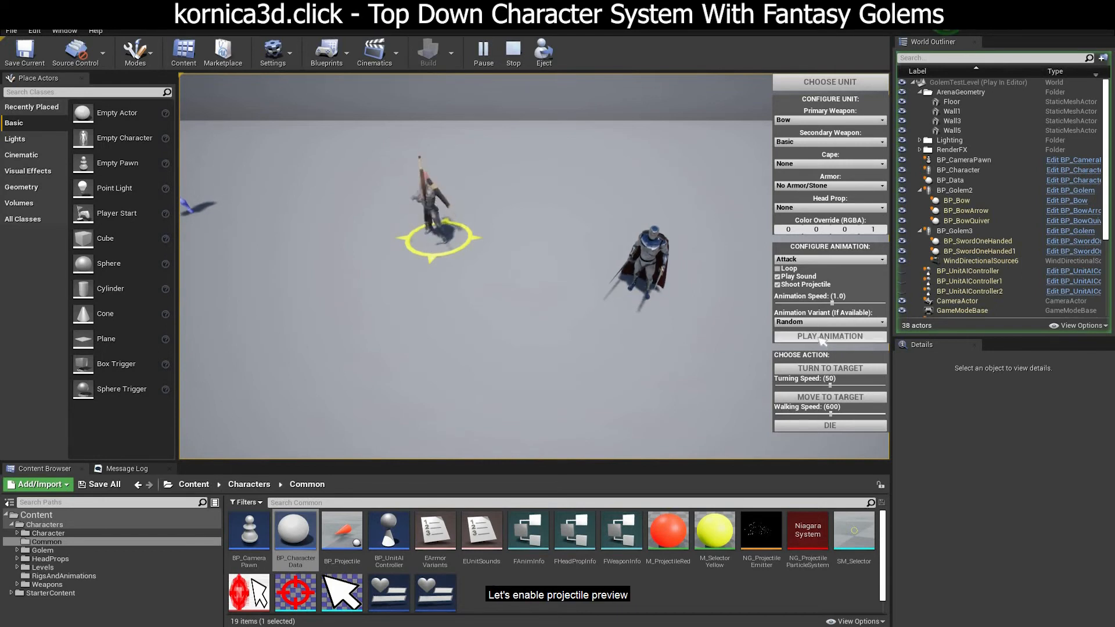
# Preview the bow golem's normal Attack animation several times.
pyautogui.click(829, 334)
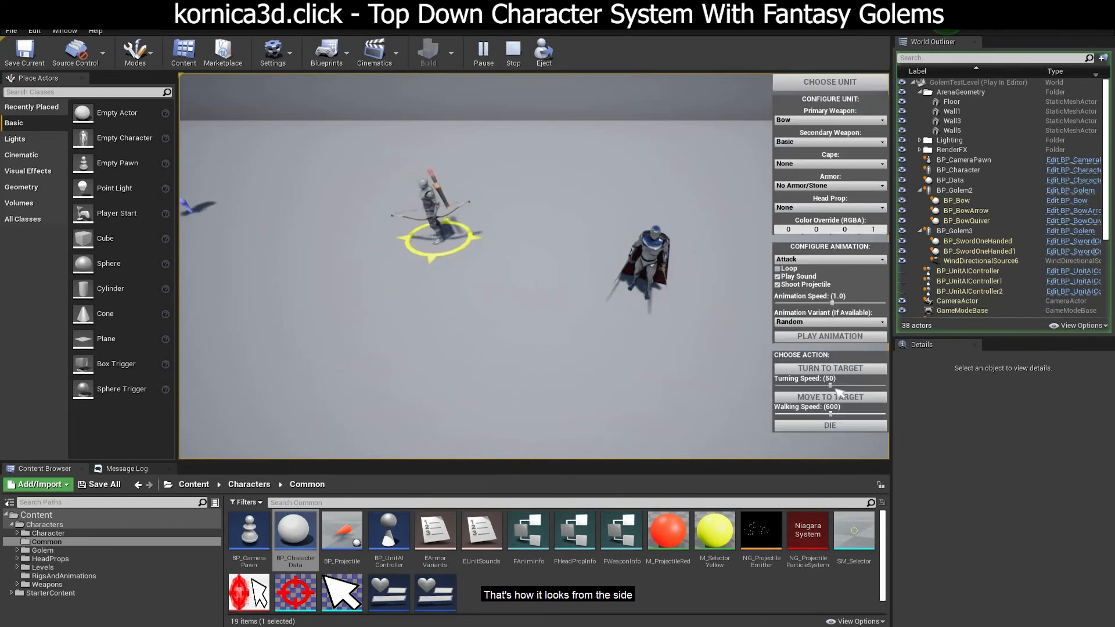
pyautogui.click(829, 334)
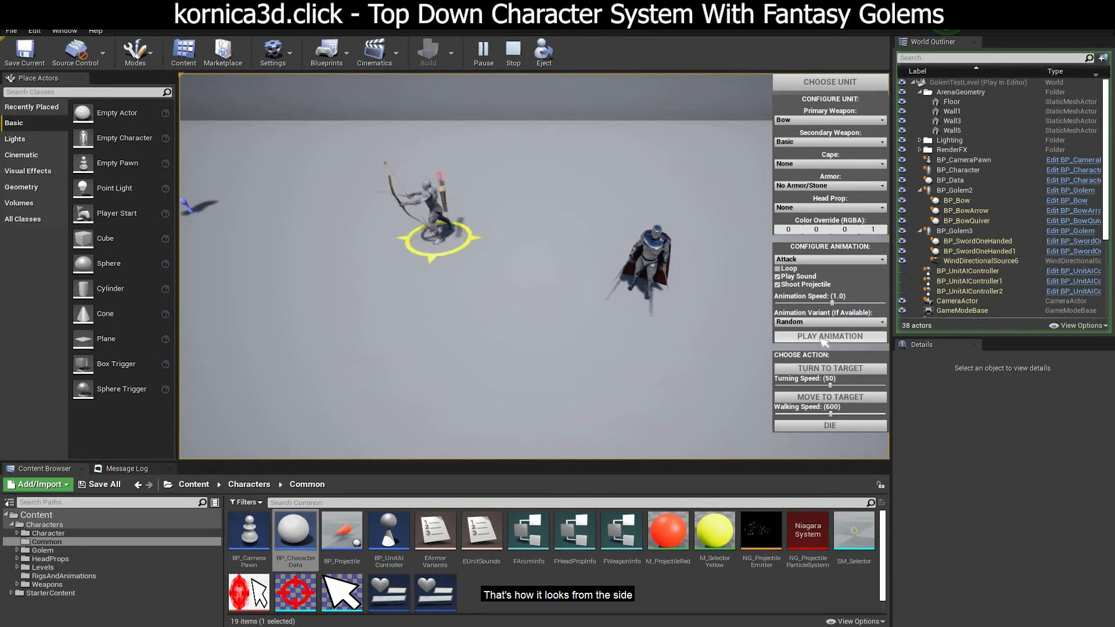
pyautogui.click(828, 335)
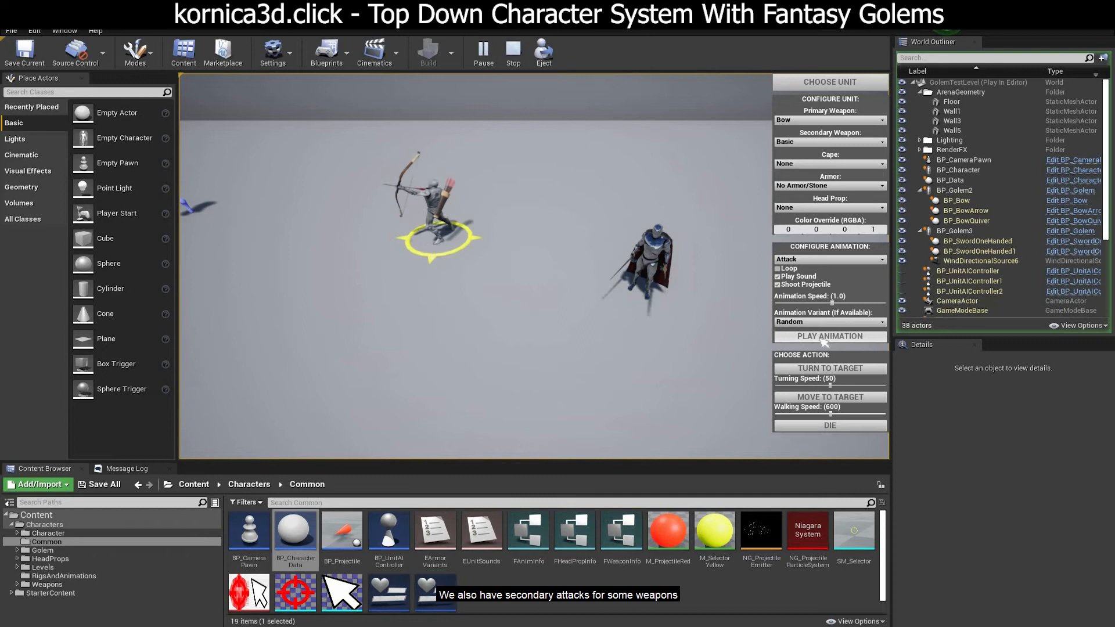
pyautogui.click(829, 336)
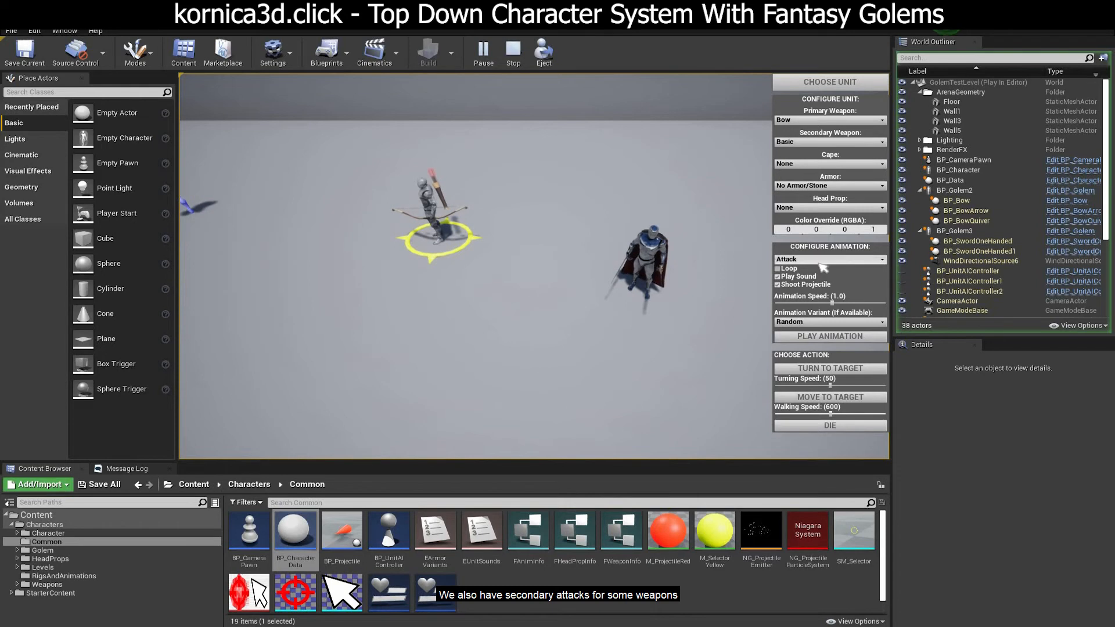
# Switch the animation to AttackSecondary and preview the secondary punch.
pyautogui.click(828, 258)
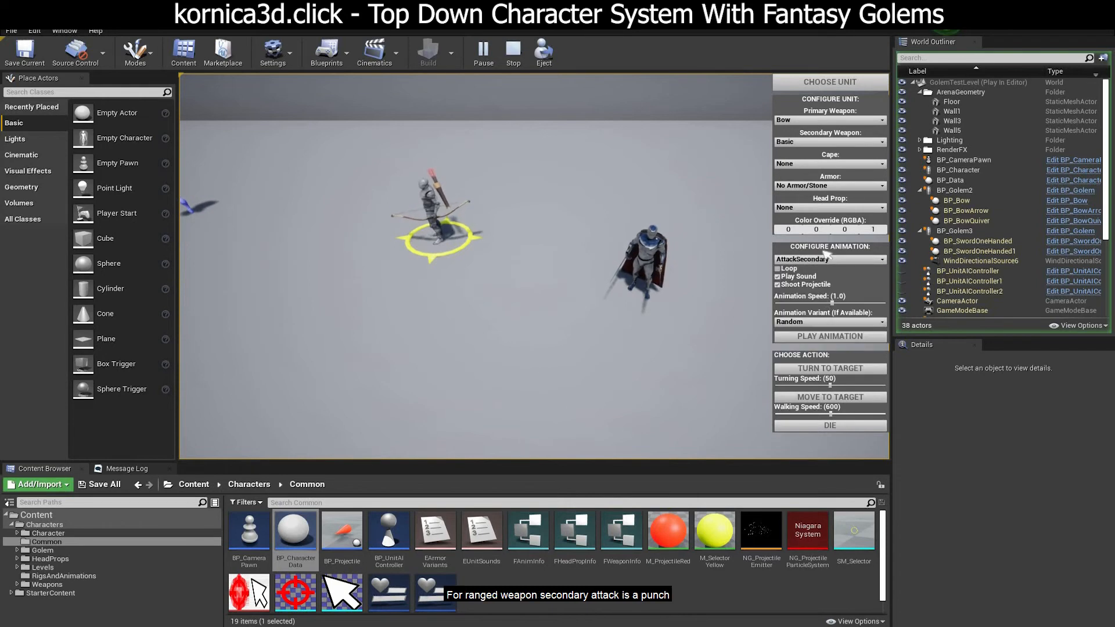
pyautogui.click(829, 334)
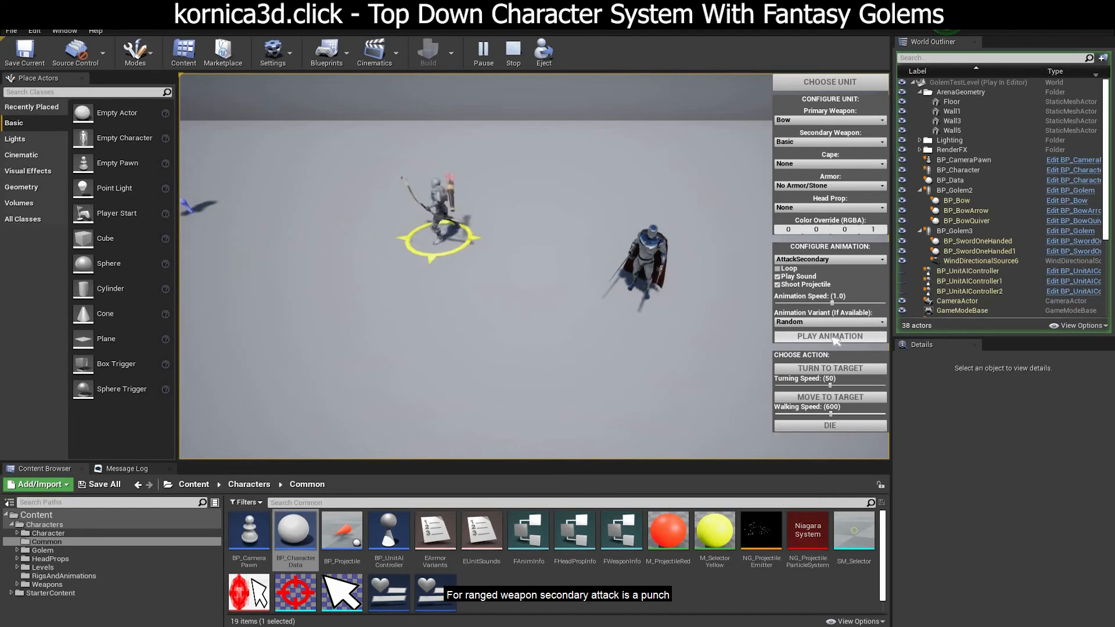
pyautogui.click(830, 335)
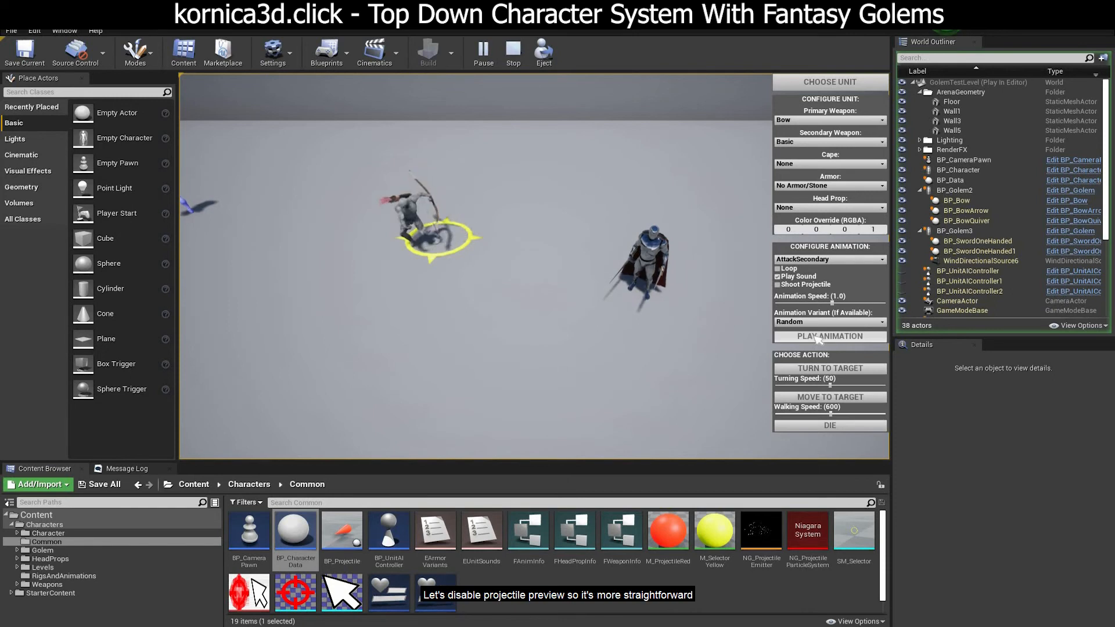
# Set the animation back to Attack and play the arrow-shooting attack.
pyautogui.click(828, 257)
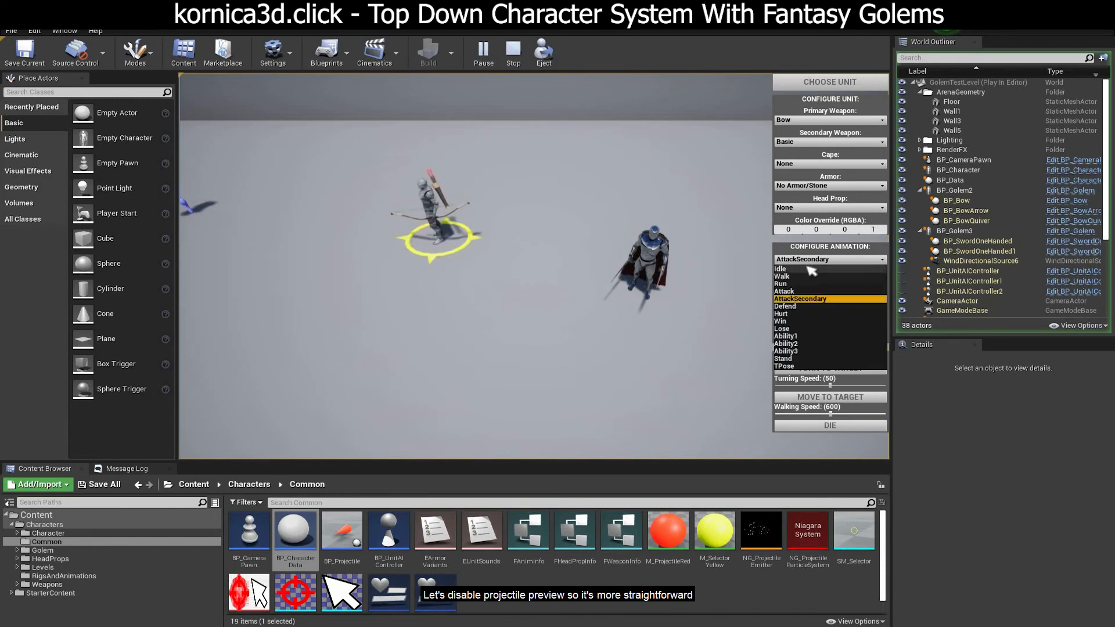
pyautogui.click(785, 292)
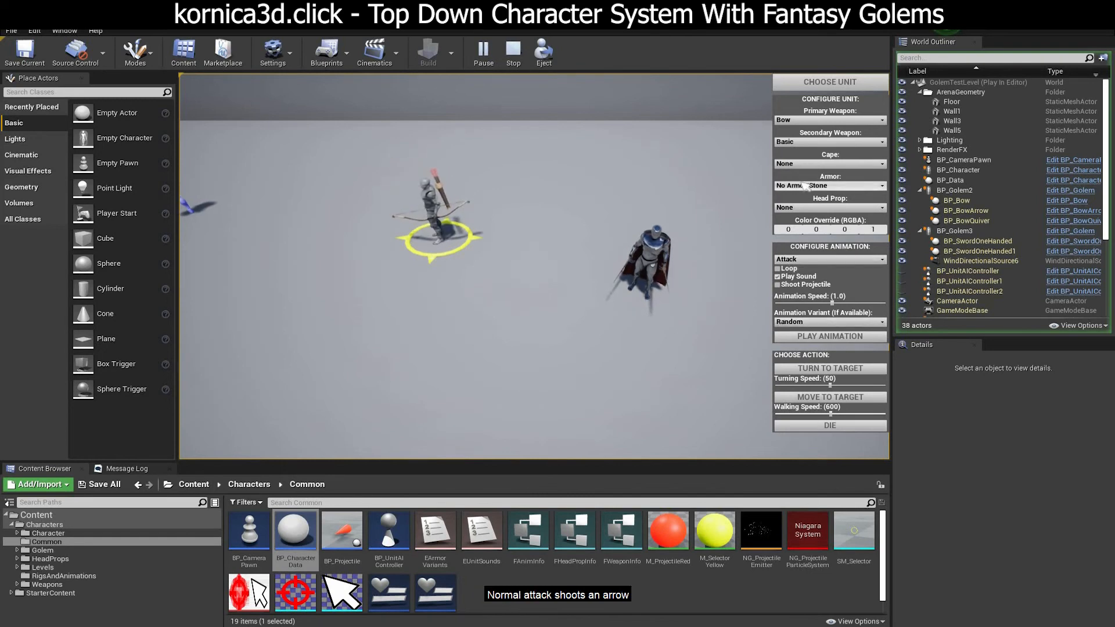
pyautogui.click(829, 120)
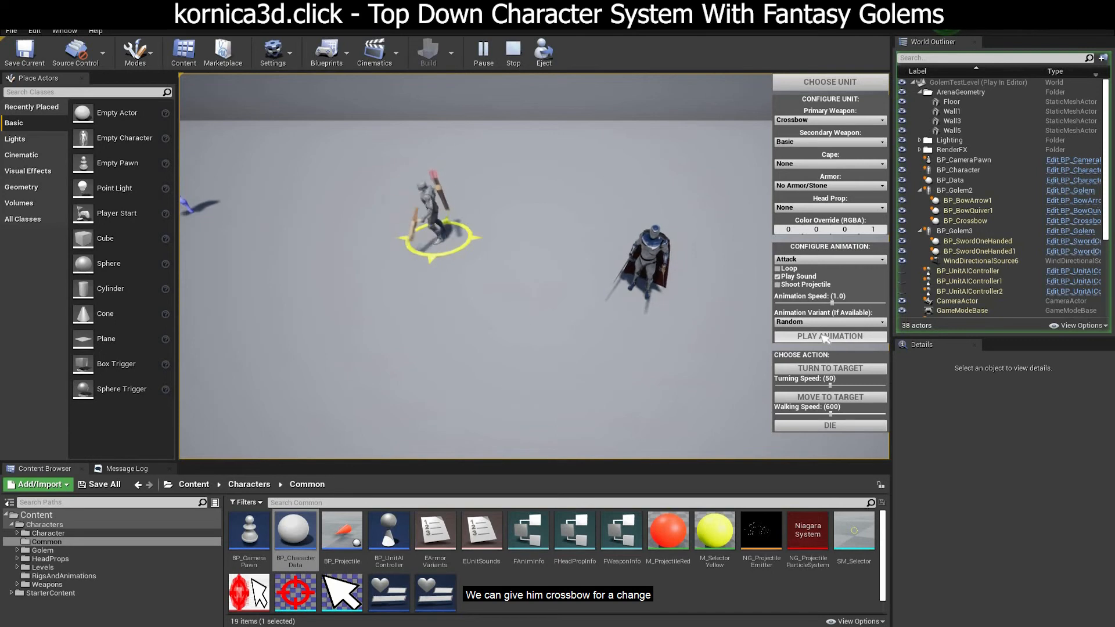
# Give the crossbow golem a HiddenDagger secondary weapon.
pyautogui.click(829, 142)
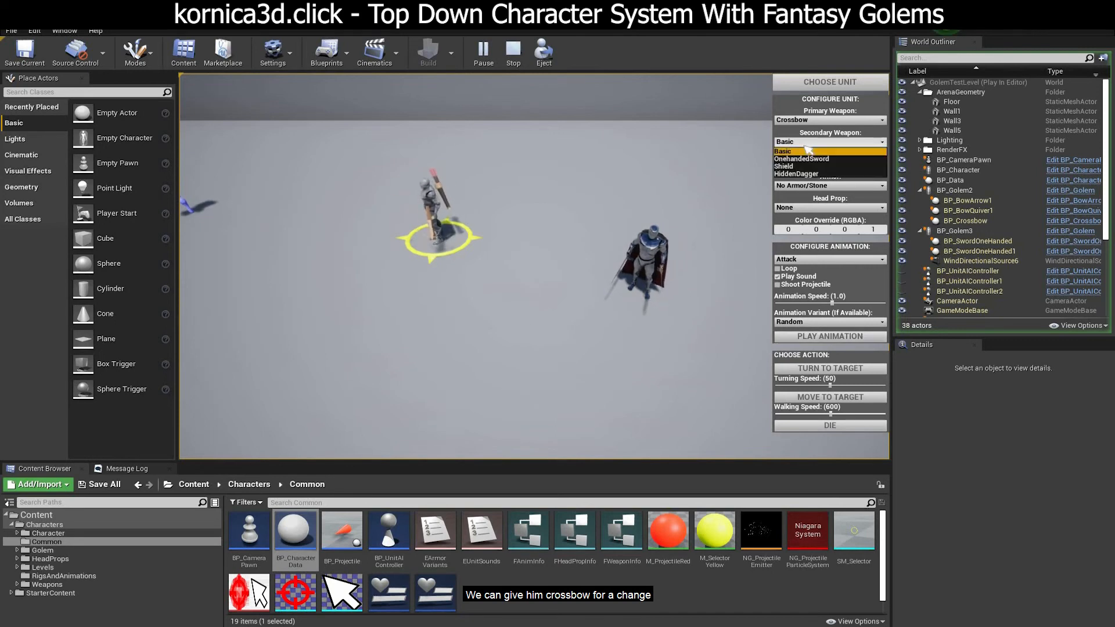
pyautogui.click(828, 141)
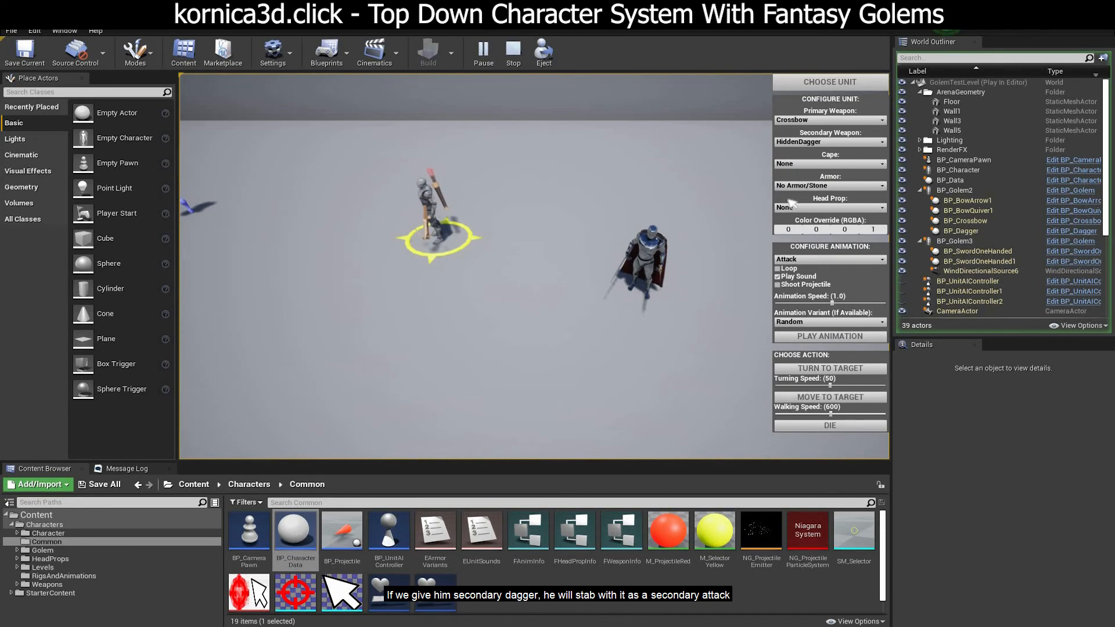
# Select the AttackSecondary animation and preview the dagger stab.
pyautogui.click(828, 259)
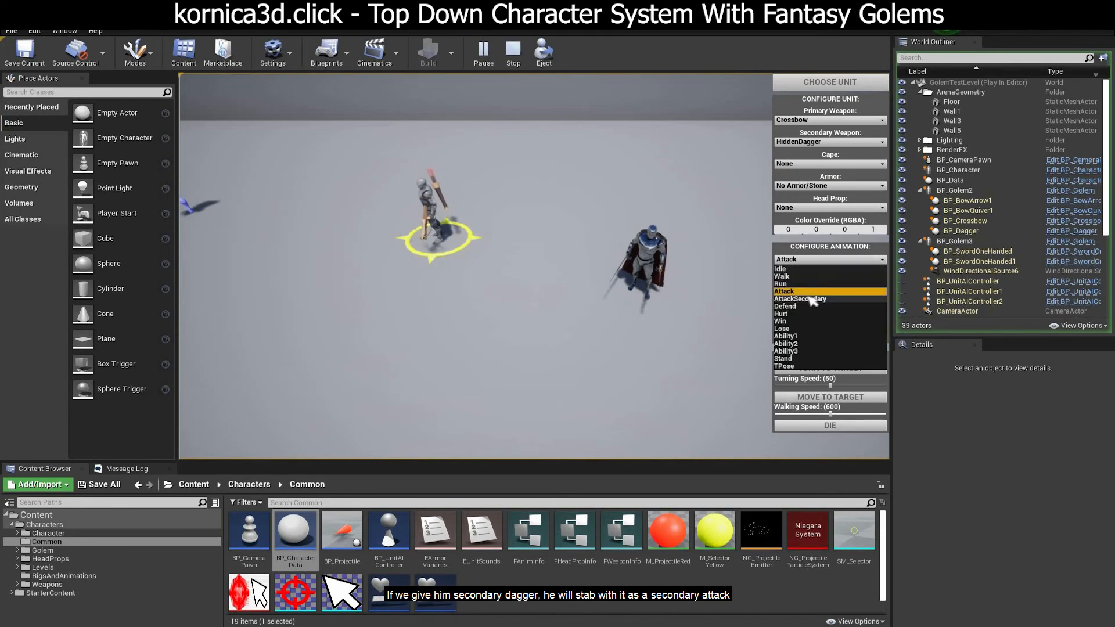
pyautogui.click(799, 299)
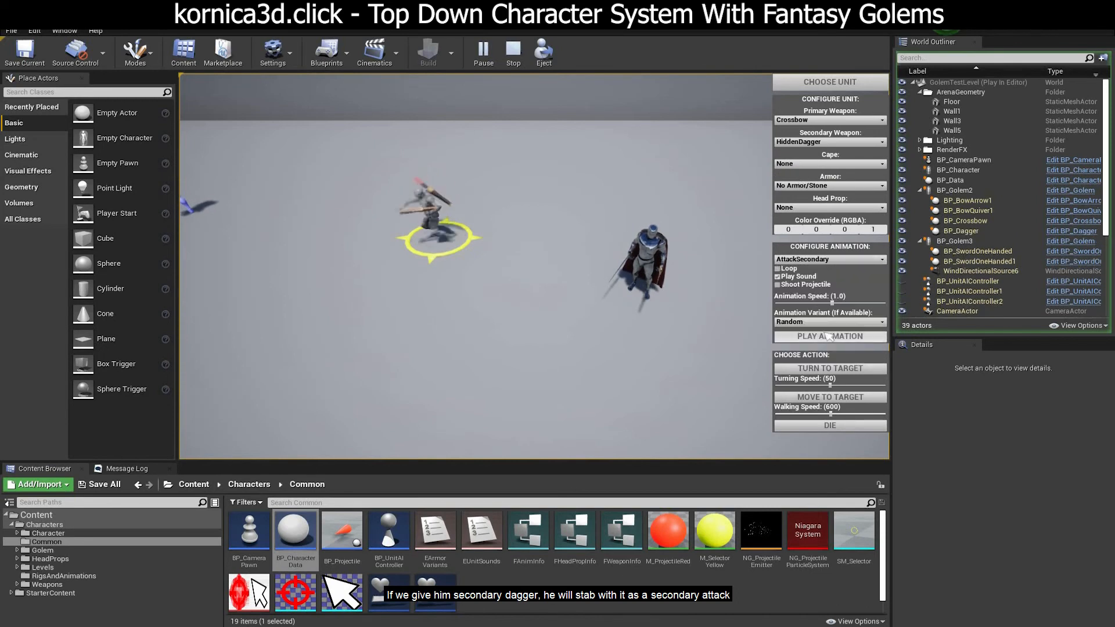
pyautogui.click(829, 335)
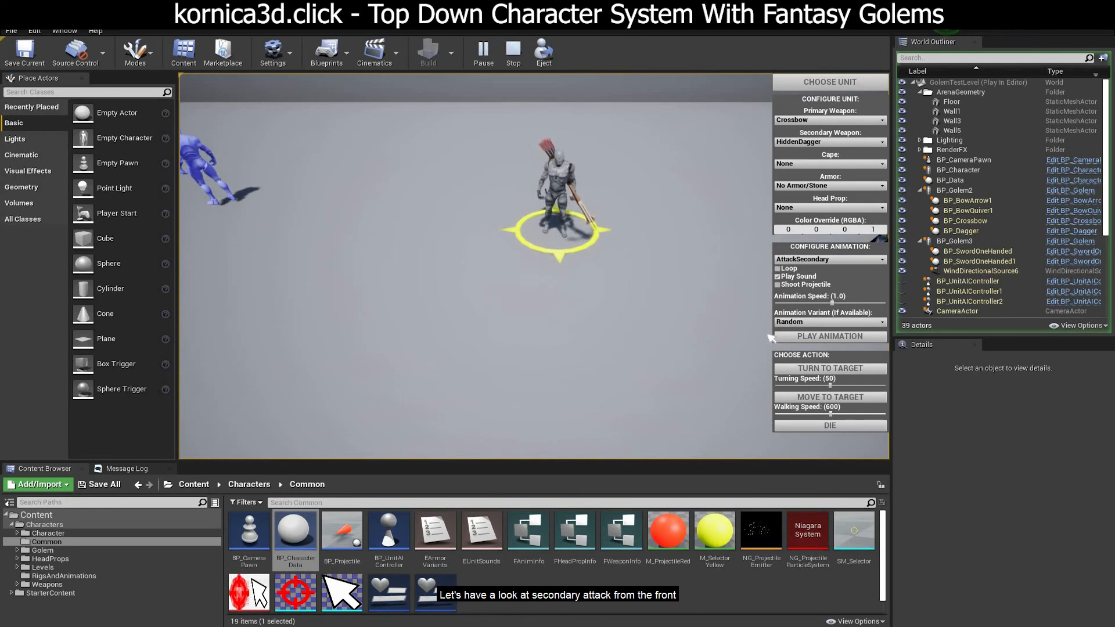
pyautogui.click(829, 335)
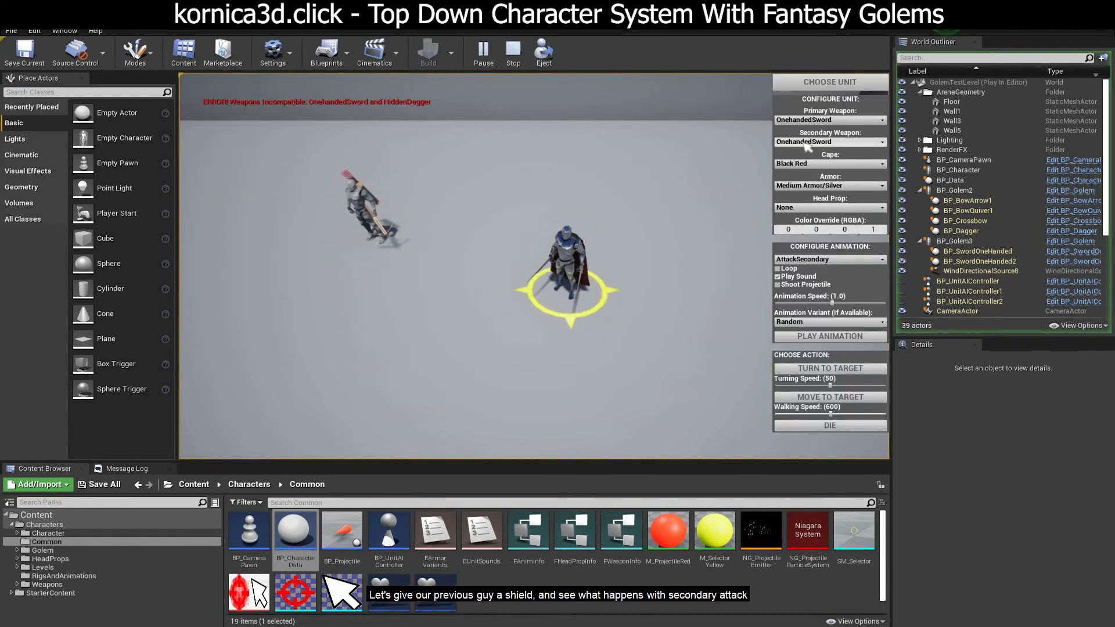
# Set Secondary Weapon to Shield and preview the shielded secondary attack.
pyautogui.click(828, 142)
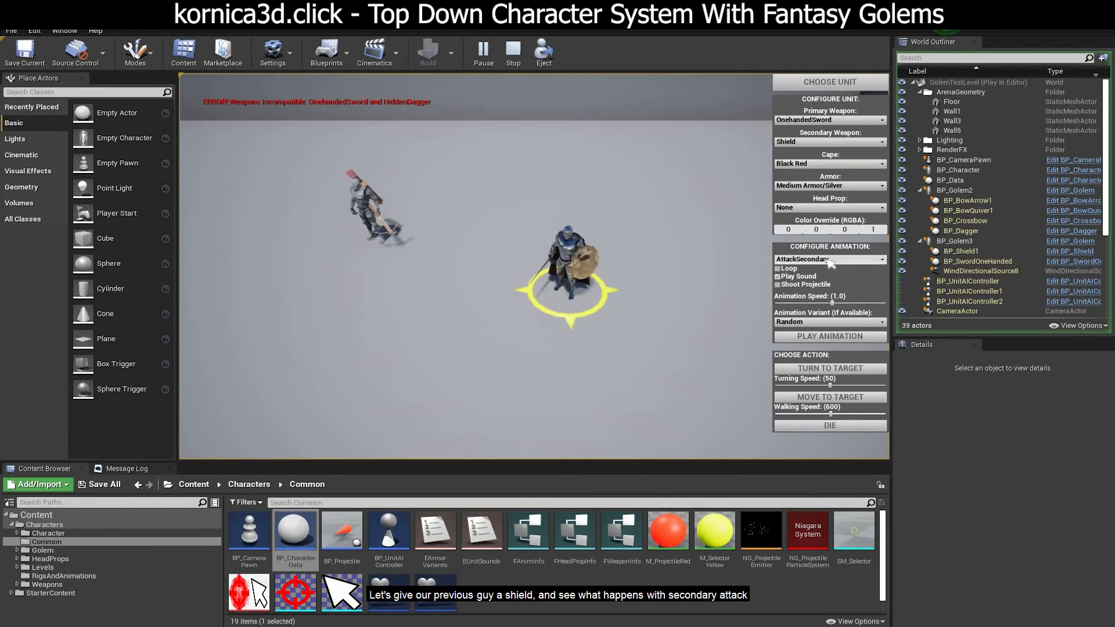
pyautogui.click(829, 334)
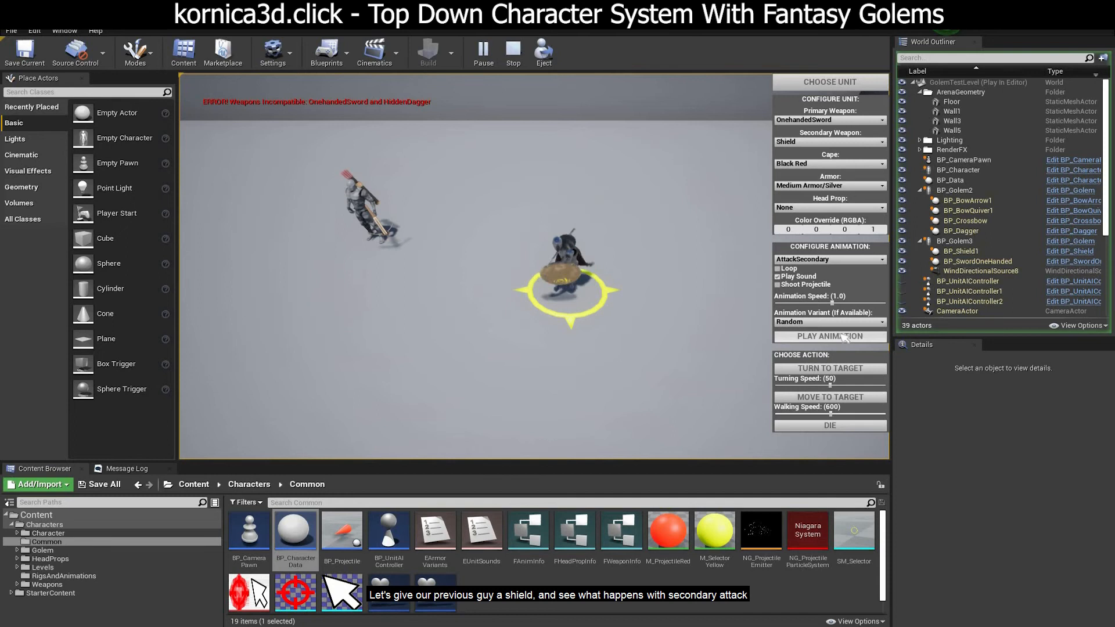
pyautogui.click(829, 336)
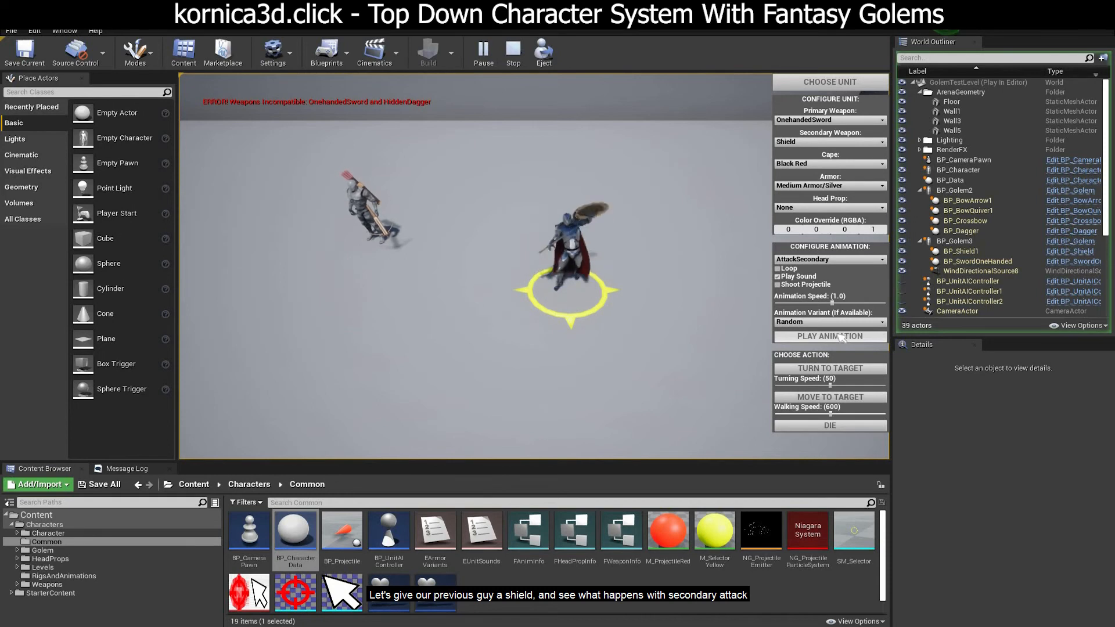
pyautogui.click(829, 336)
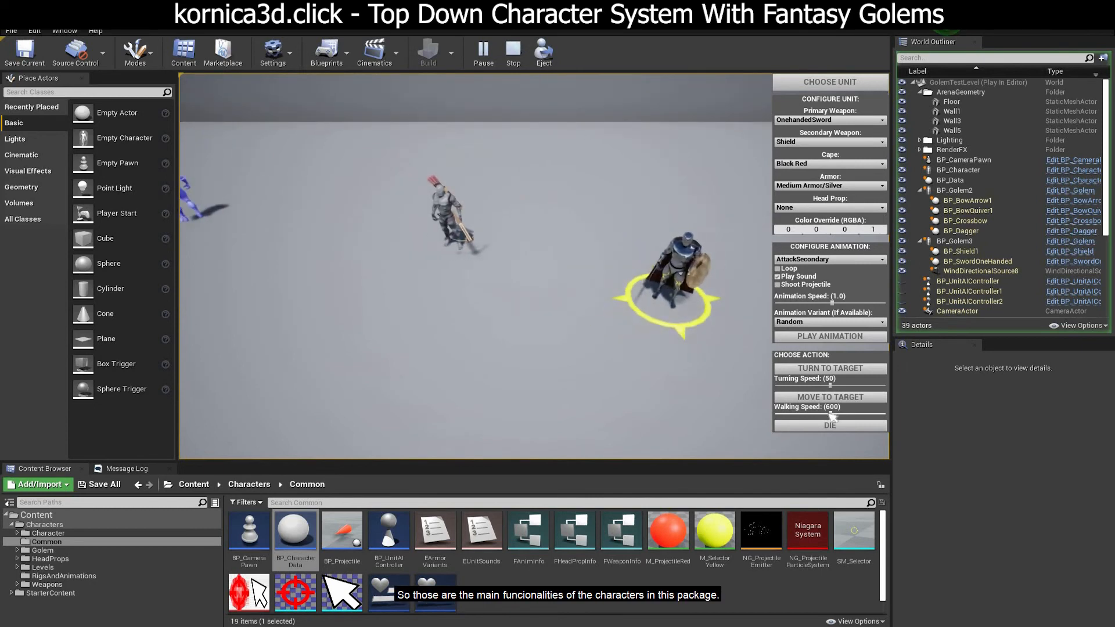
# Stop Play In Editor and return to editing.
pyautogui.click(828, 425)
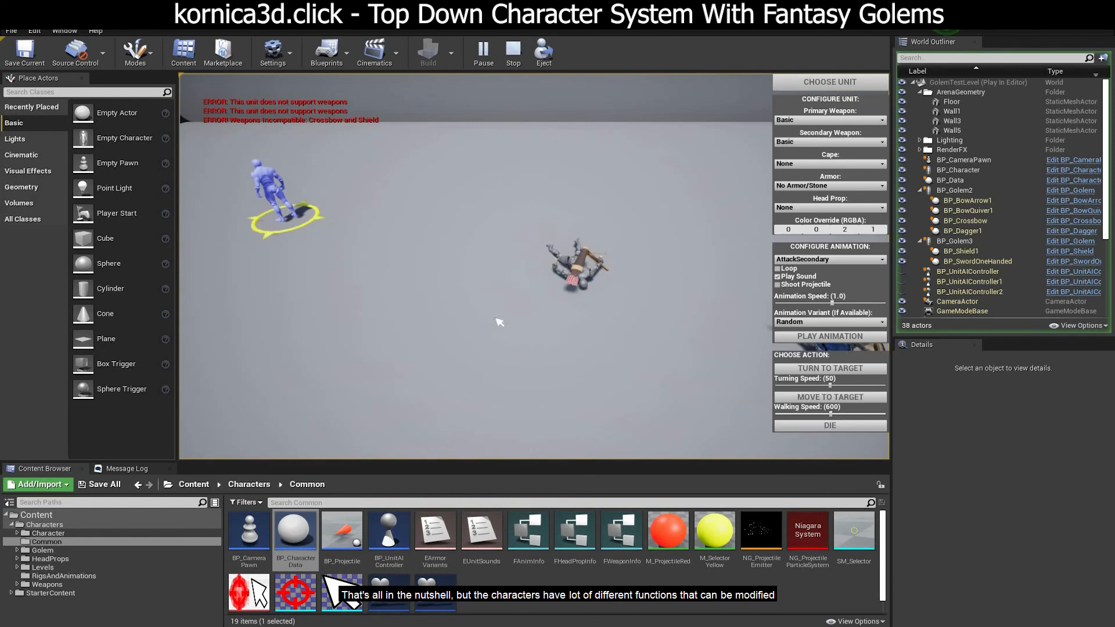
pyautogui.click(829, 425)
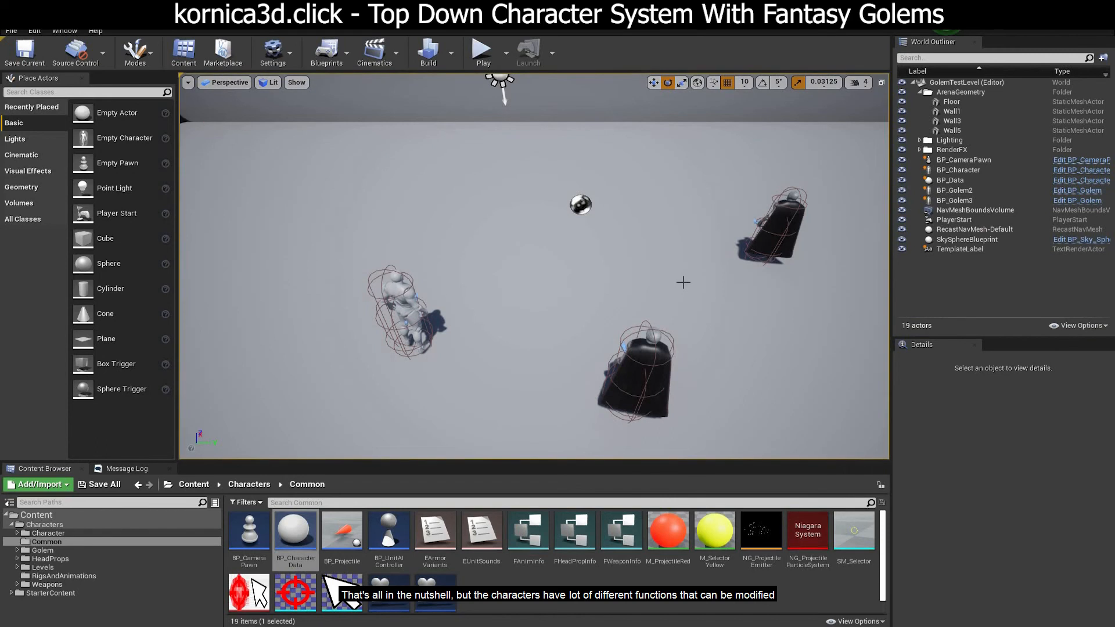
pyautogui.moveTo(419, 418)
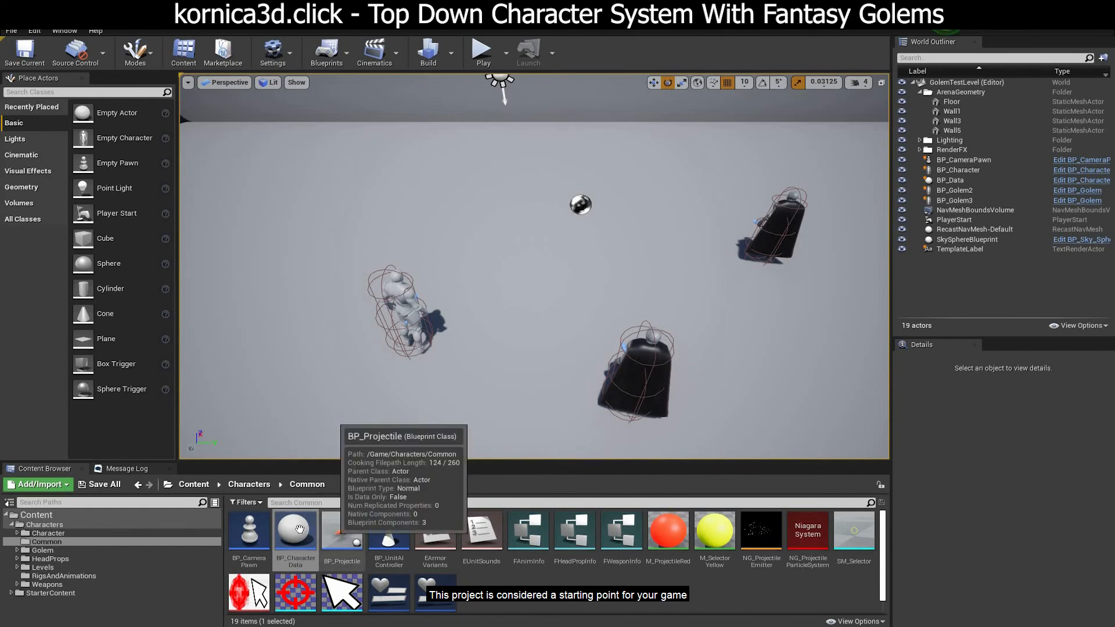
pyautogui.moveTo(295, 533)
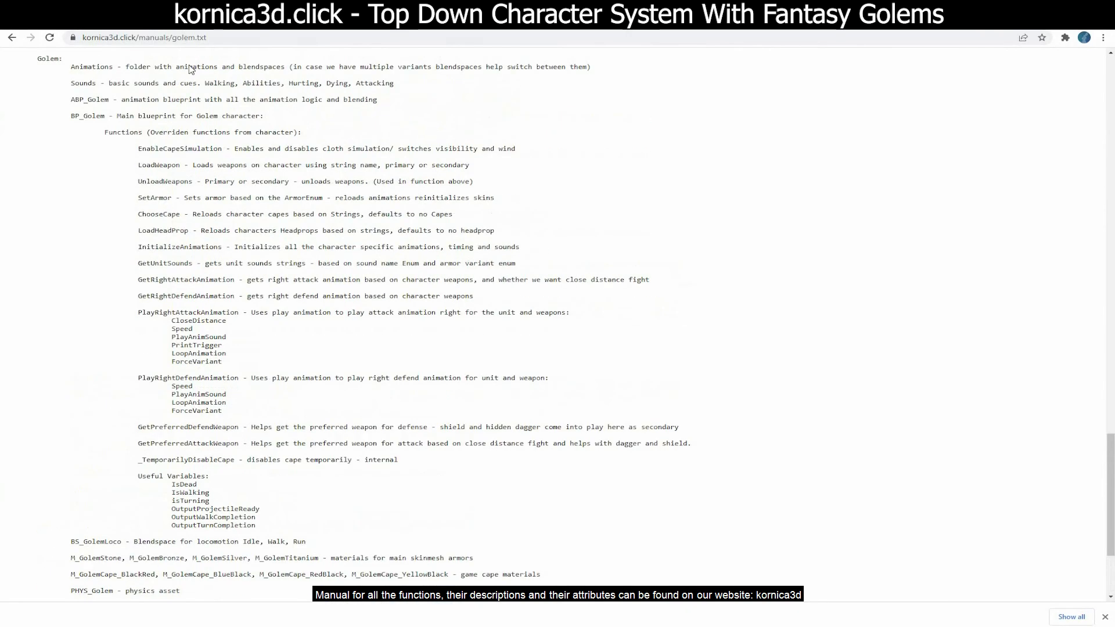
# Scroll through the golem.txt manual's folder contents and function descriptions.
pyautogui.scroll(-3)
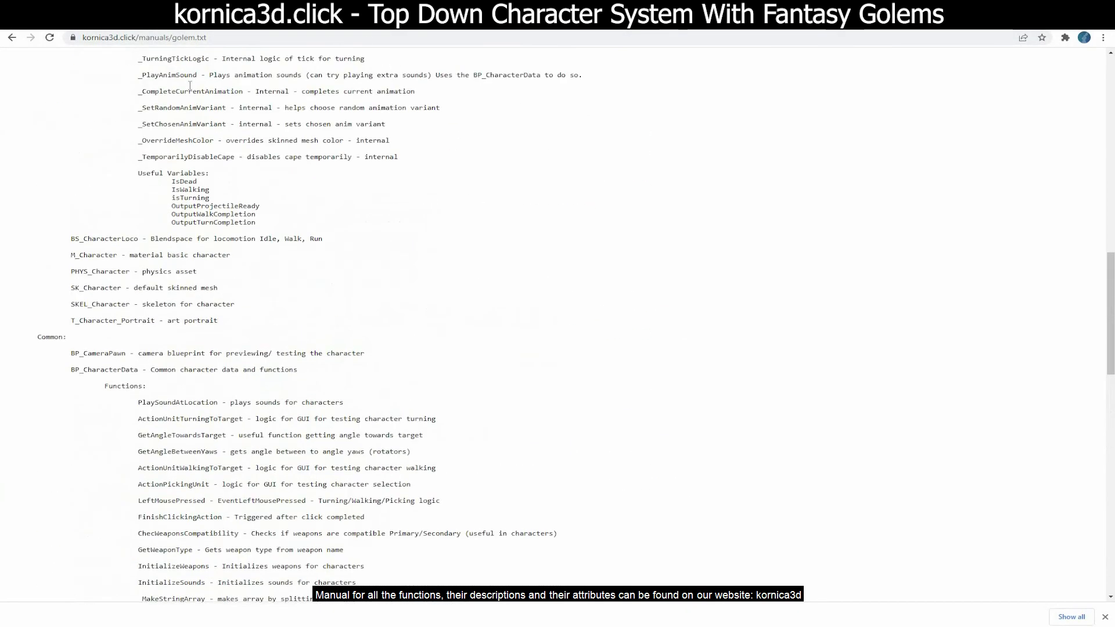
pyautogui.scroll(3)
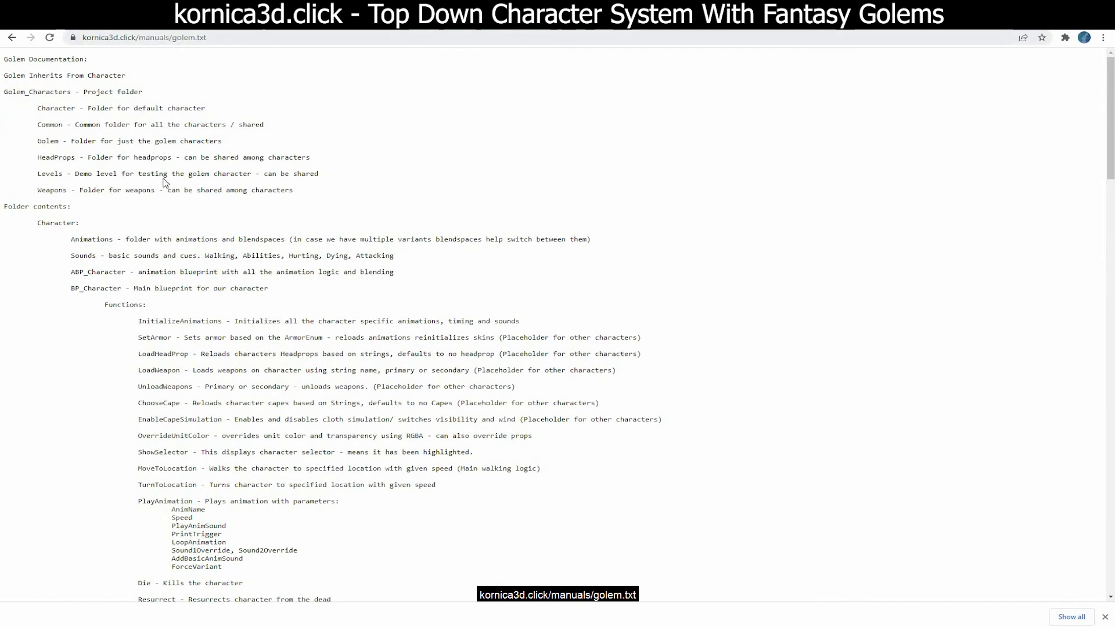
pyautogui.scroll(-3)
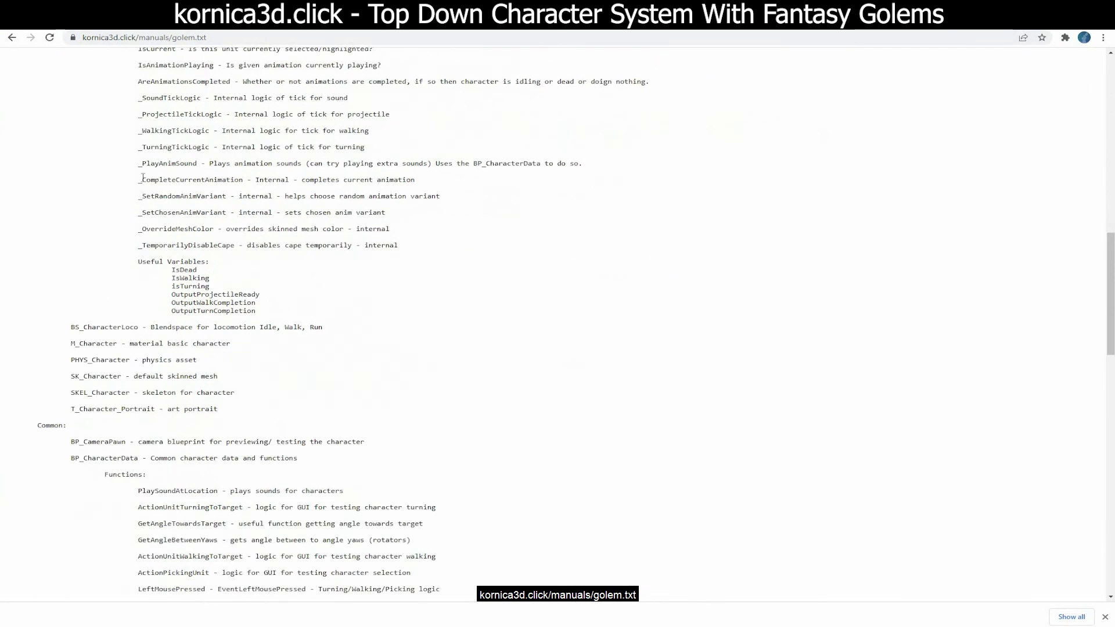
pyautogui.scroll(-3)
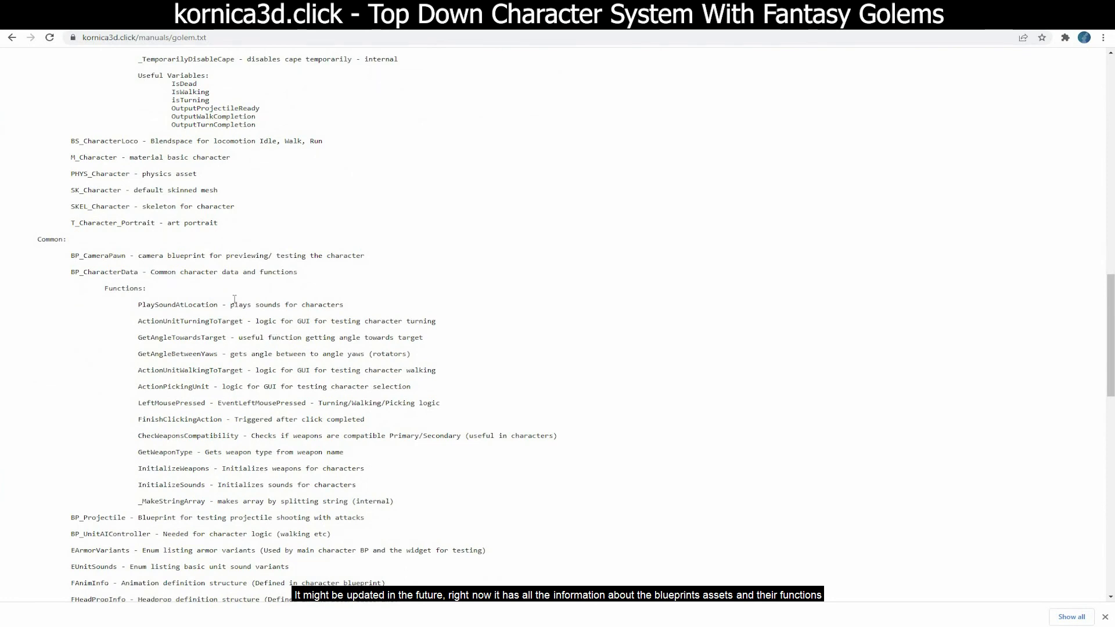
pyautogui.scroll(-3)
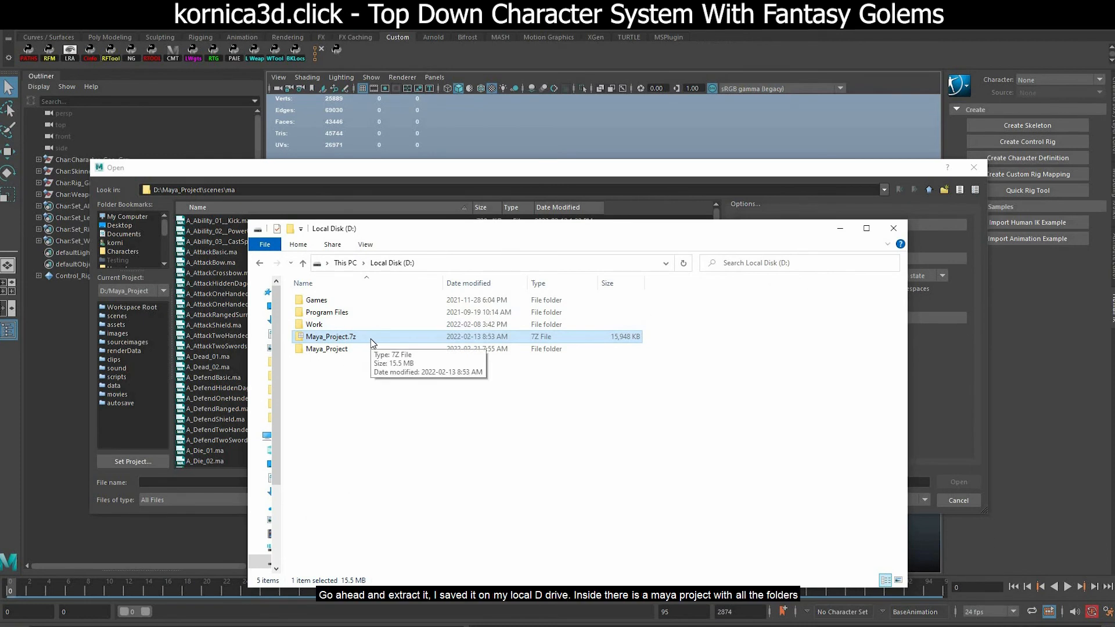
pyautogui.moveTo(346, 341)
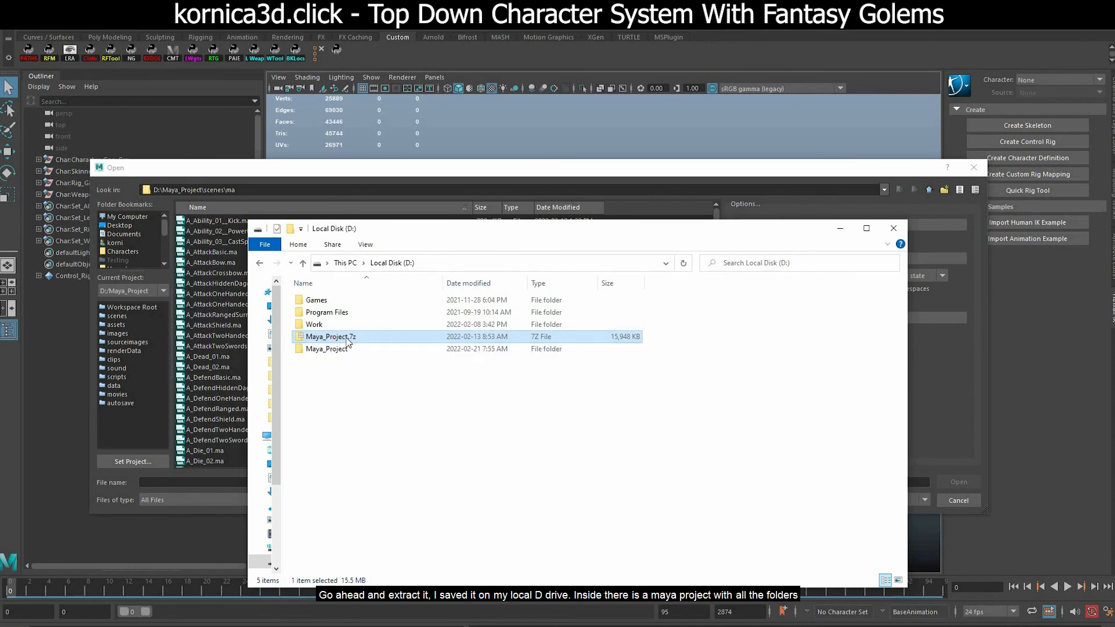
# Extract the Maya_Project.7z archive on drive D:.
pyautogui.doubleClick(328, 348)
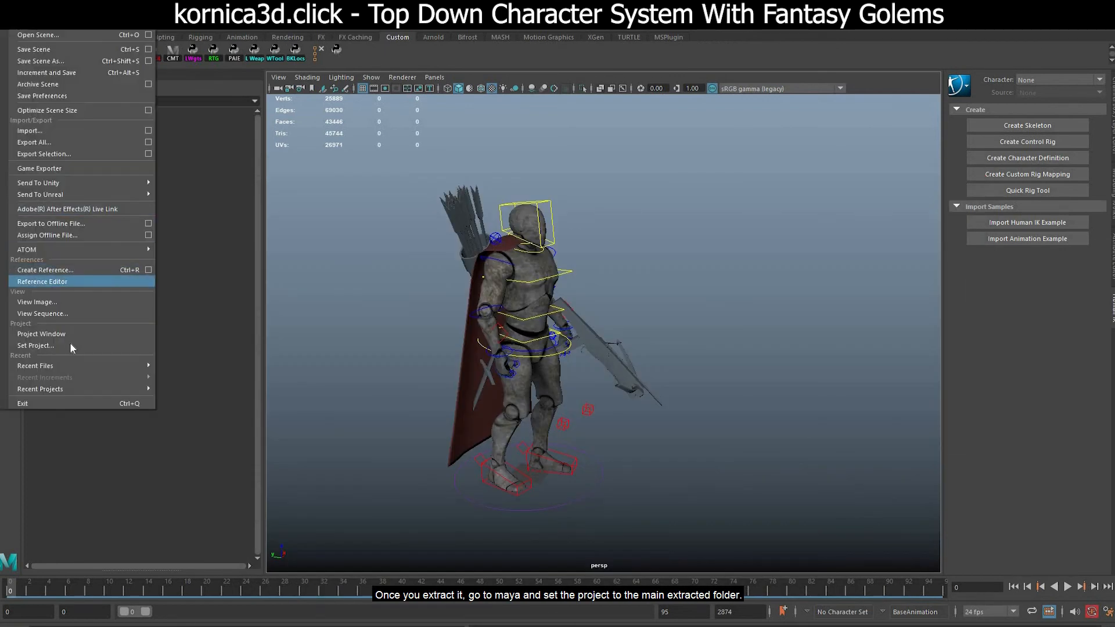
# Set D:\Maya_Project as Maya's current project.
pyautogui.click(34, 346)
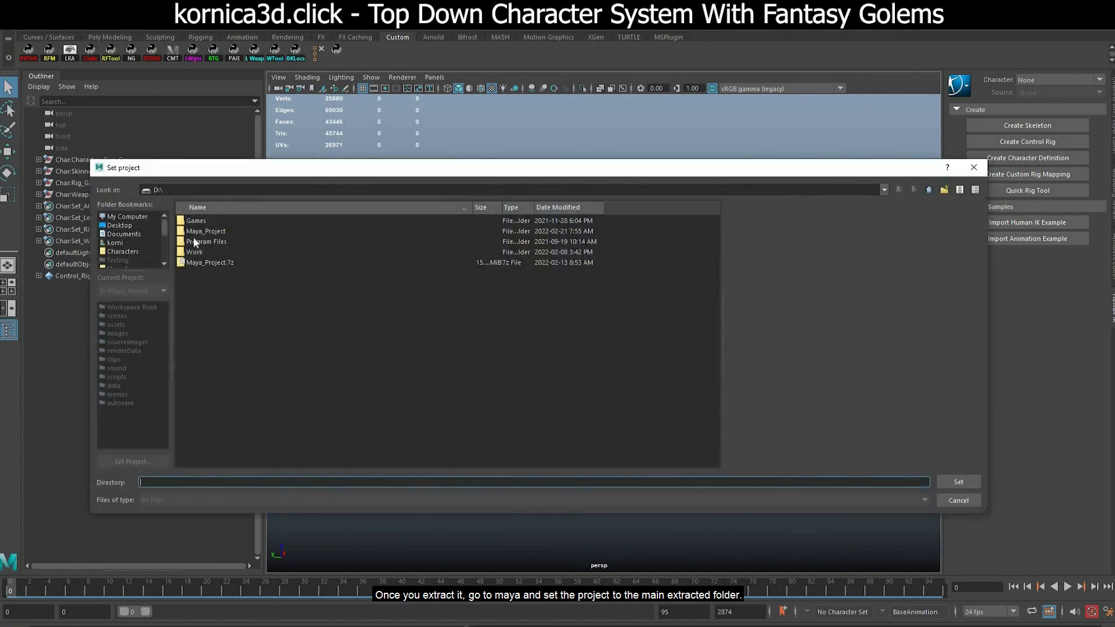
pyautogui.click(207, 230)
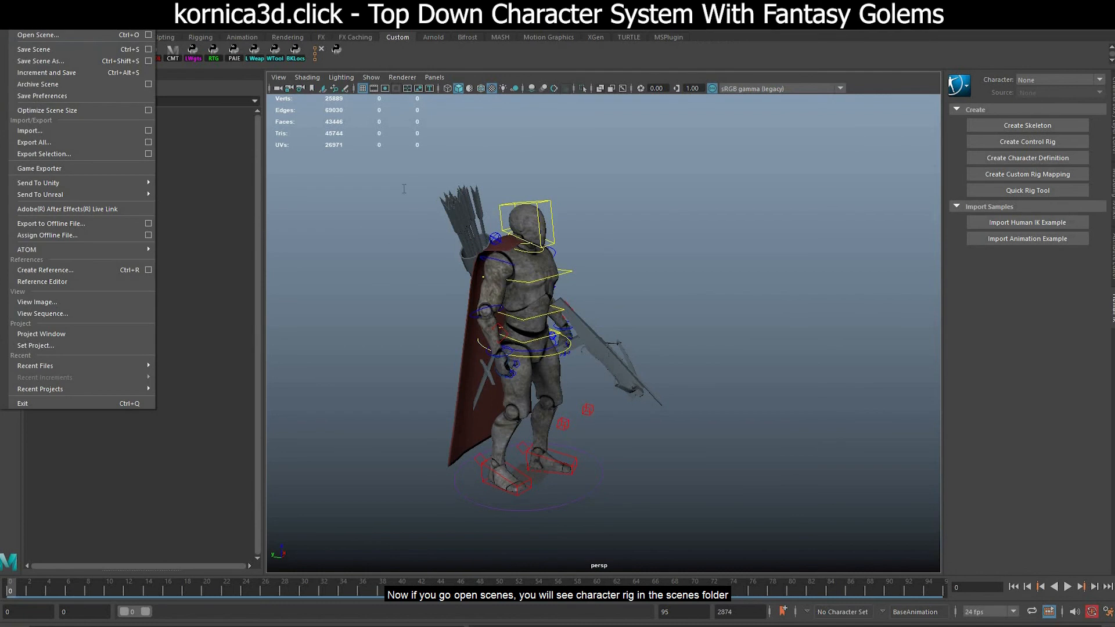
# Open the scenes\Character.ma rig scene.
pyautogui.click(37, 35)
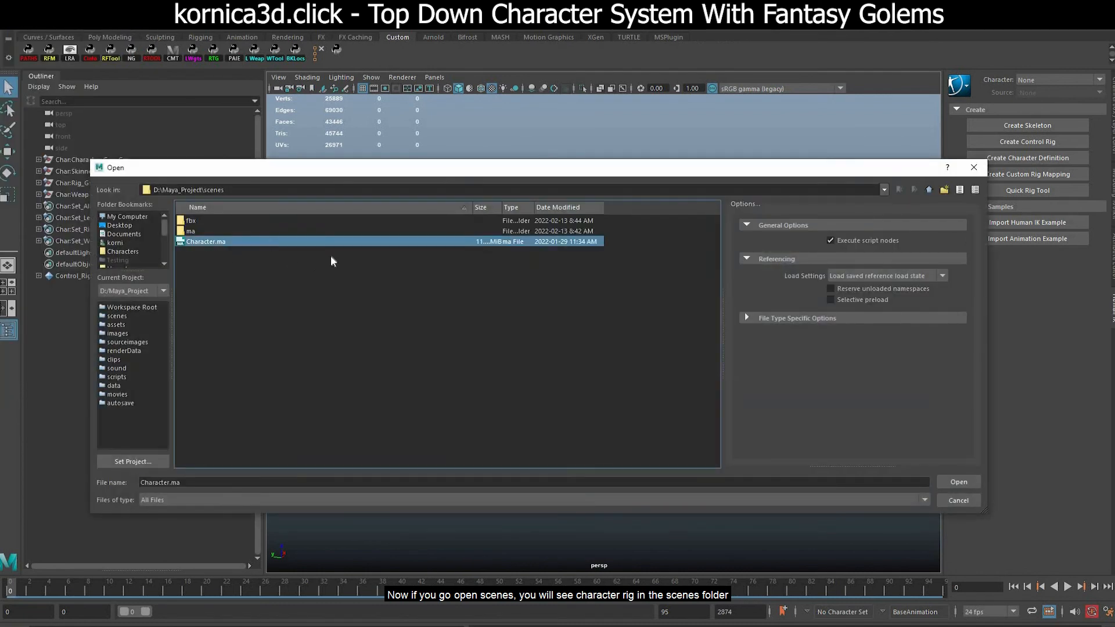
pyautogui.moveTo(711, 234)
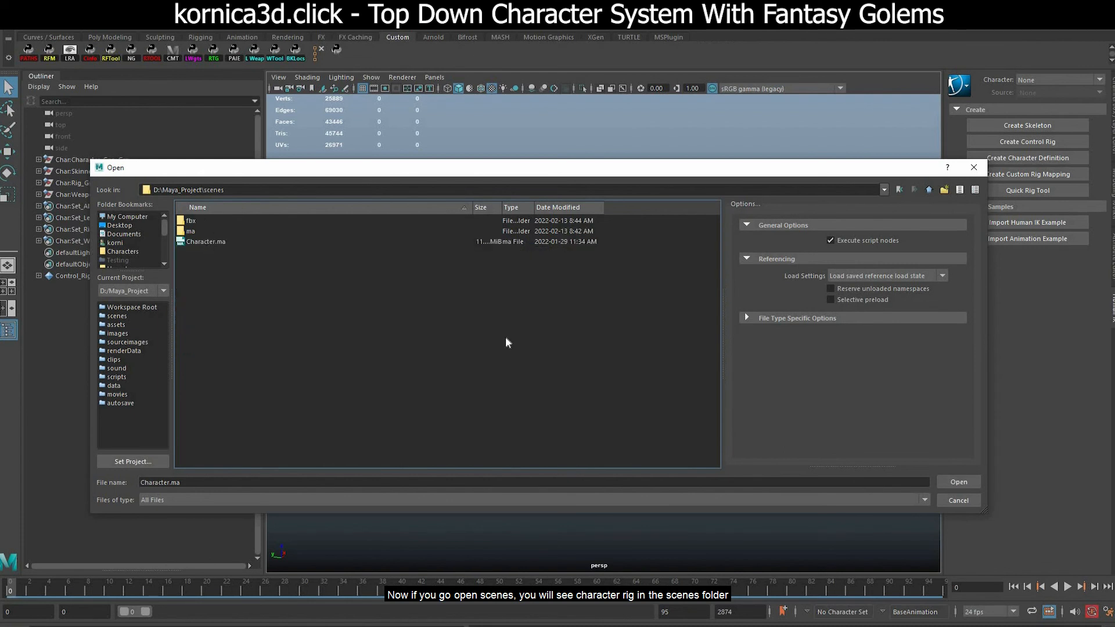
pyautogui.click(958, 481)
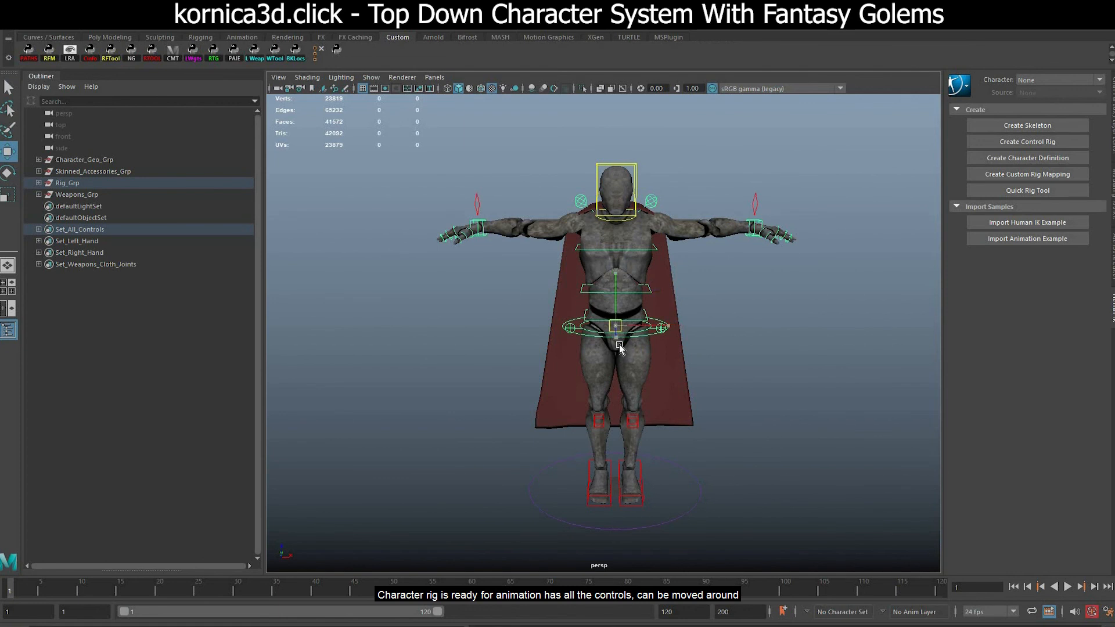
# Select the rig's global control and load a bow primary and a secondary weapon.
pyautogui.click(615, 326)
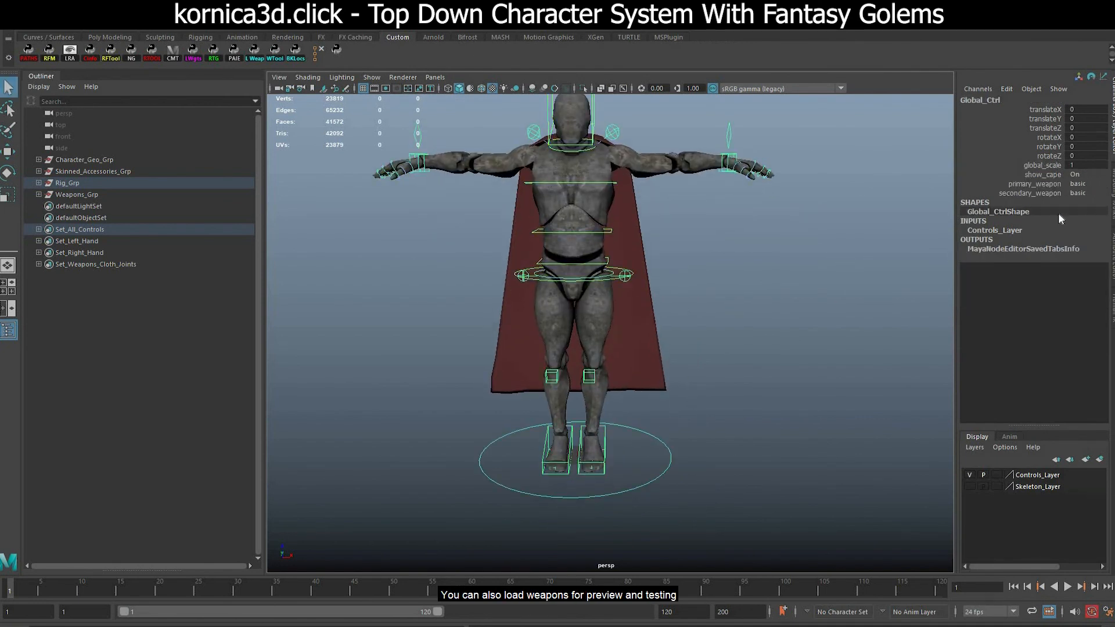
pyautogui.click(1080, 183)
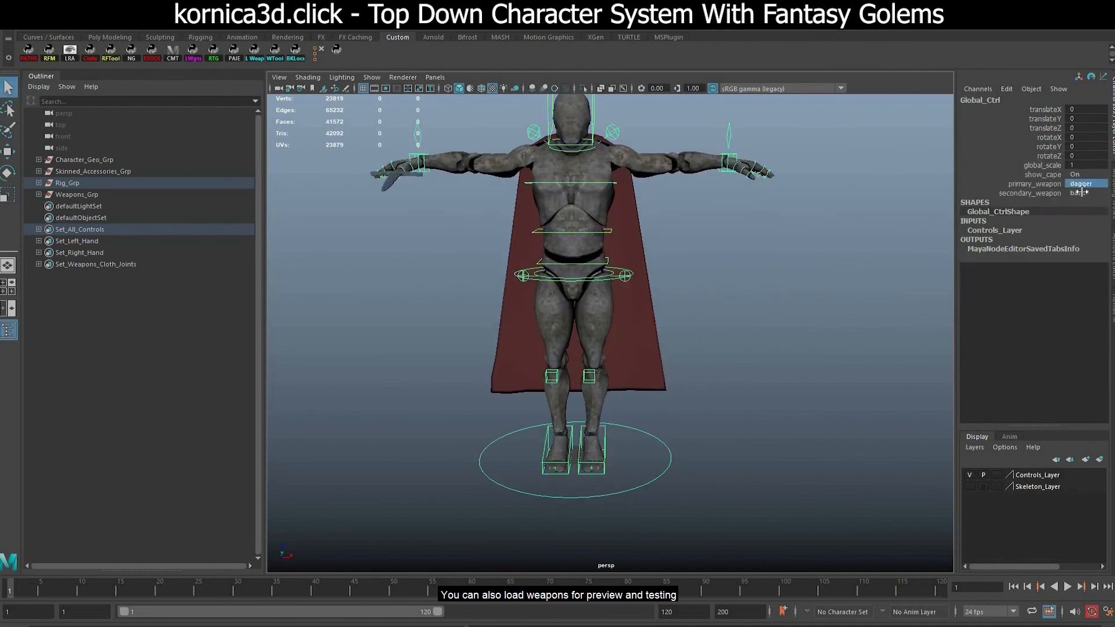
pyautogui.click(1081, 184)
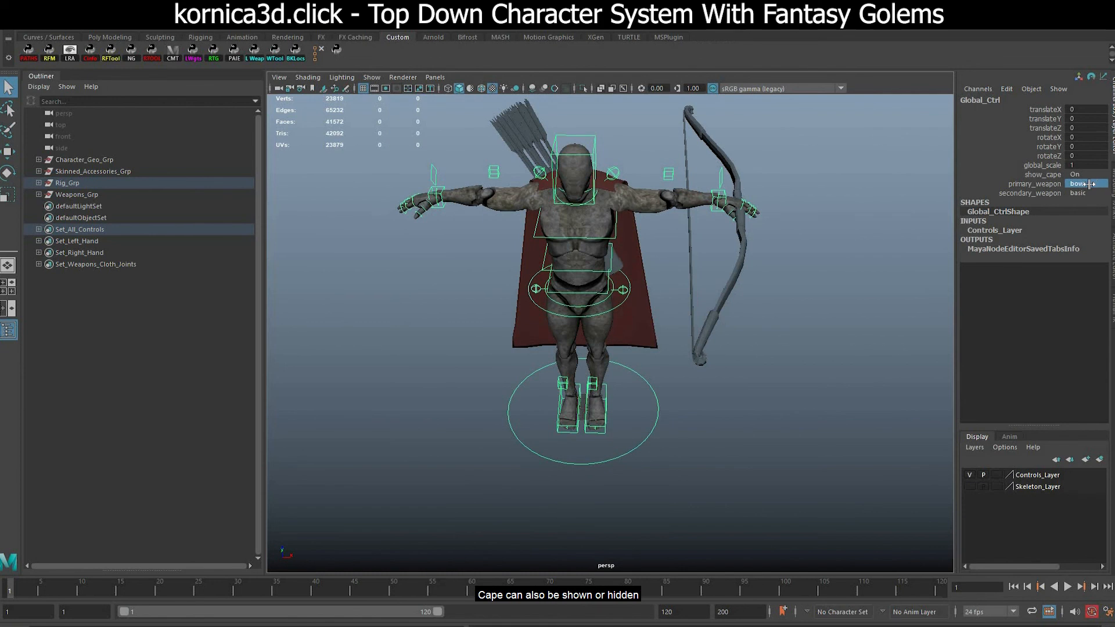
pyautogui.click(1085, 194)
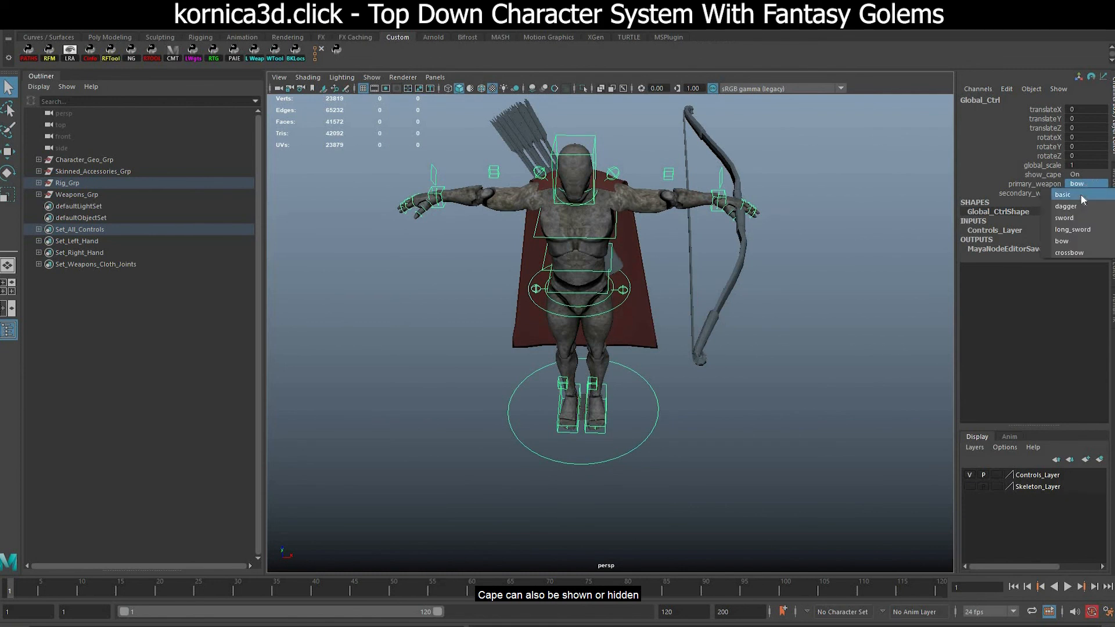
pyautogui.click(1062, 195)
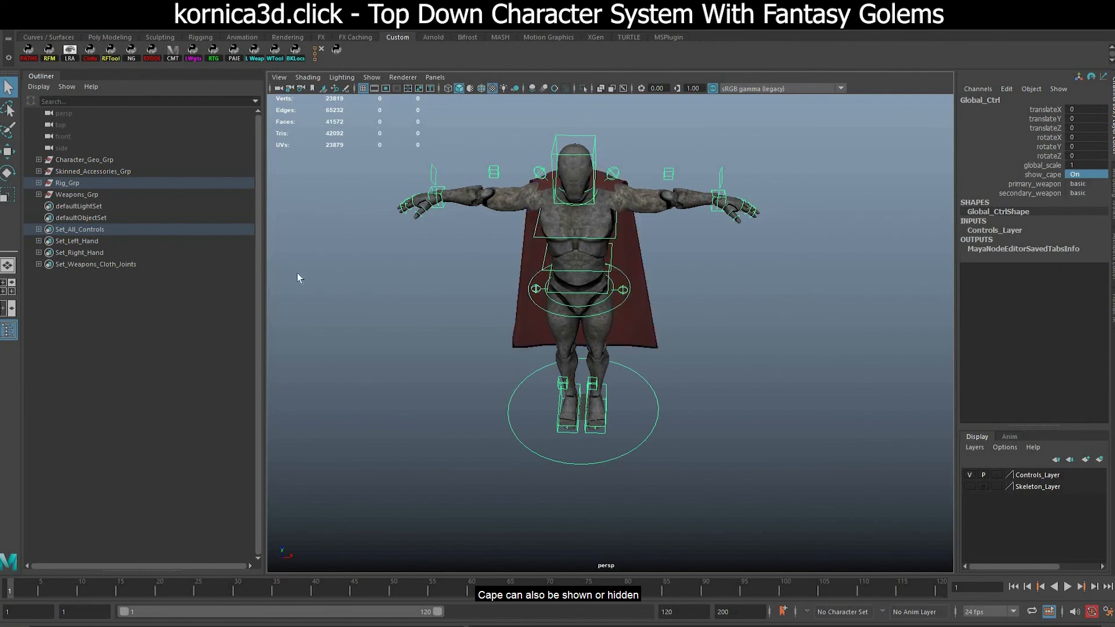
# Select Set_Left_Hand and Set_Right_Hand, then start a new empty scene.
pyautogui.click(76, 240)
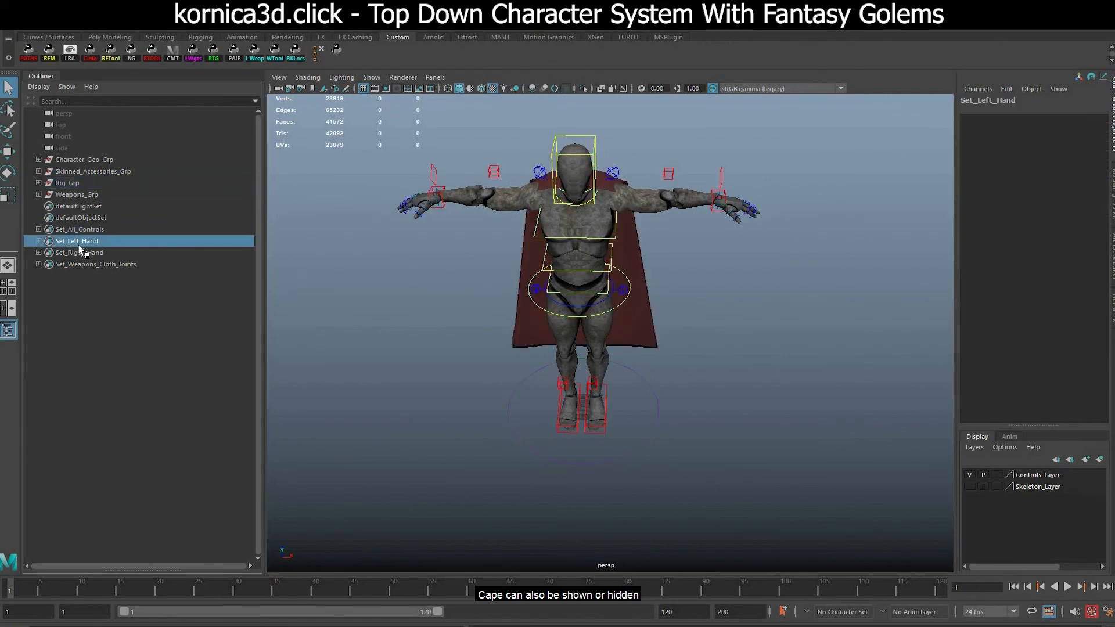
pyautogui.click(79, 252)
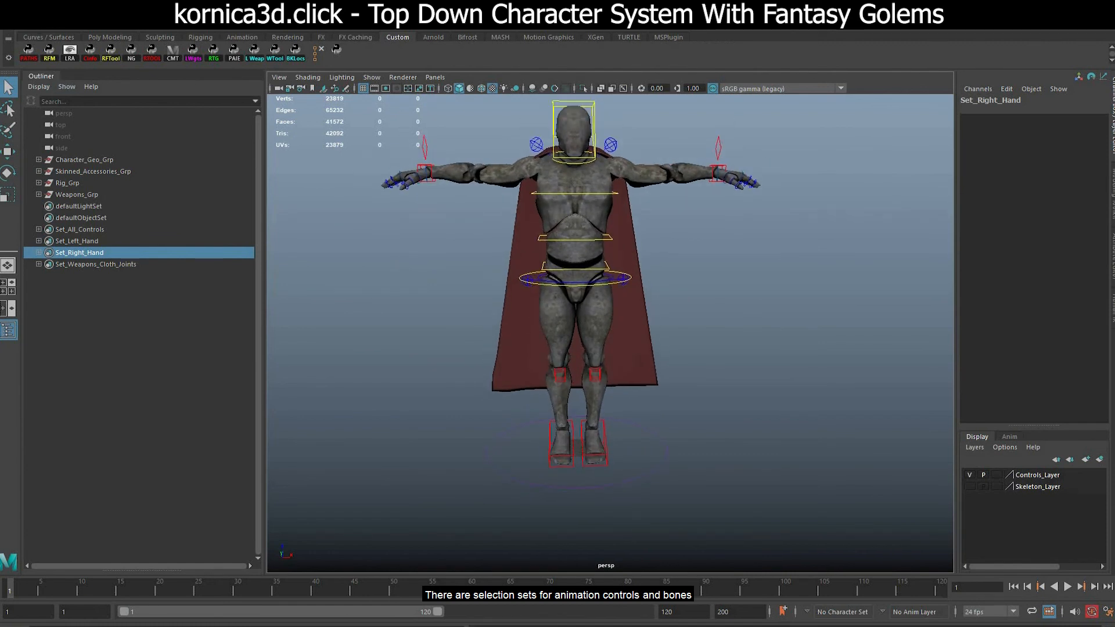
pyautogui.click(11, 37)
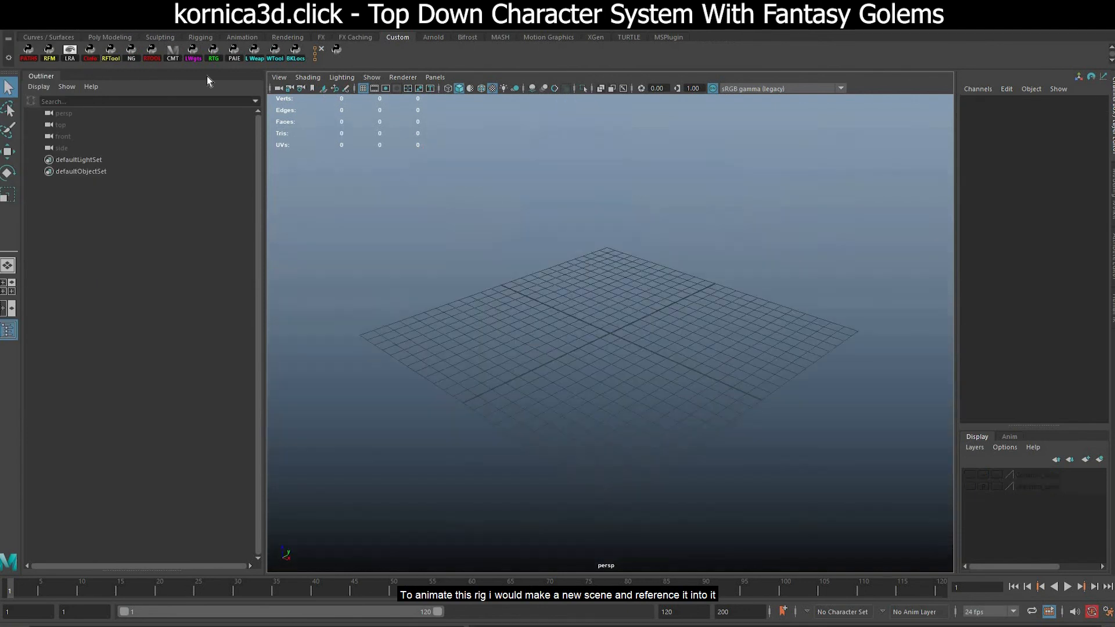
# Reference Character.ma into the new scene under the Char namespace.
pyautogui.click(11, 21)
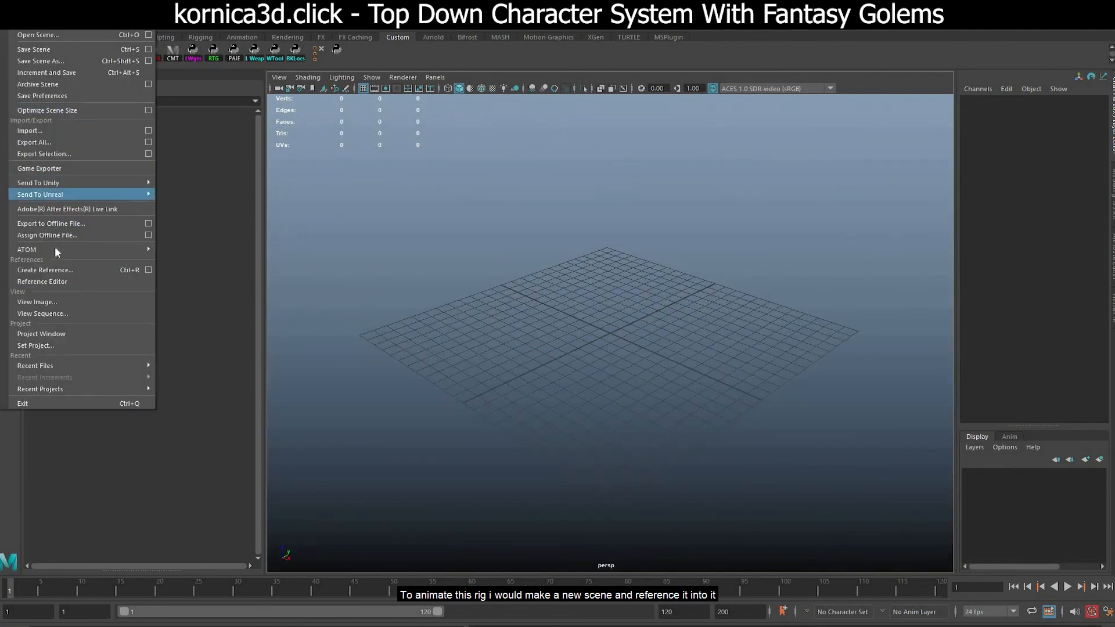
pyautogui.click(45, 269)
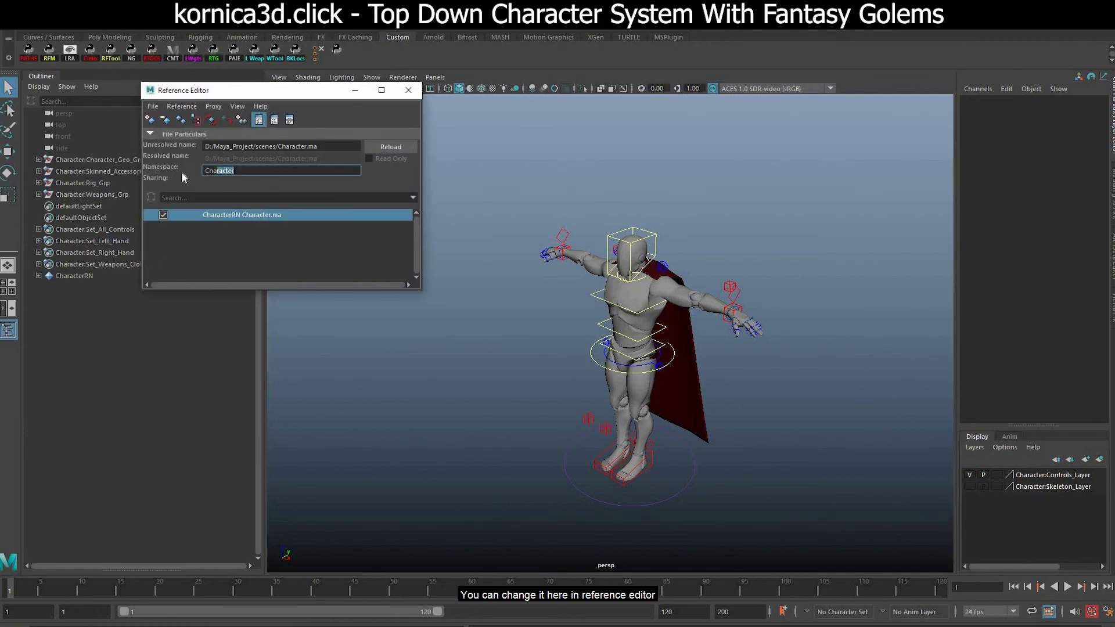
pyautogui.write('Char')
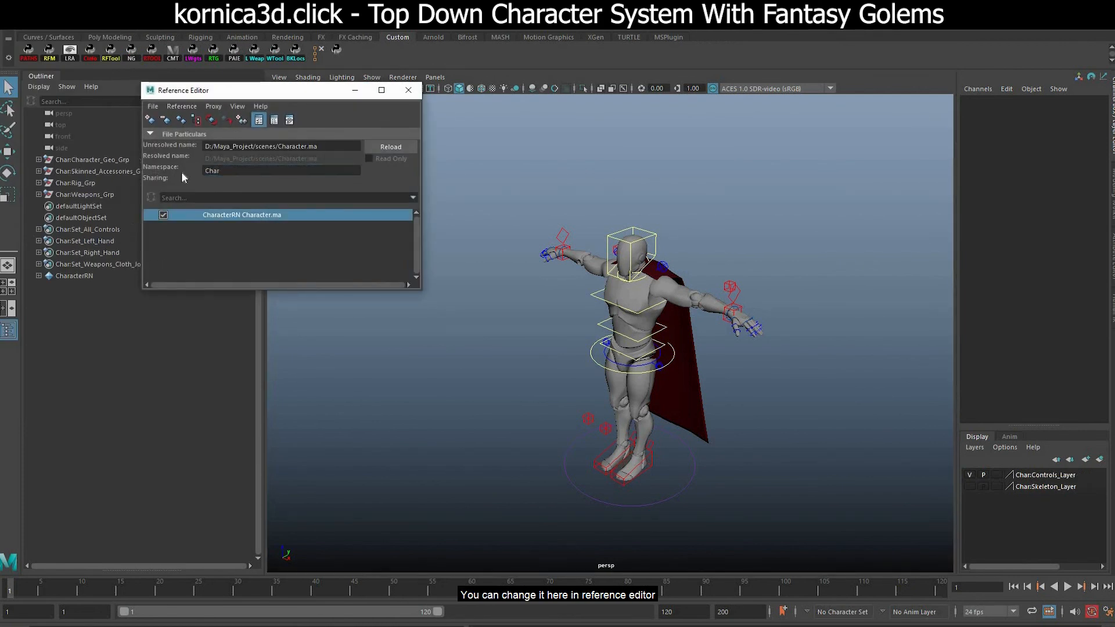
pyautogui.click(407, 90)
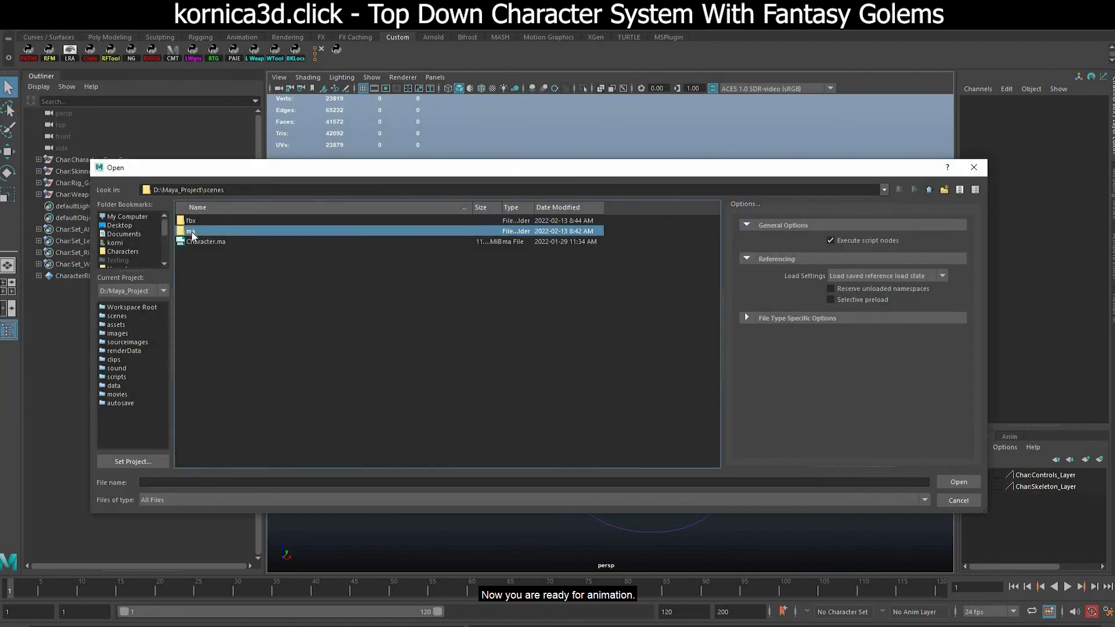
# Open A_AttackTwoSwords.ma from the ma folder, discarding the untitled scene.
pyautogui.doubleClick(192, 231)
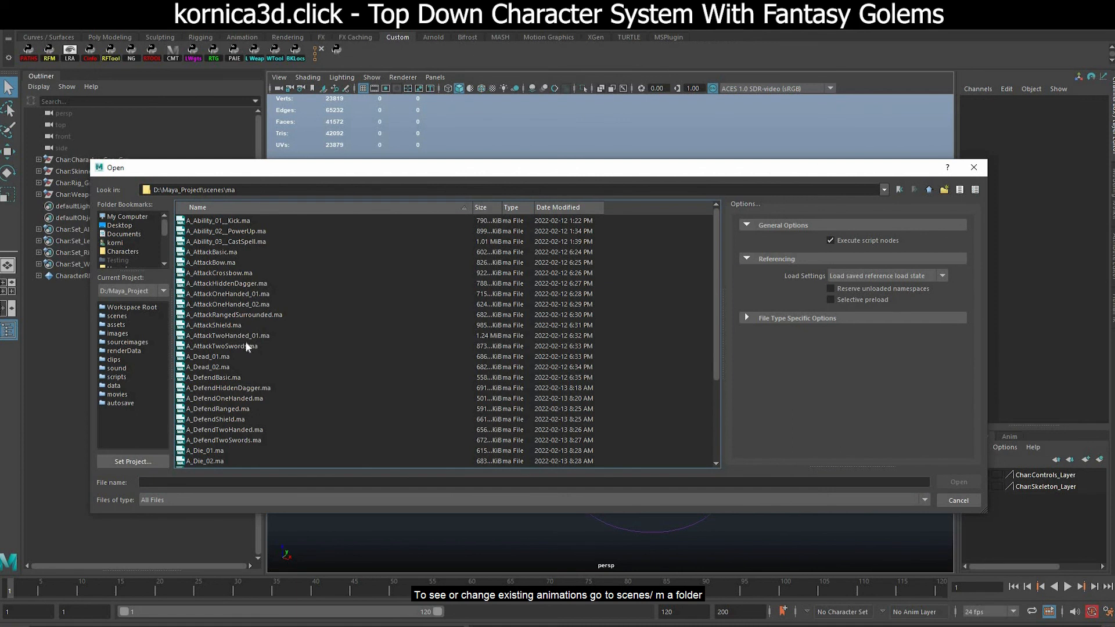
pyautogui.click(224, 346)
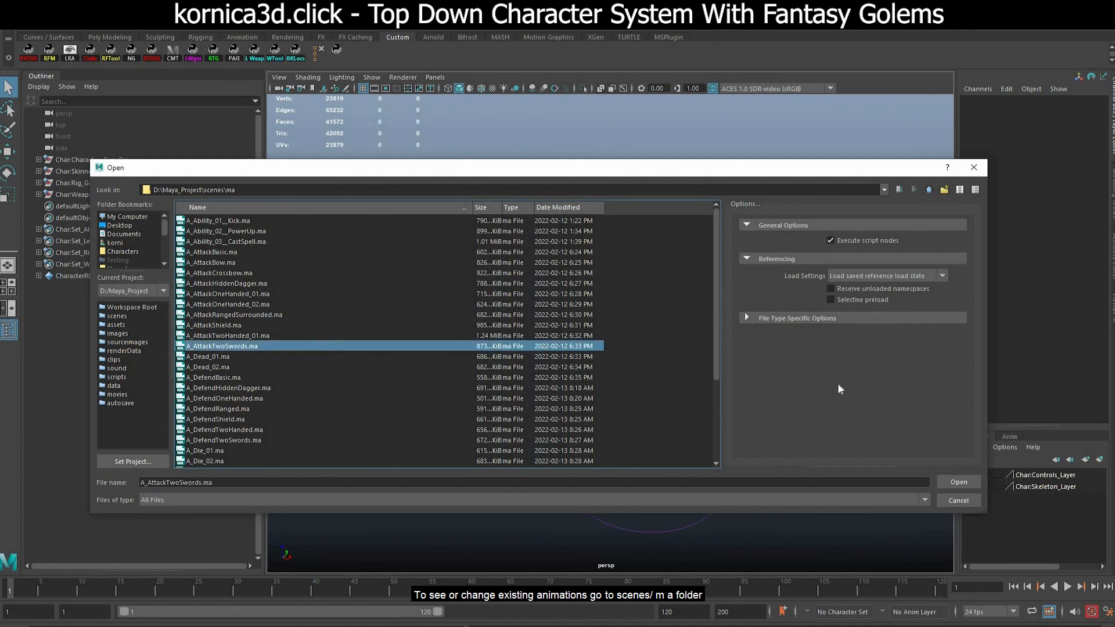
pyautogui.moveTo(248, 332)
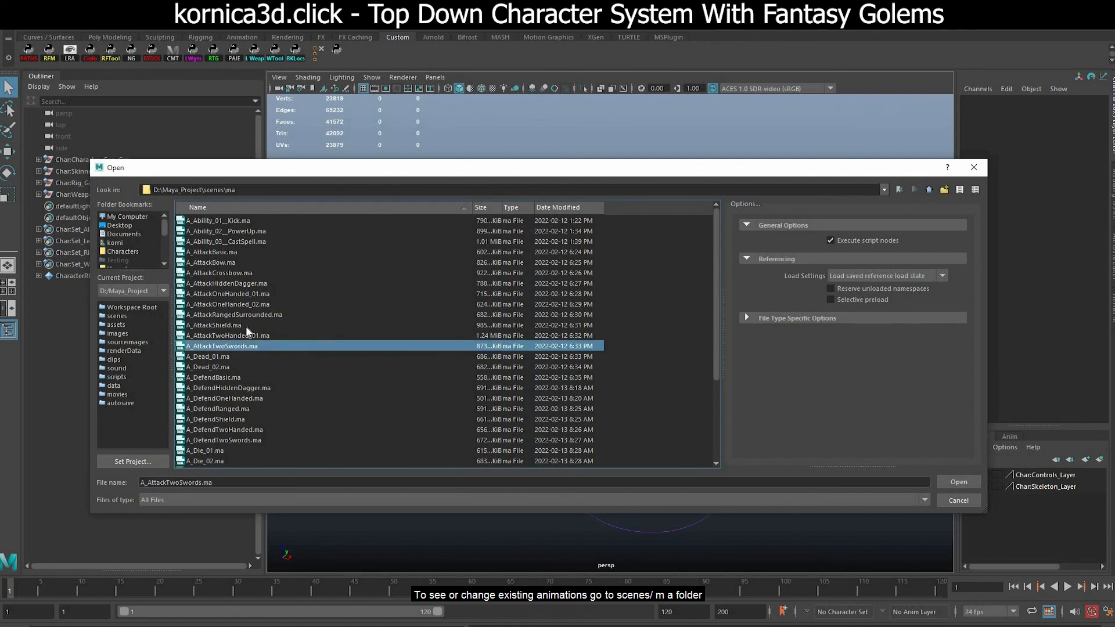
pyautogui.scroll(-3)
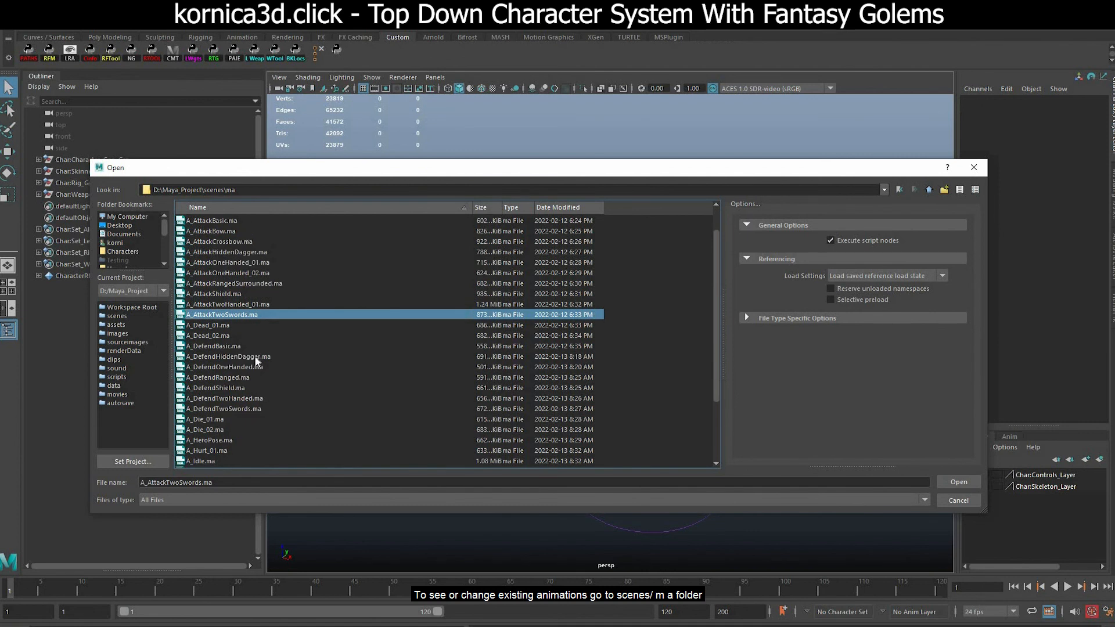
pyautogui.click(958, 482)
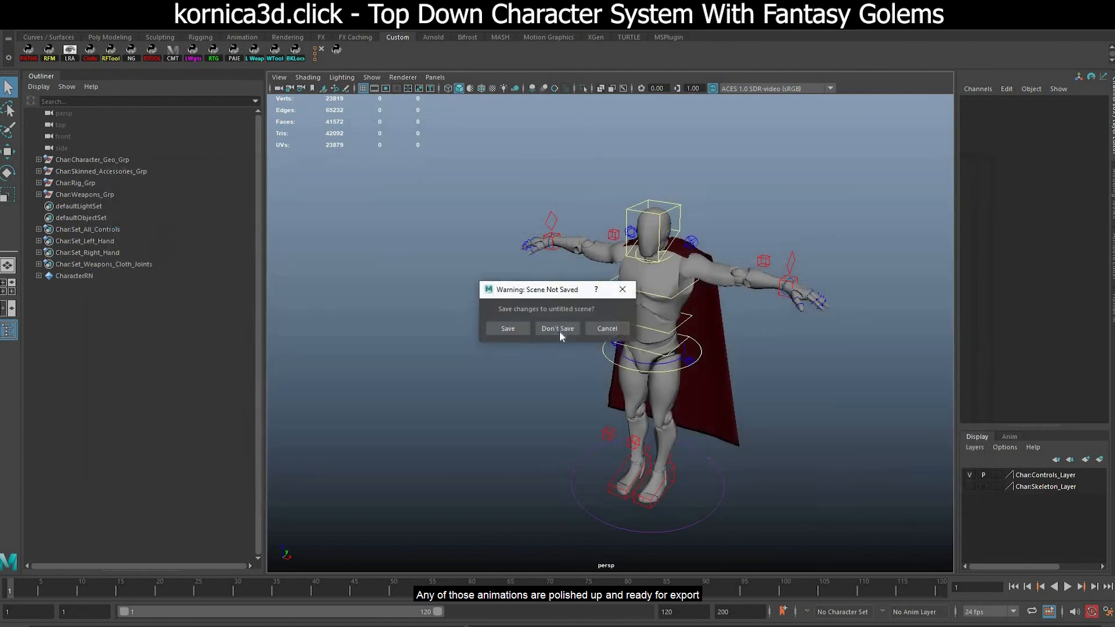
pyautogui.click(558, 329)
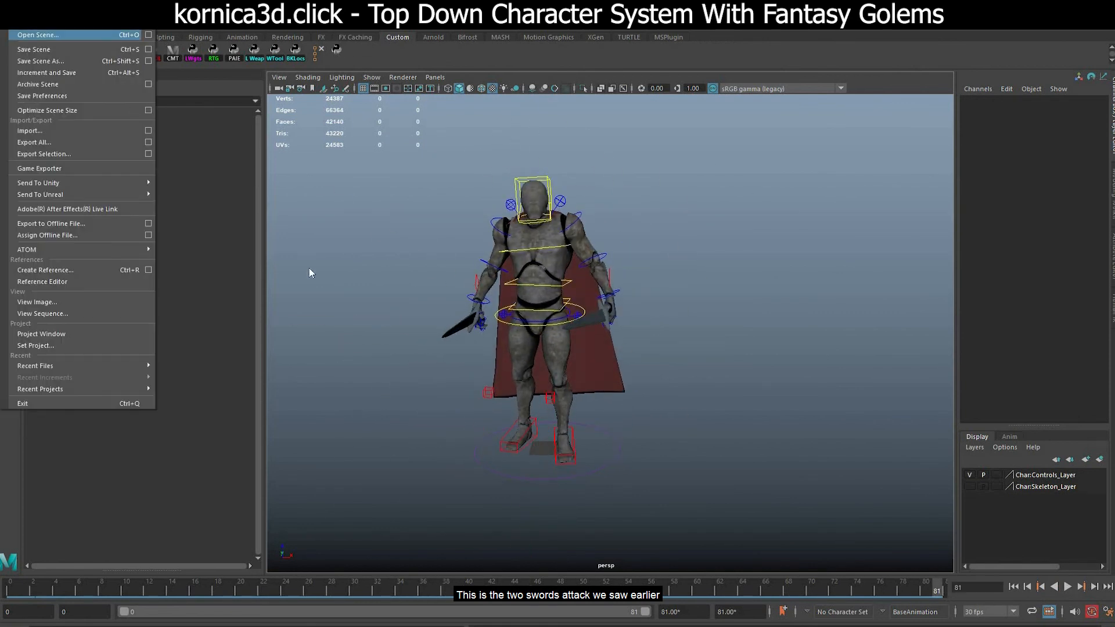
# Open the A_Die_01.ma animation scene from the ma folder.
pyautogui.click(37, 35)
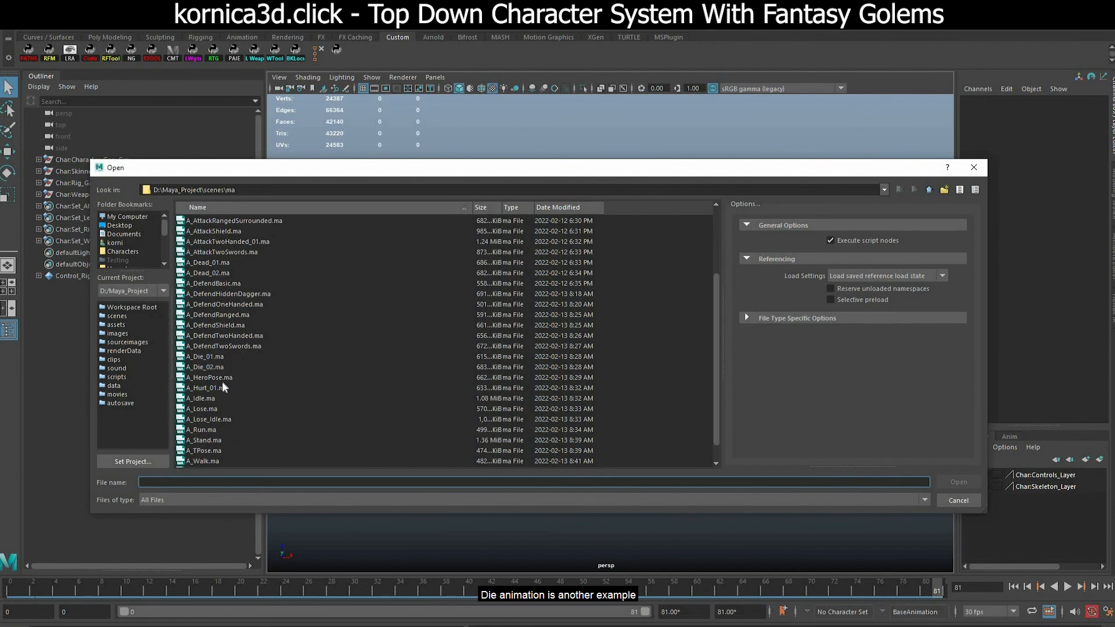
pyautogui.scroll(-3)
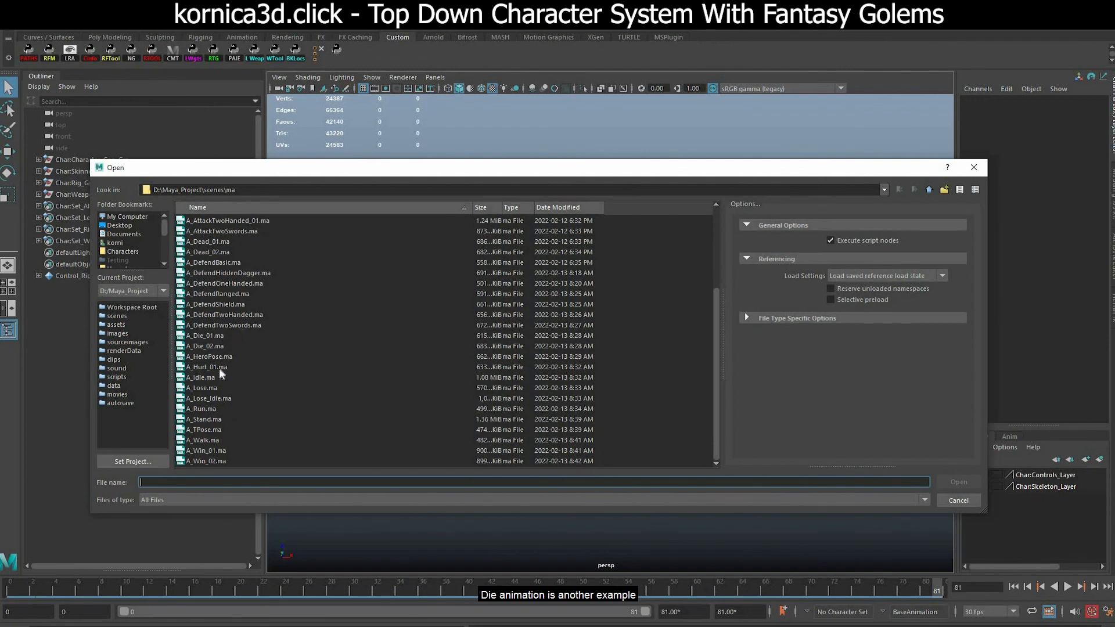
pyautogui.moveTo(230, 321)
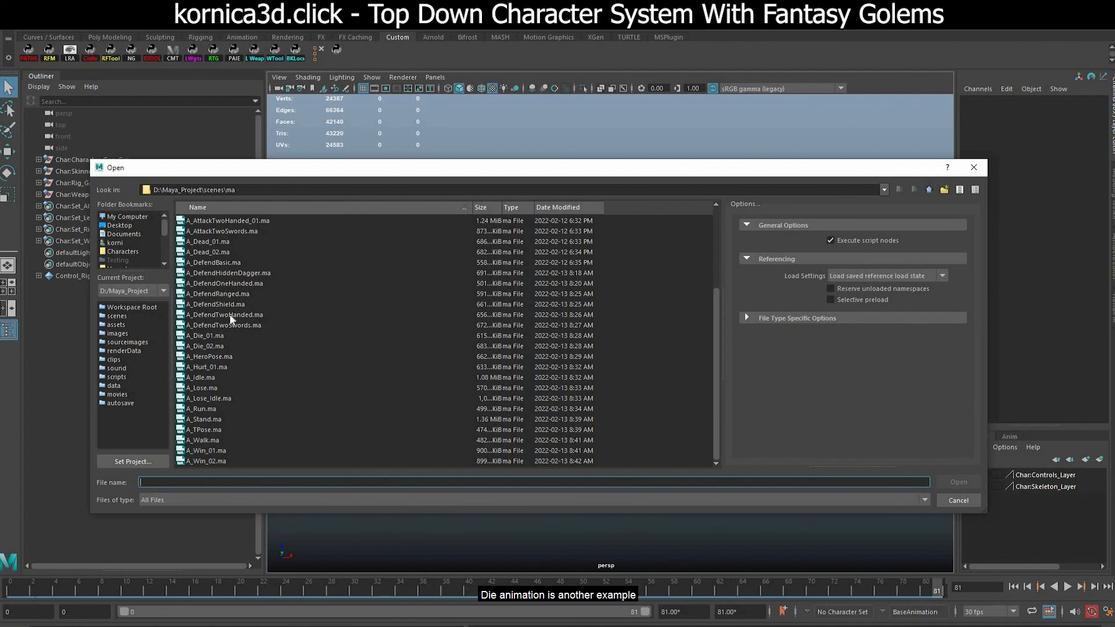
pyautogui.click(206, 335)
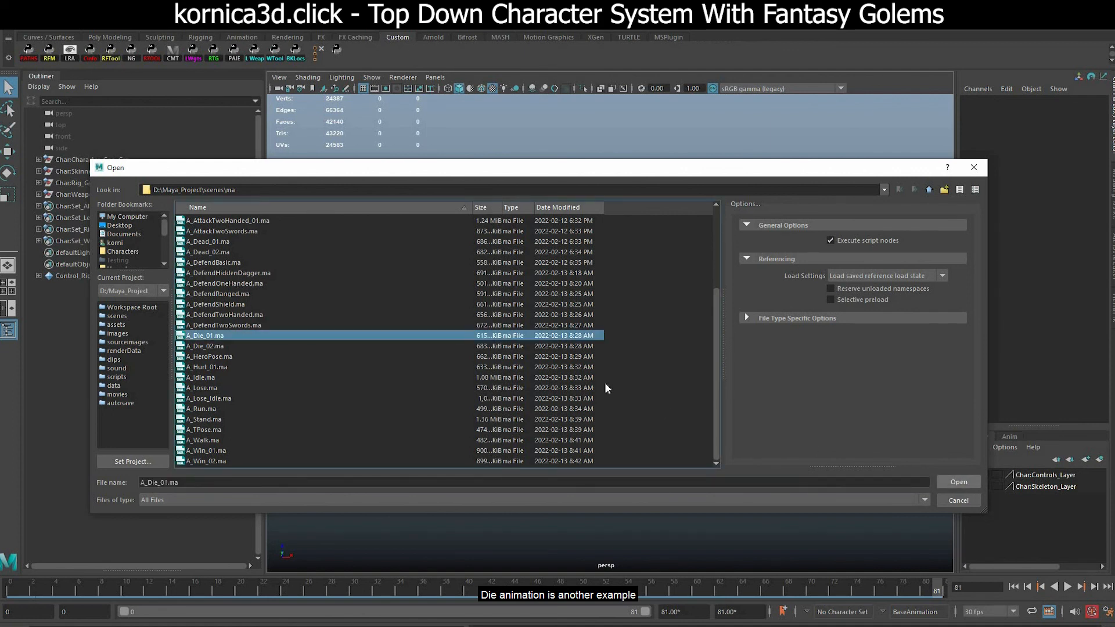
pyautogui.click(958, 481)
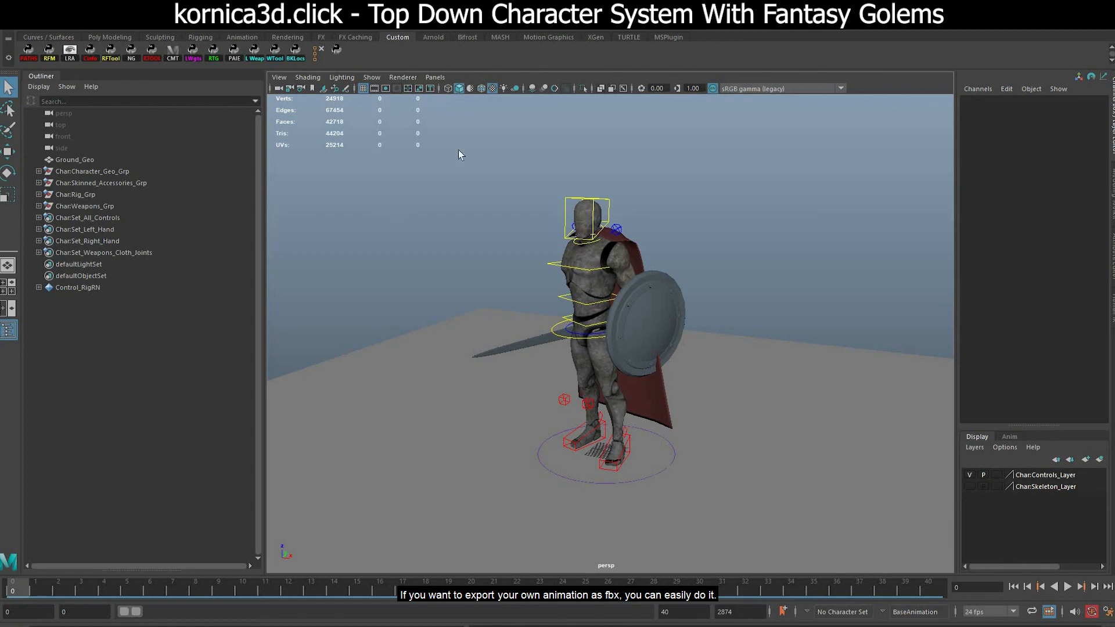
pyautogui.moveTo(416, 414)
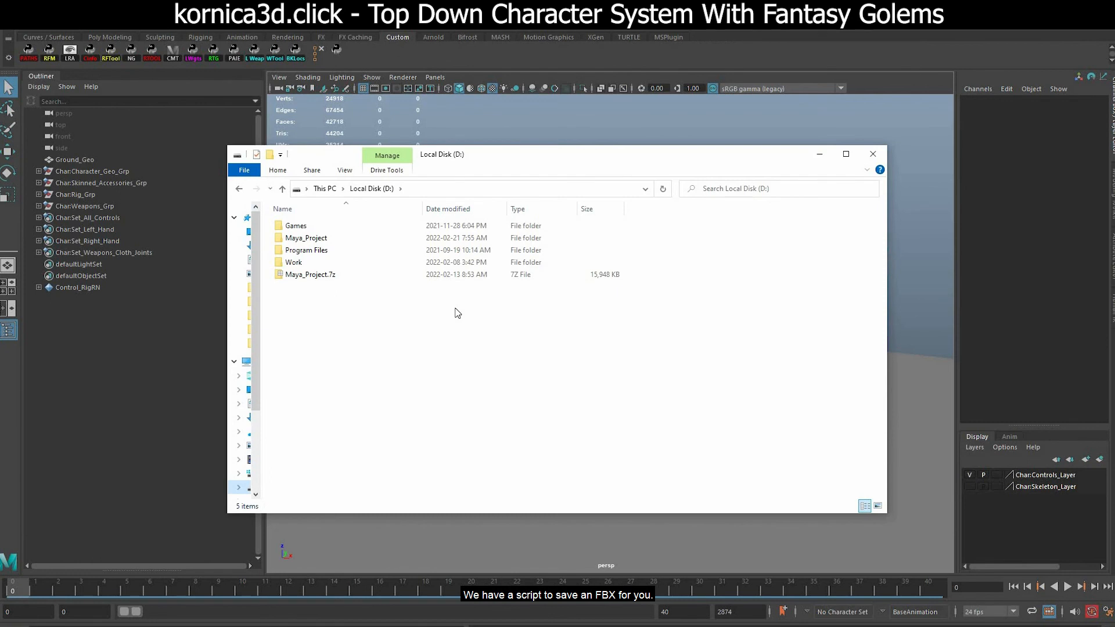
# Select export_animation.py inside D:\Maya_Project\scripts.
pyautogui.click(305, 237)
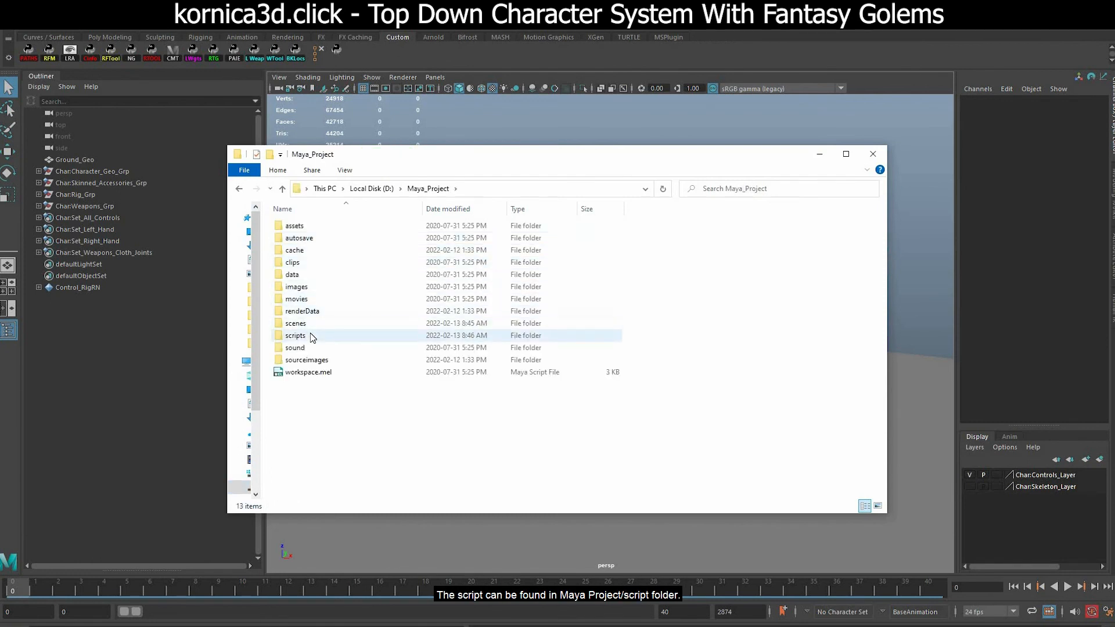
pyautogui.doubleClick(295, 334)
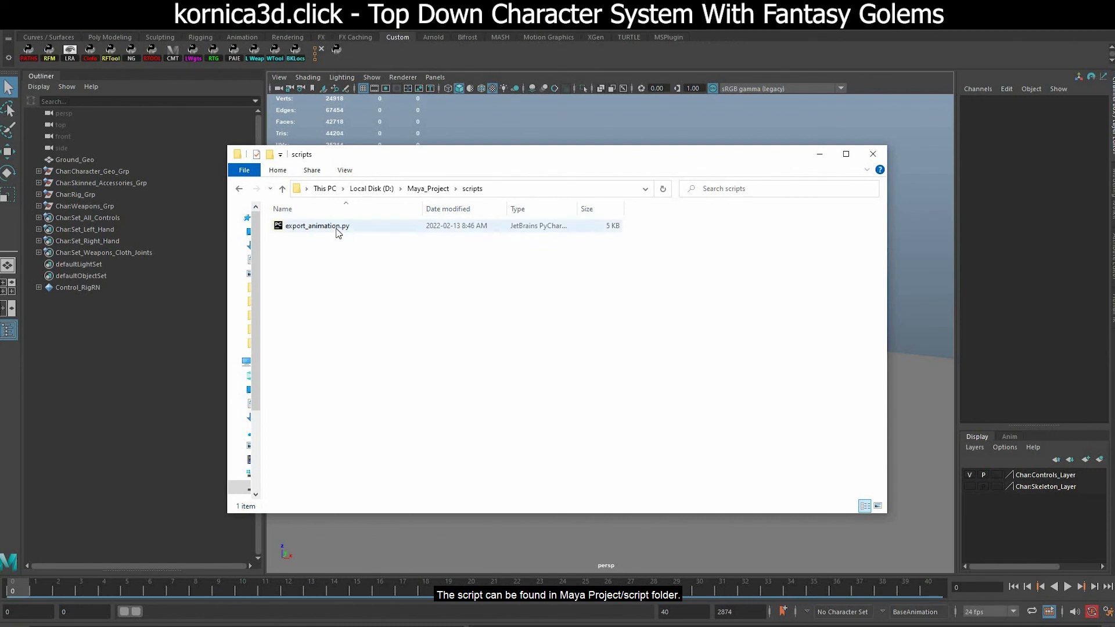
pyautogui.click(317, 225)
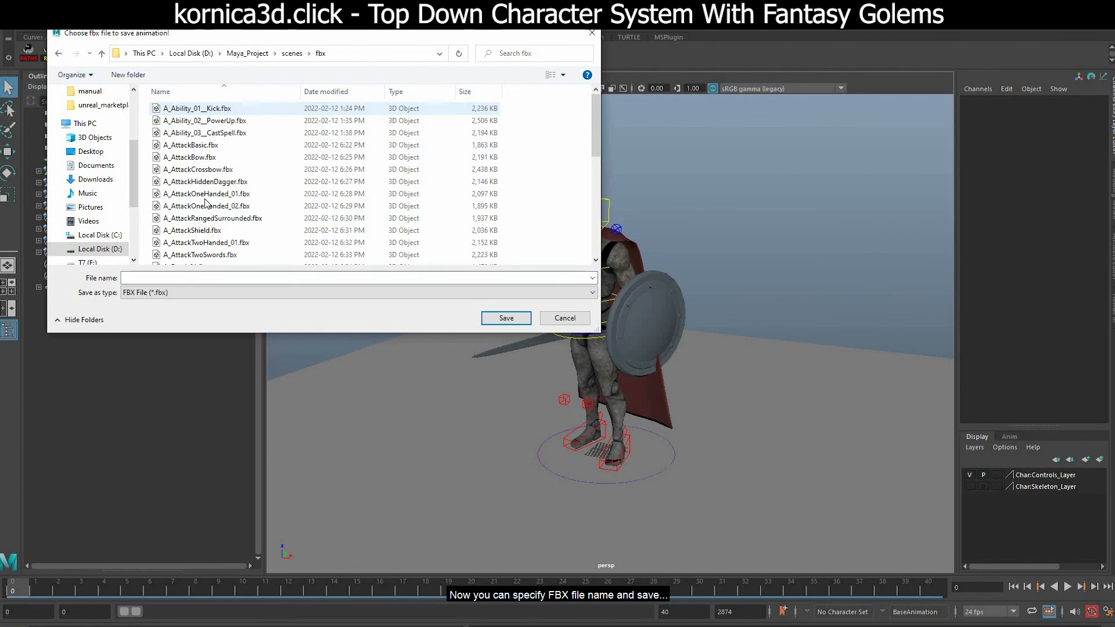
# Pick A_AttackOneHanded_01.fbx as the export name, then cancel the FBX export.
pyautogui.click(206, 194)
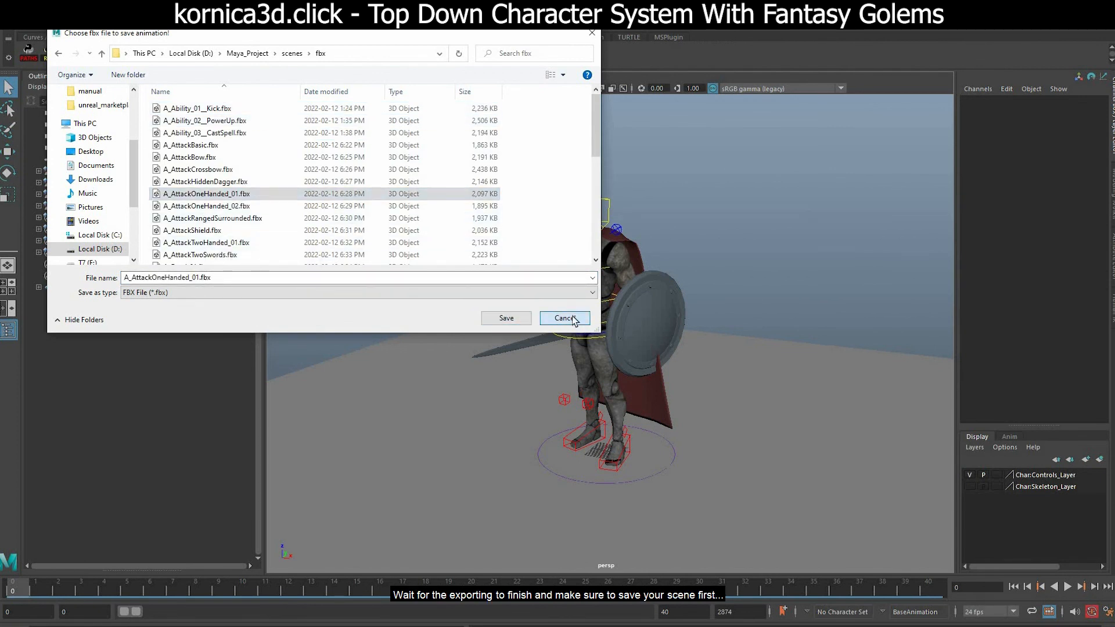
pyautogui.click(565, 318)
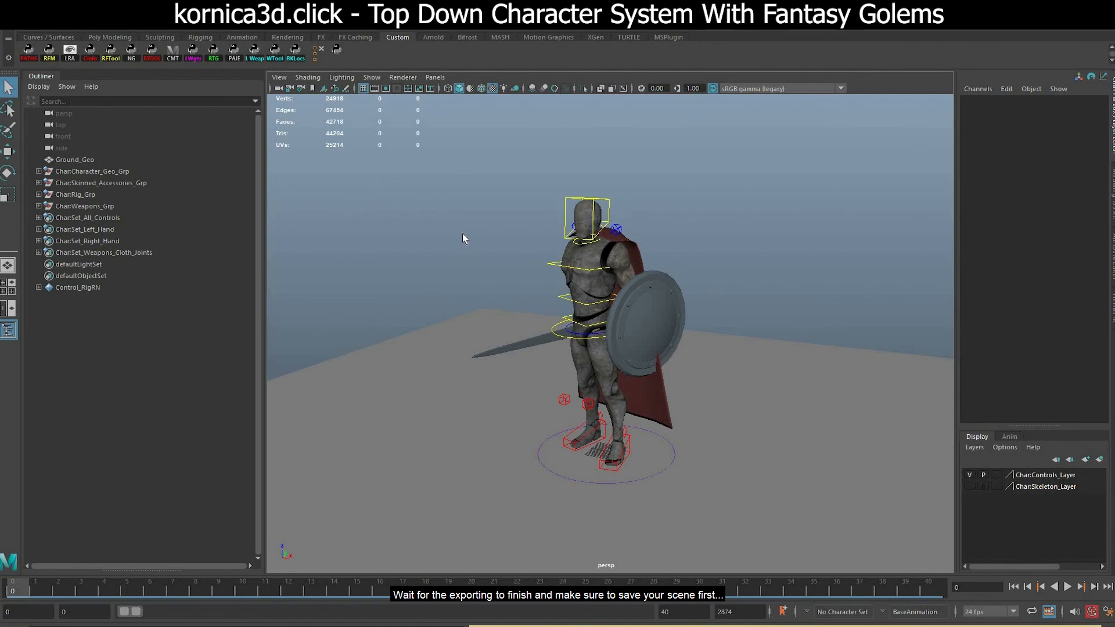
pyautogui.moveTo(515, 208)
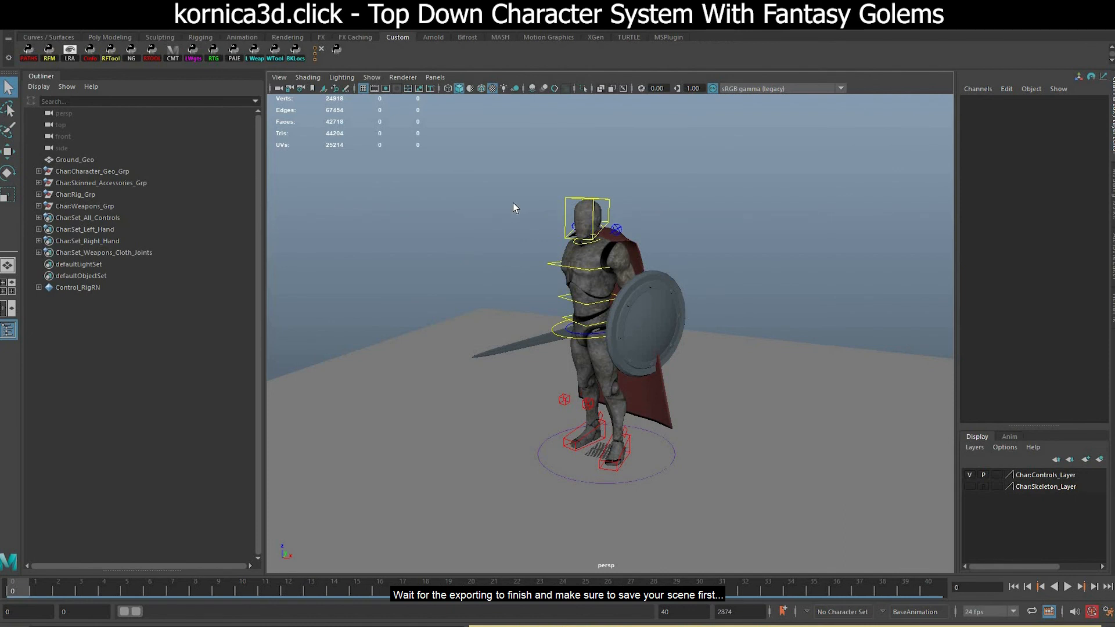